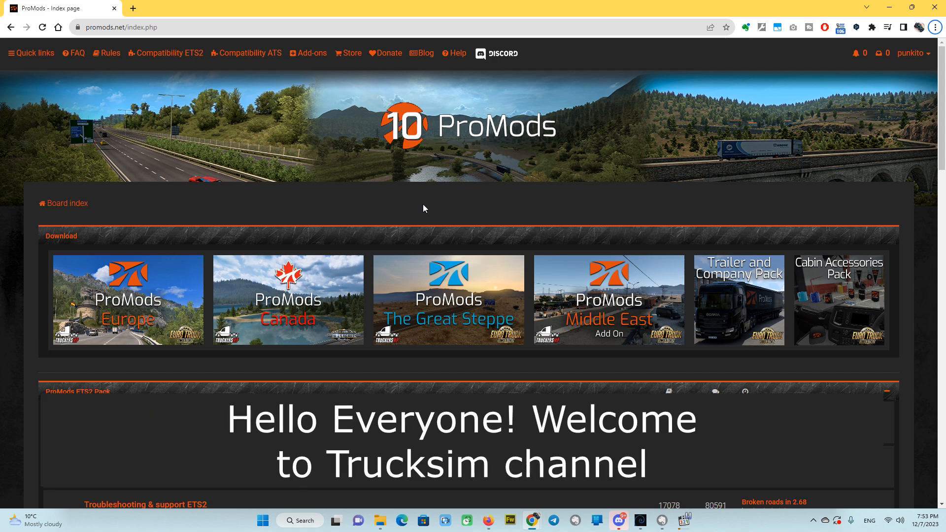
mouse_move(307, 144)
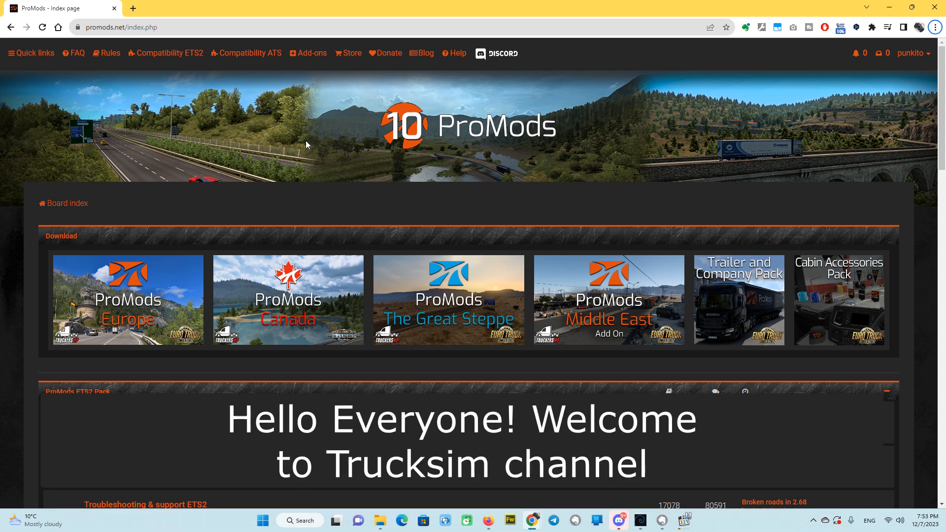
mouse_move(177, 59)
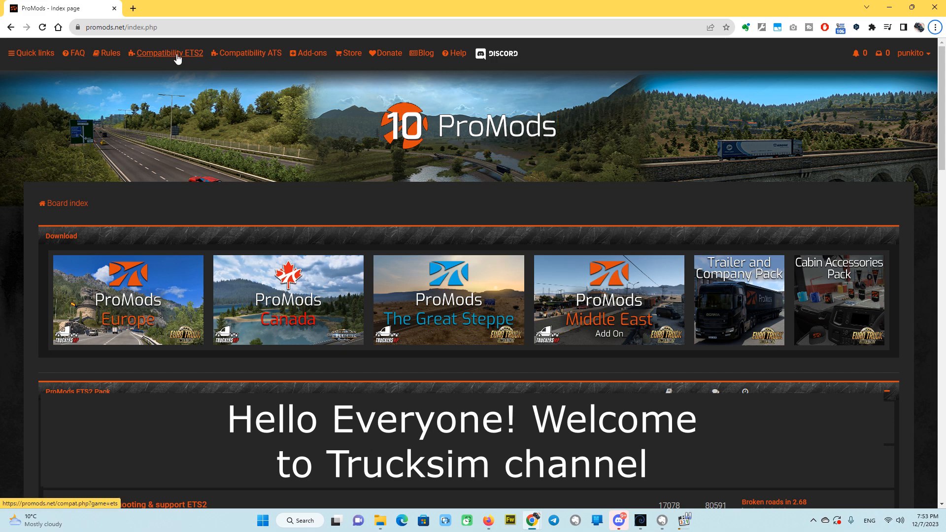
- Open the ETS2 compatibility page from the board index, past the 2.67 update notice
left_click(170, 52)
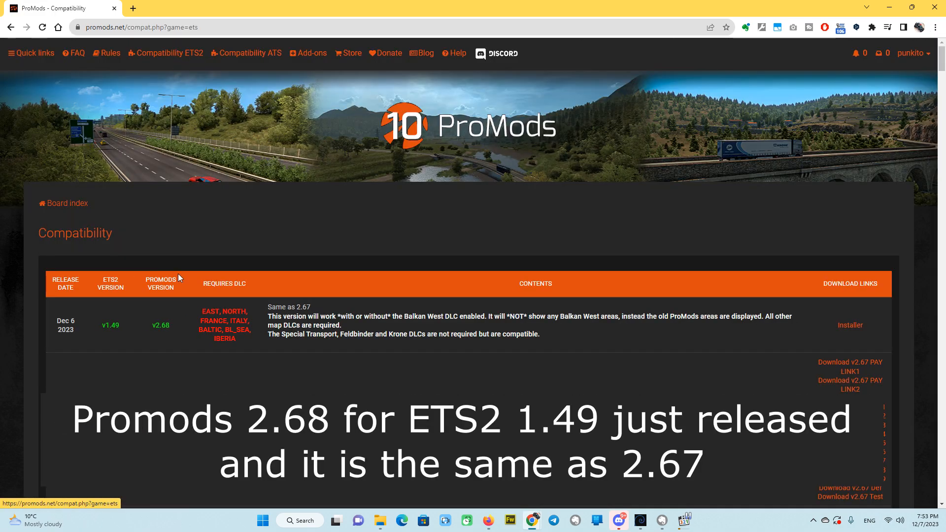
mouse_move(95, 328)
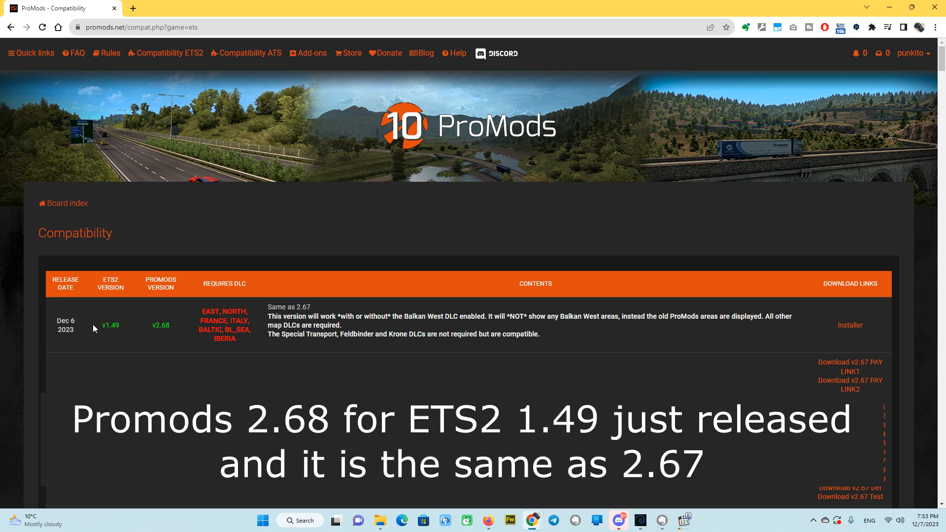
mouse_move(287, 103)
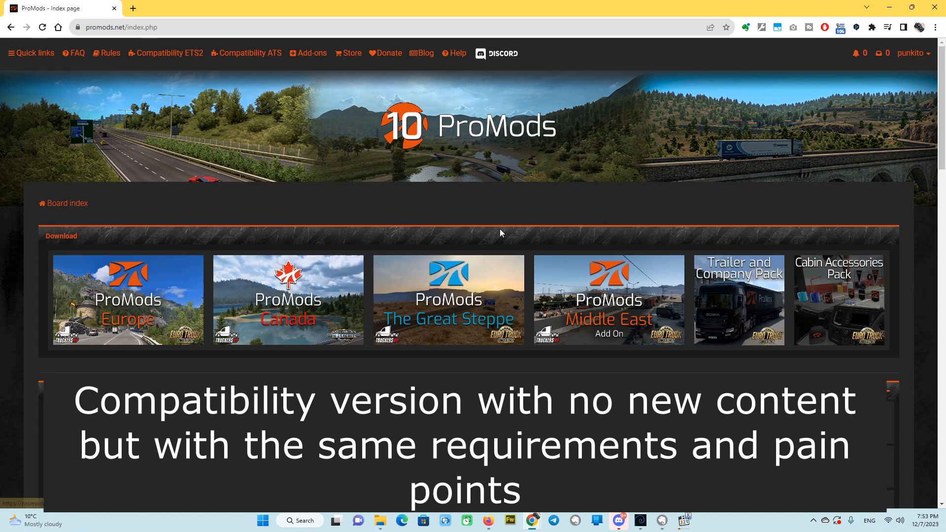
scroll("down", 3)
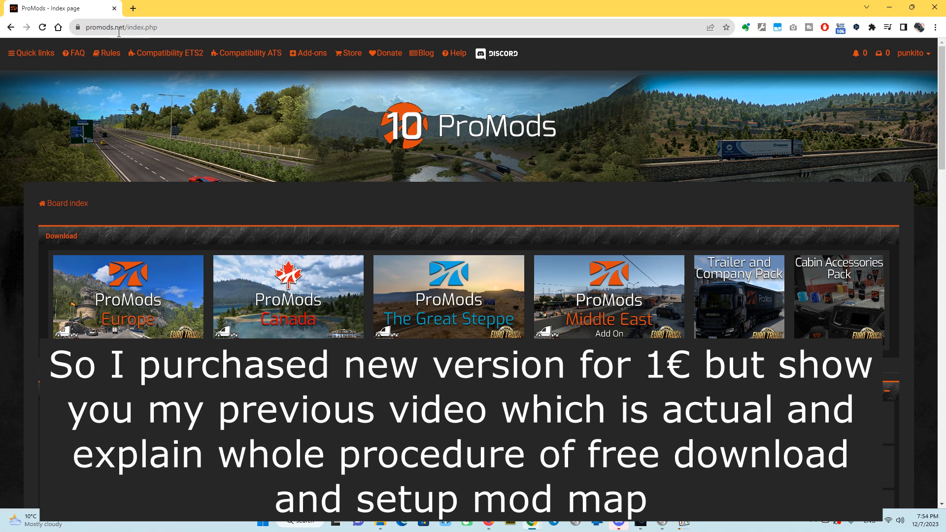
mouse_move(622, 112)
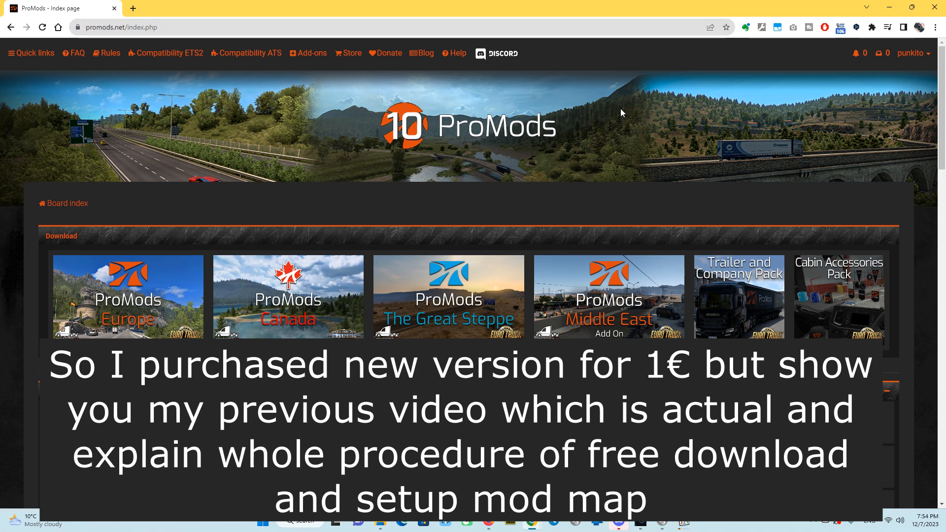
mouse_move(463, 148)
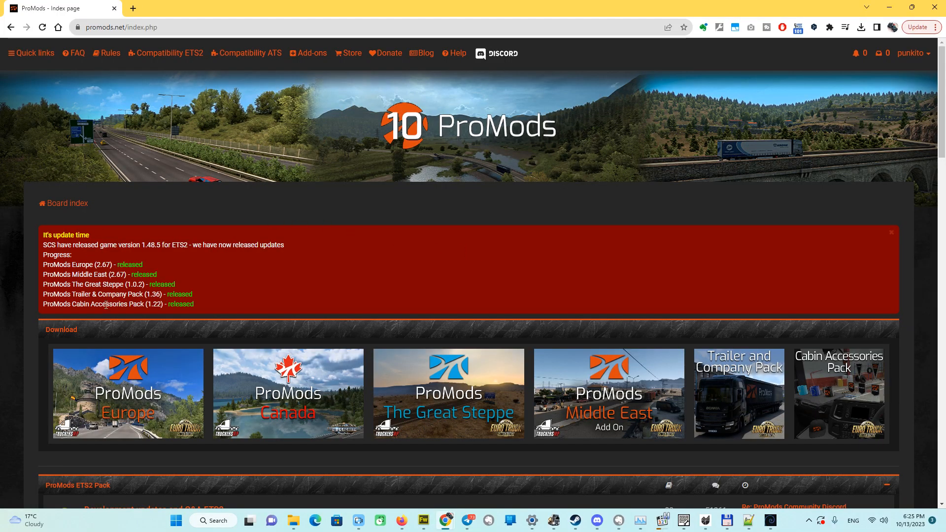
mouse_move(215, 286)
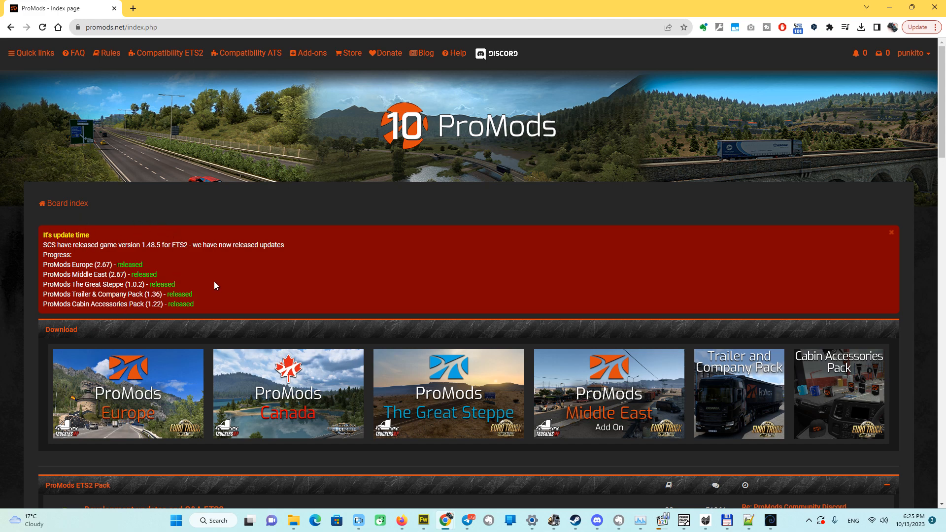
mouse_move(360, 265)
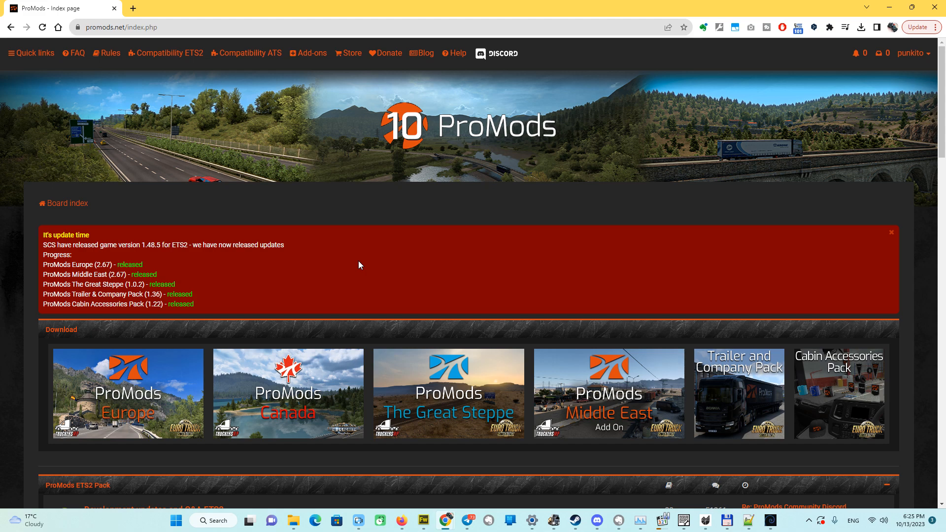
mouse_move(440, 276)
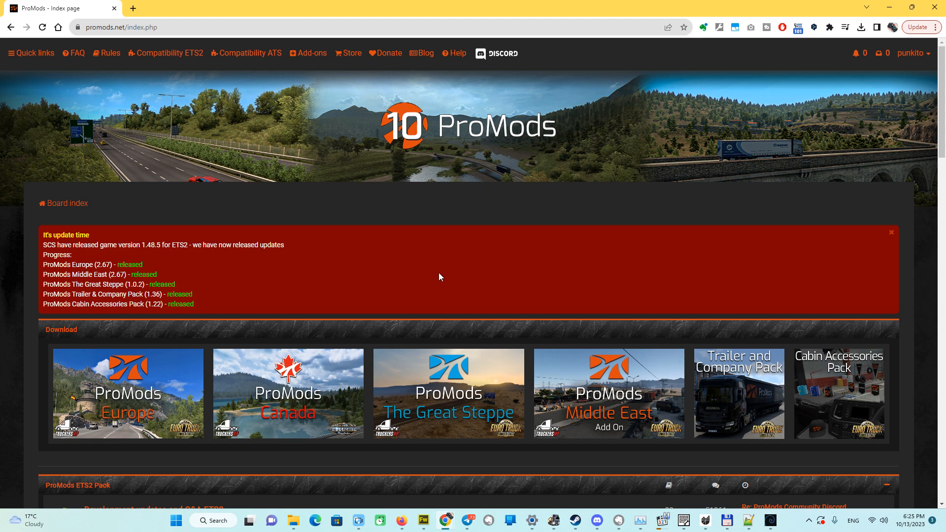
mouse_move(253, 88)
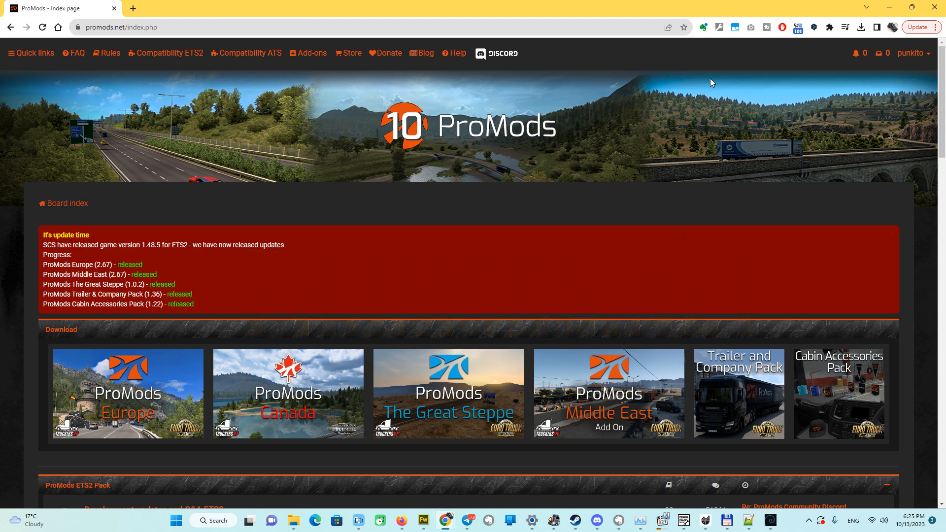
left_click(169, 53)
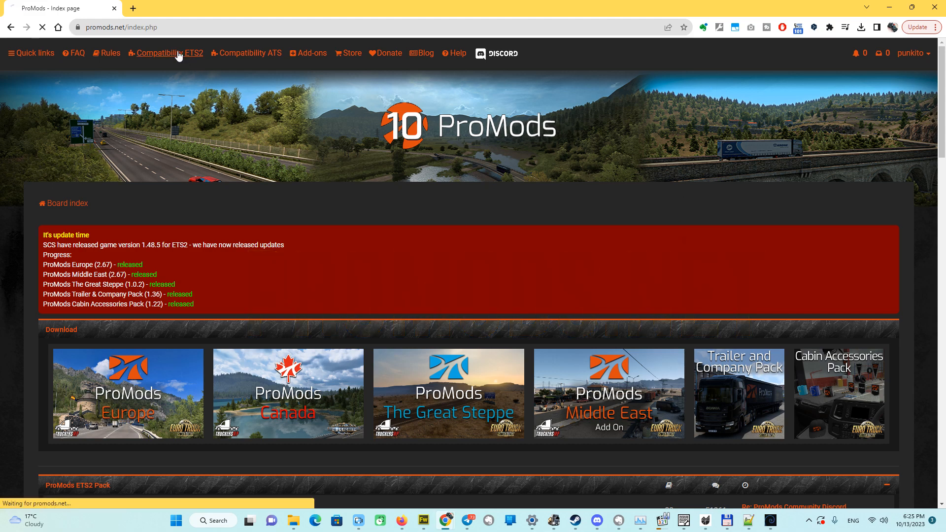
- Load the ETS2 compatibility table and pause AdBlock on promods.net
left_click(170, 53)
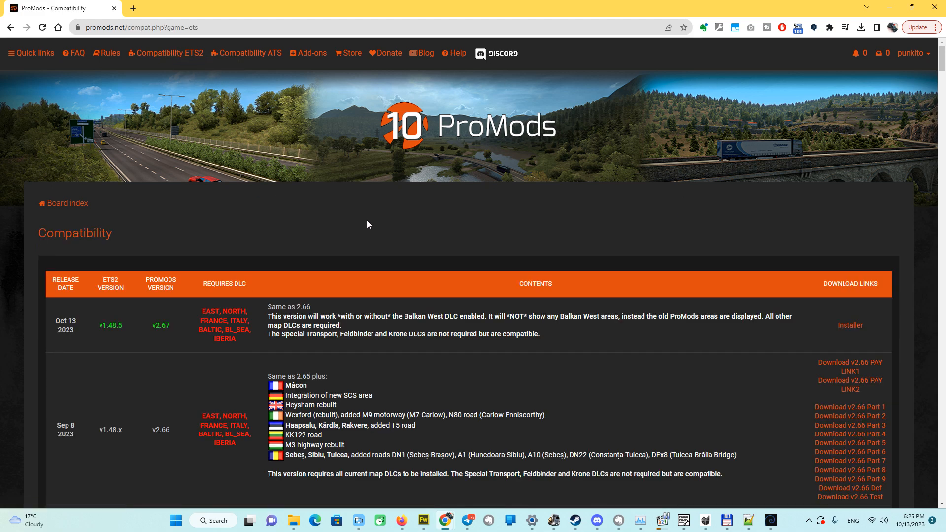
mouse_move(881, 63)
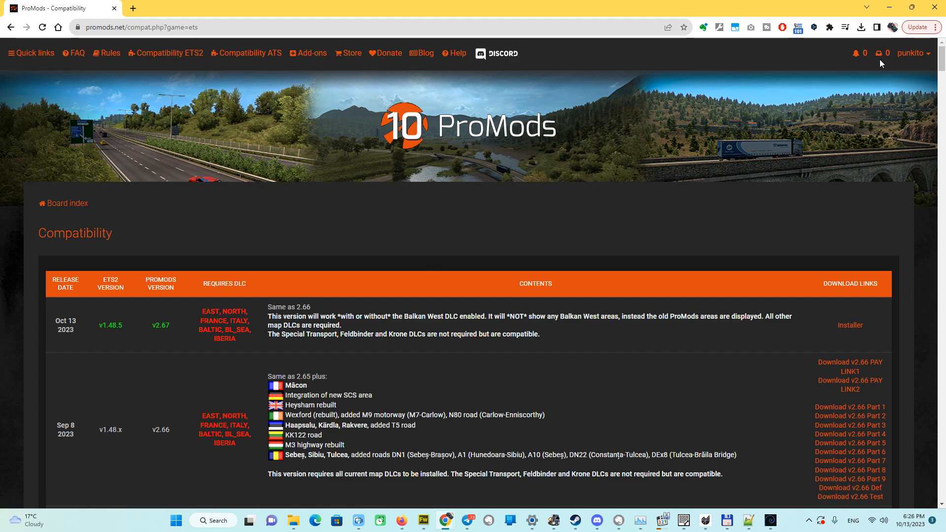
left_click(782, 27)
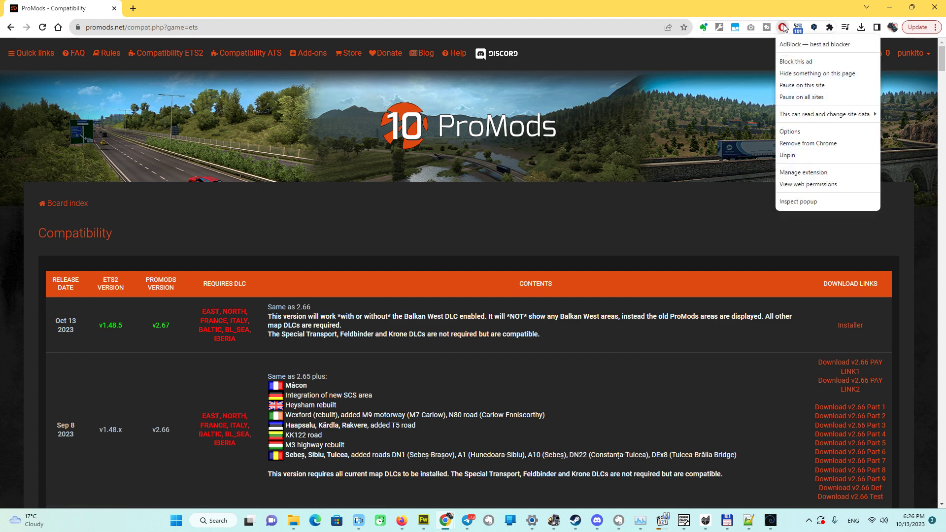
left_click(797, 87)
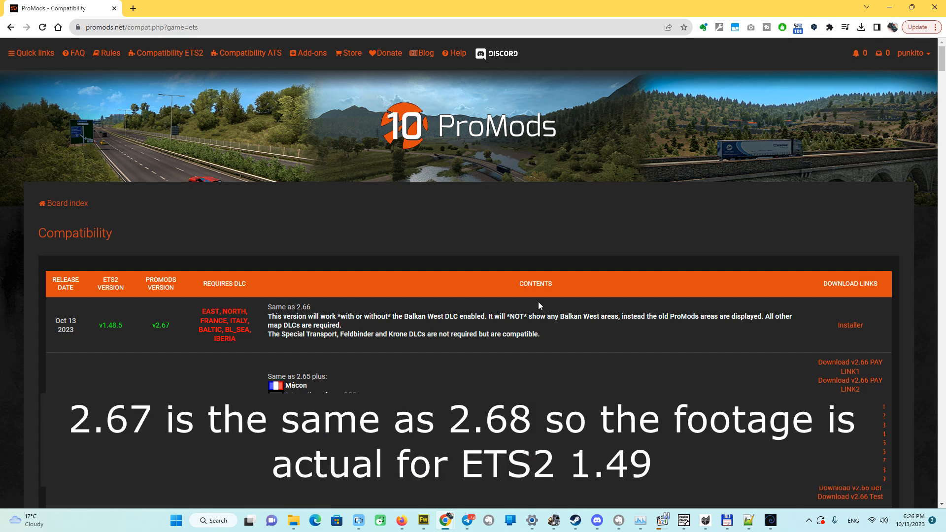
mouse_move(542, 312)
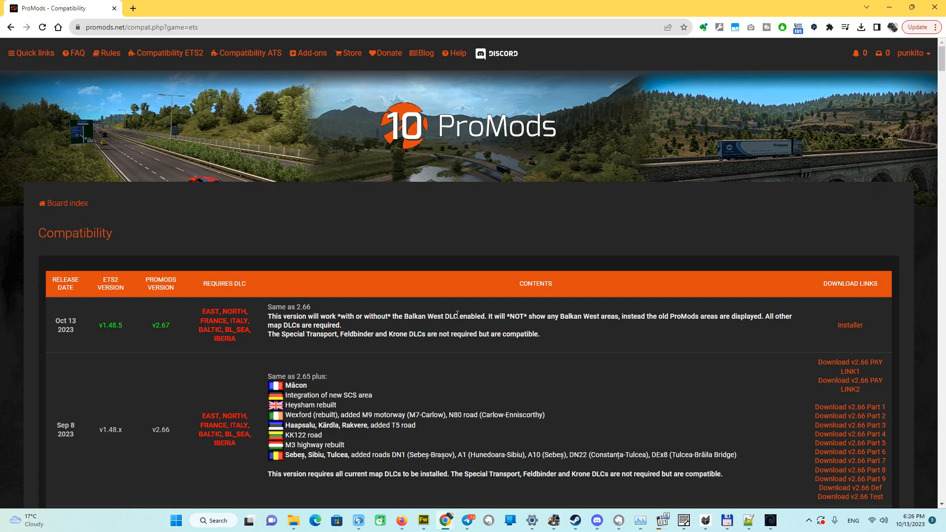
- Open the v2.67 Installer link, showing installation step 1 of 4
left_click(849, 325)
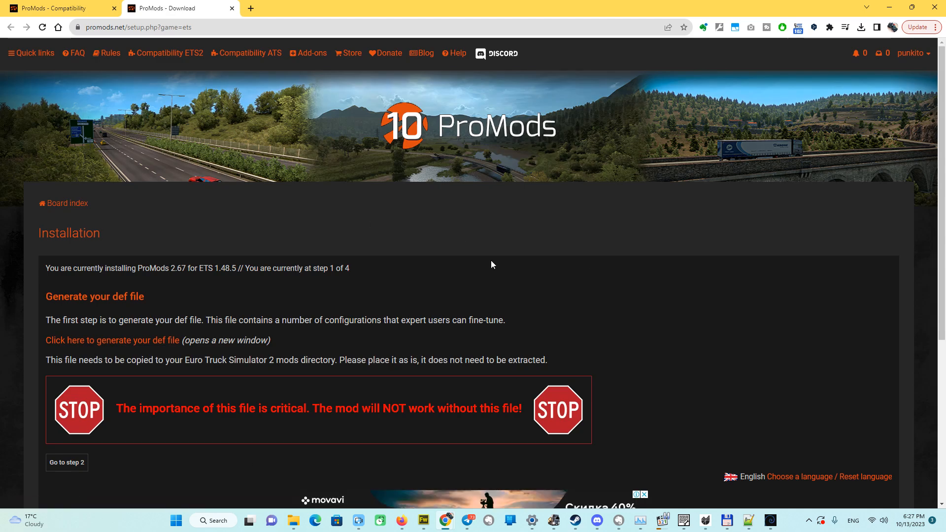
mouse_move(648, 360)
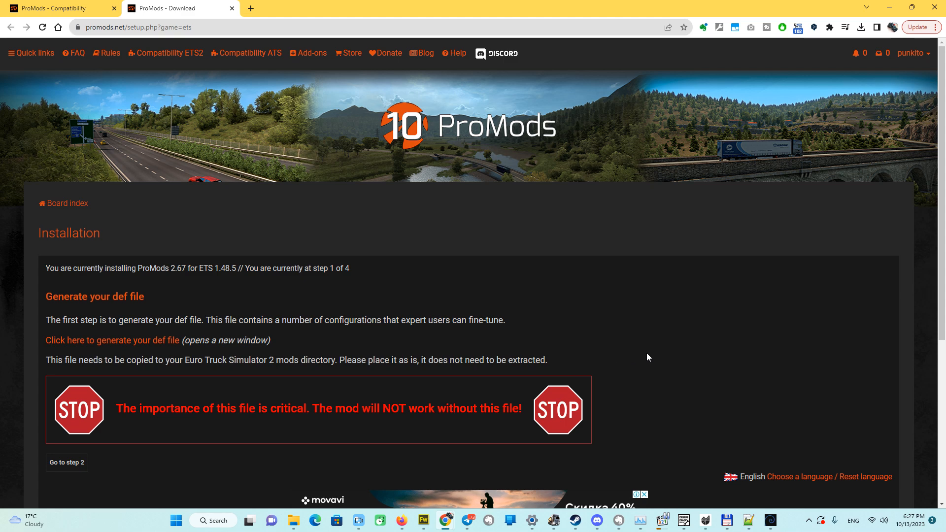
mouse_move(596, 315)
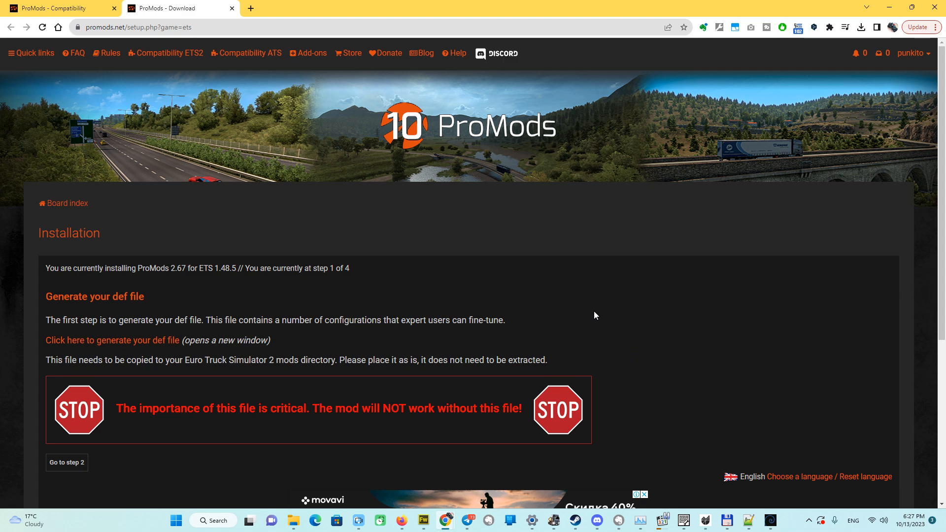
mouse_move(131, 342)
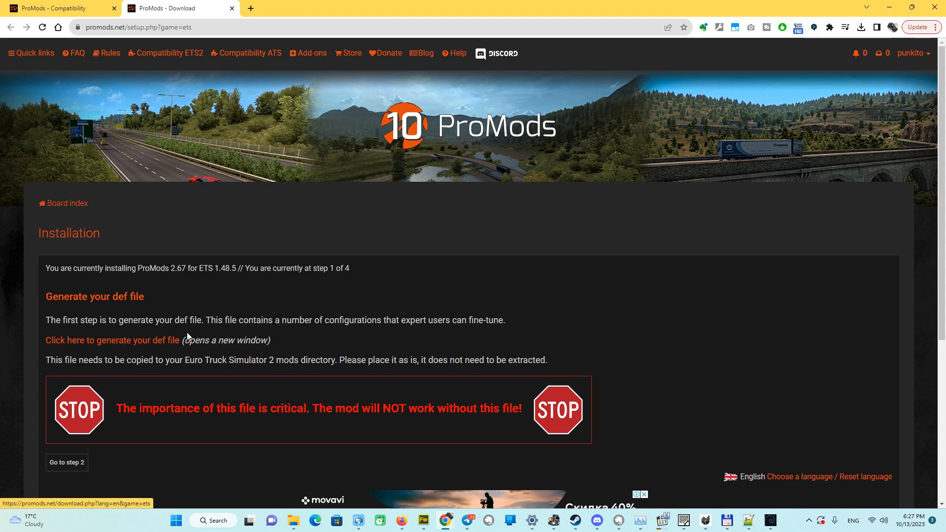
mouse_move(170, 323)
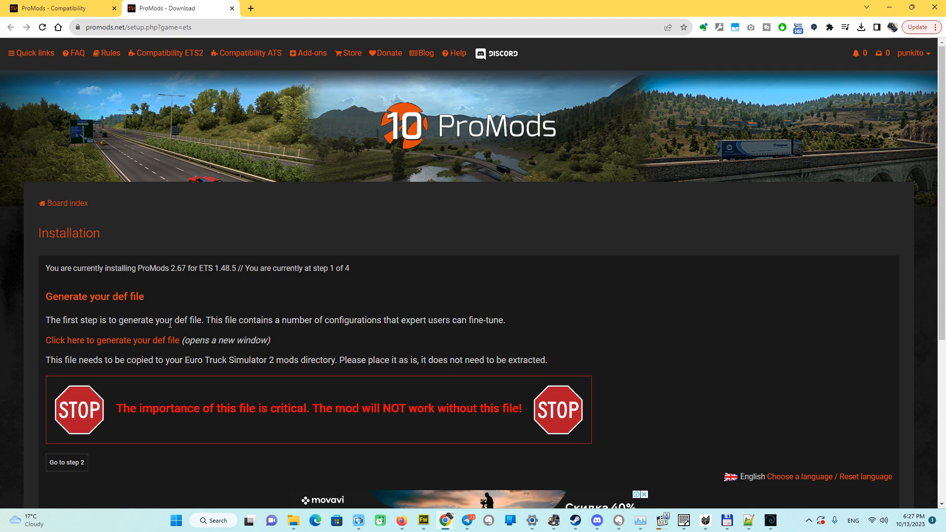
mouse_move(134, 341)
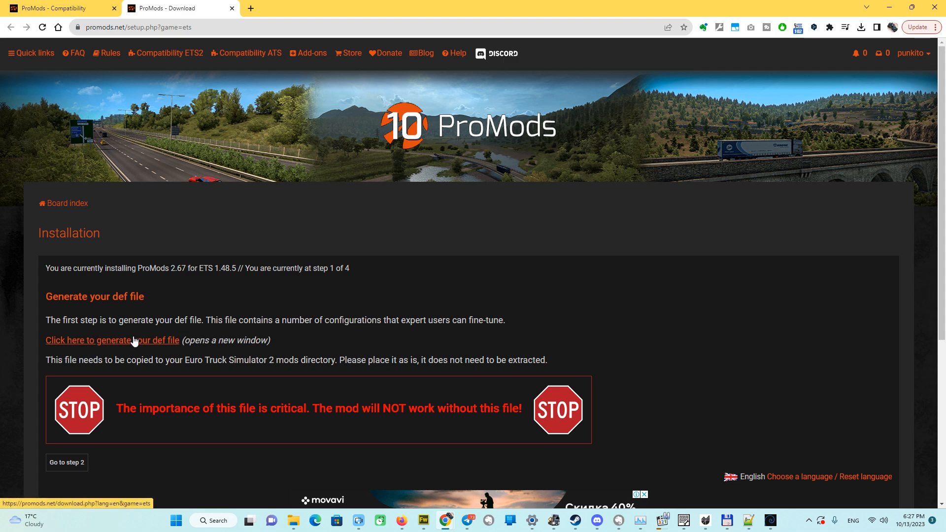
- Open the def file generator and keep defaults with map zoom compatibility checked
left_click(113, 340)
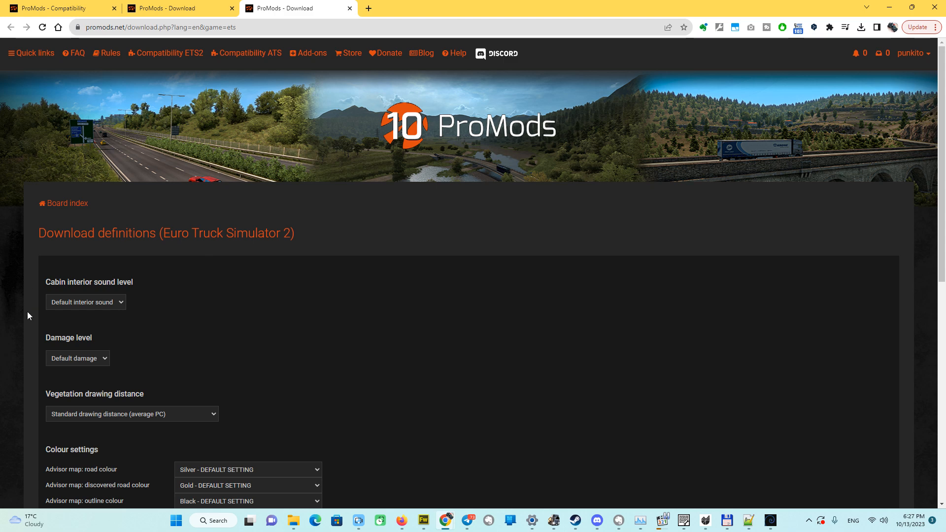
scroll("down", 3)
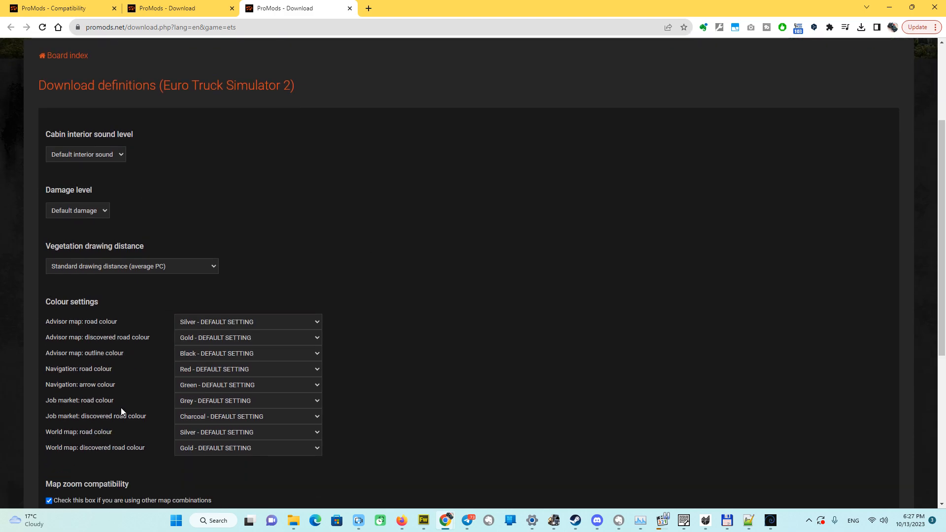
scroll("down", 3)
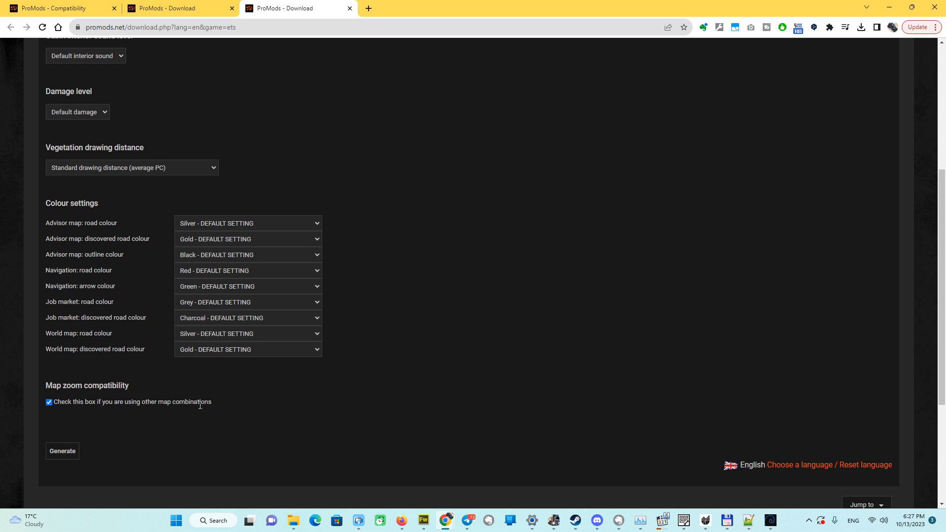
mouse_move(155, 403)
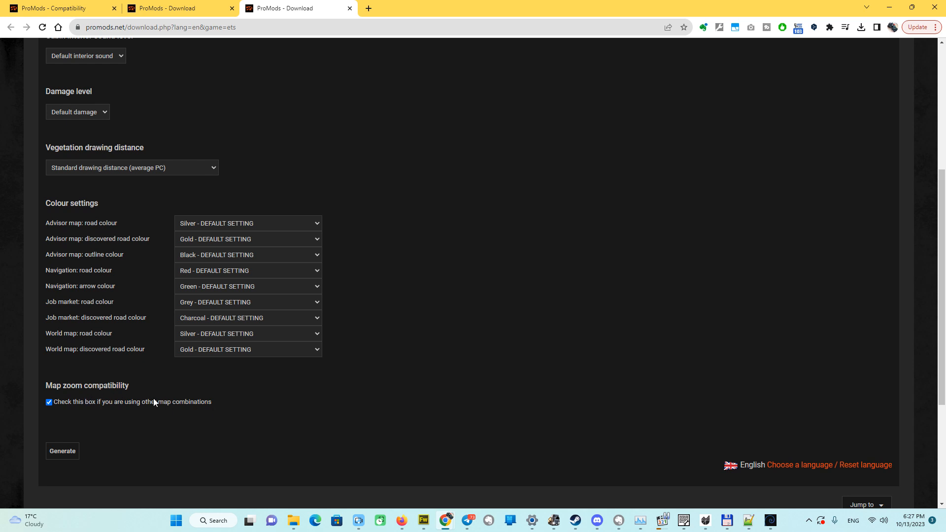
mouse_move(203, 402)
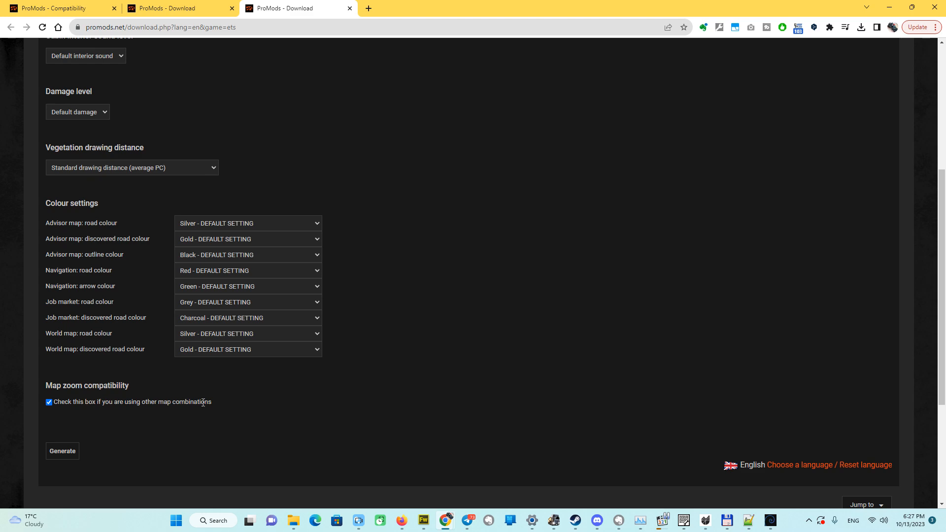
mouse_move(290, 409)
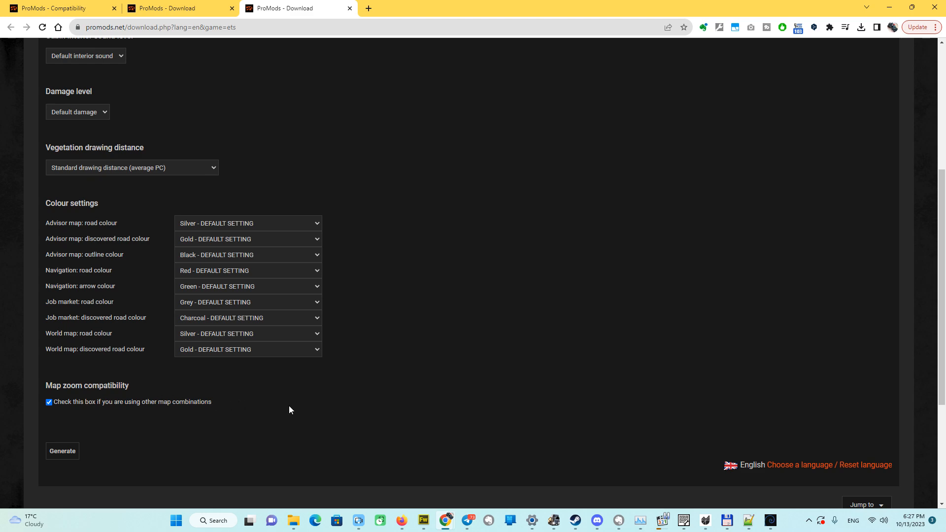
mouse_move(216, 411)
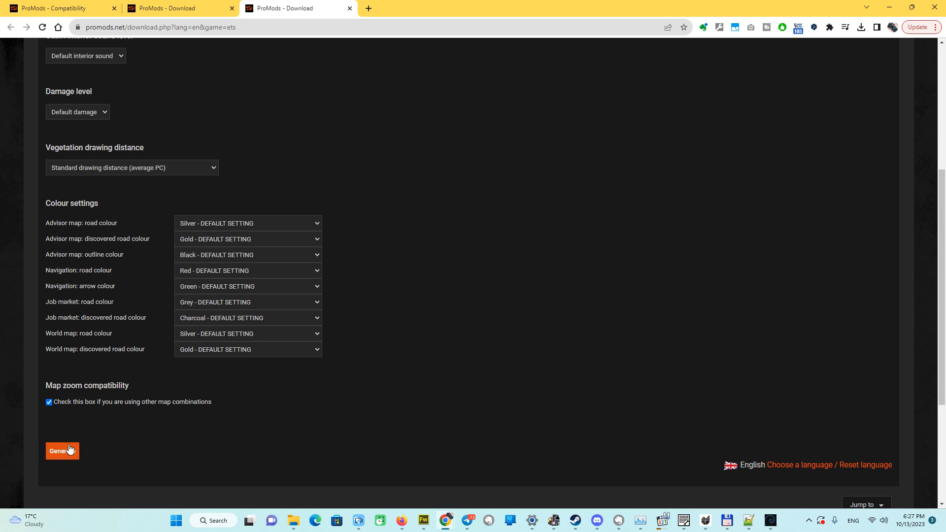
- Generate and download promods-def-v267.scs, then close the generator tab
left_click(861, 27)
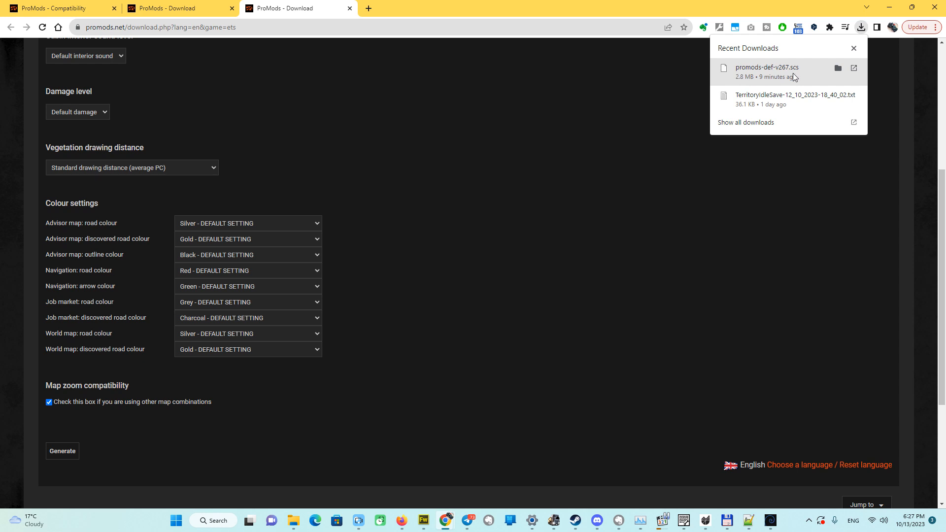
mouse_move(268, 369)
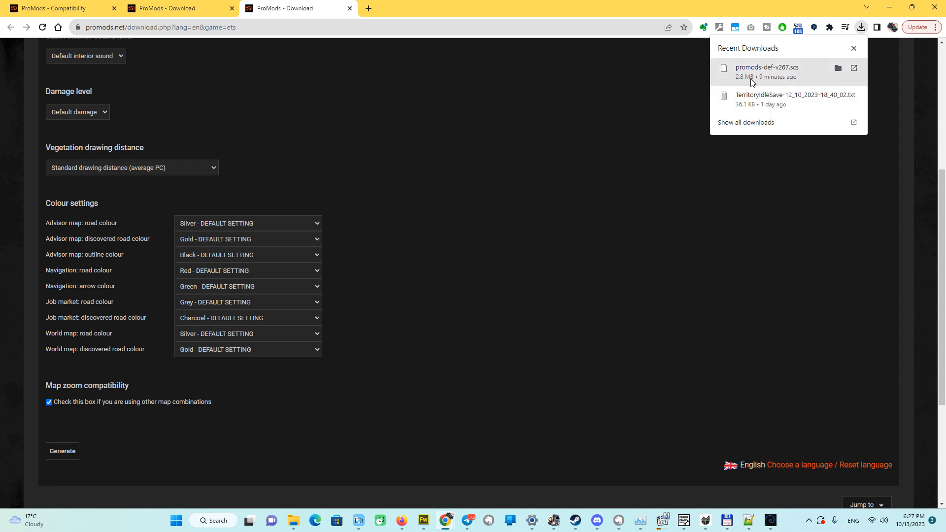
mouse_move(759, 75)
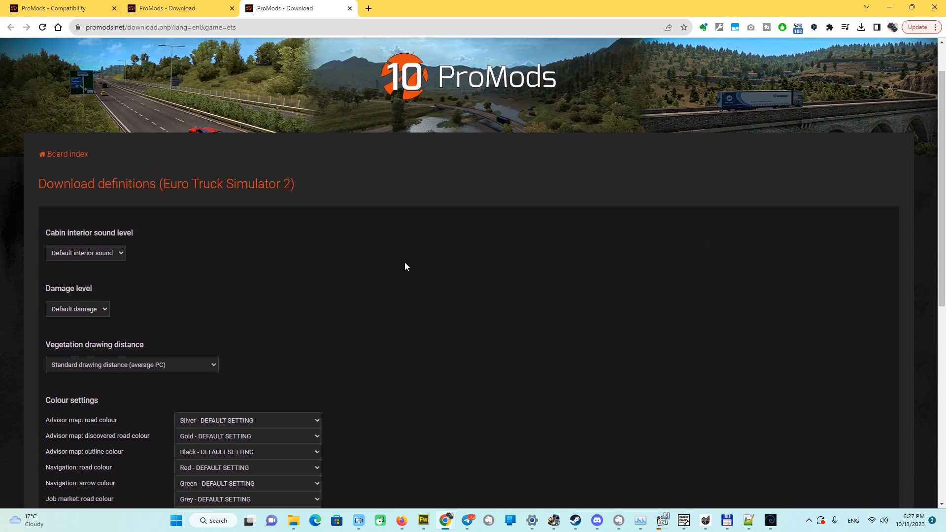
mouse_move(402, 260)
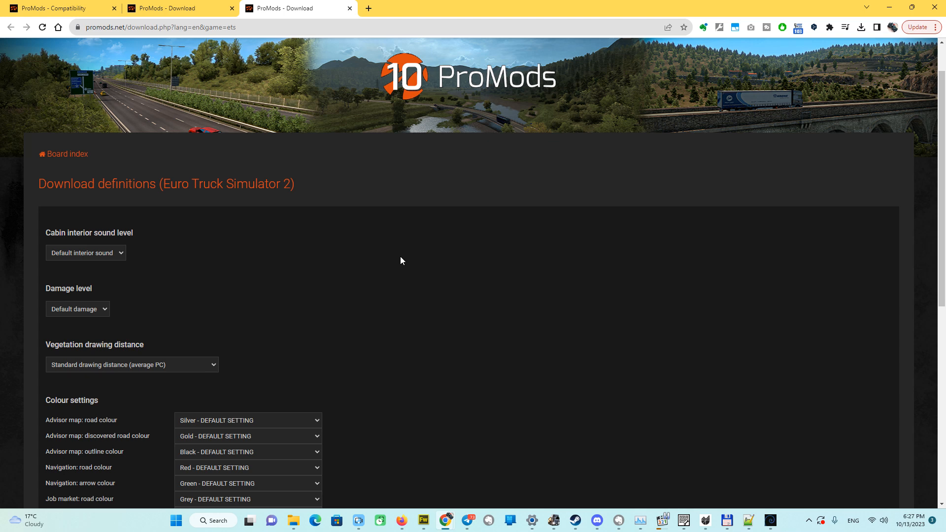
mouse_move(402, 280)
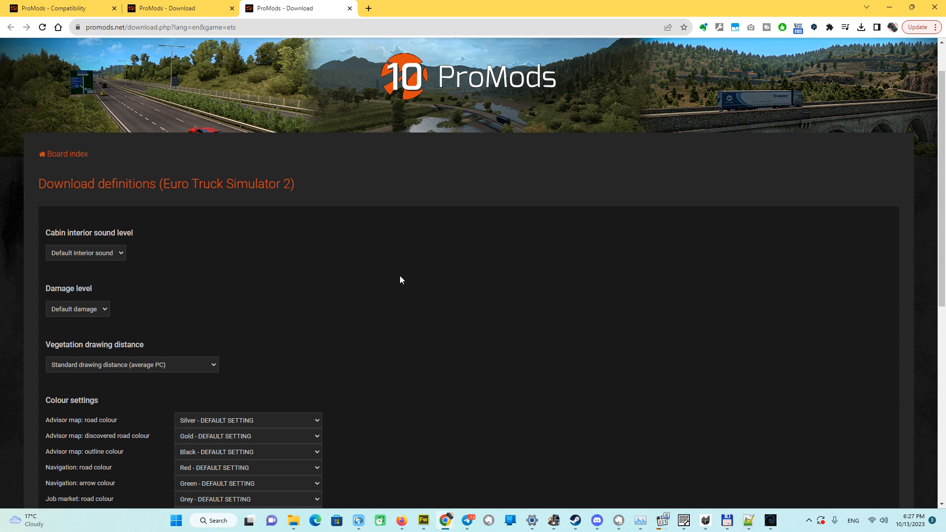
mouse_move(391, 281)
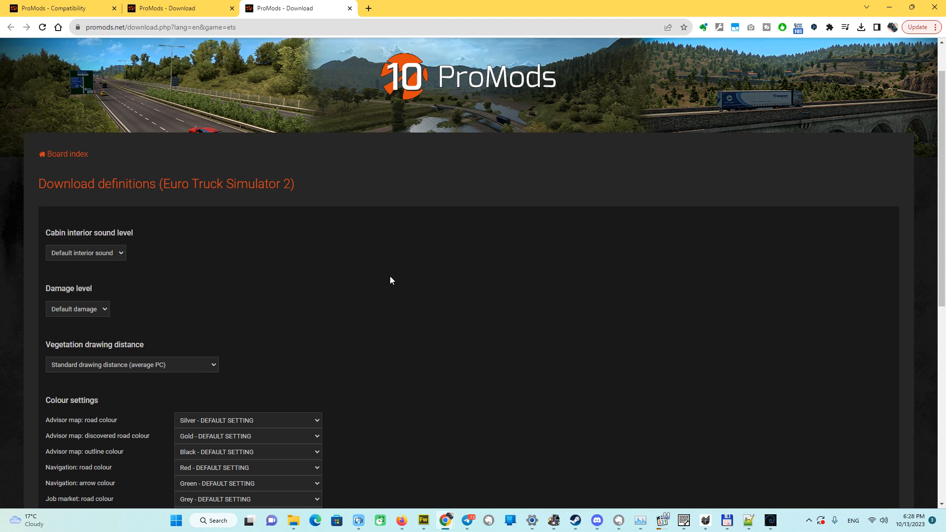
mouse_move(347, 47)
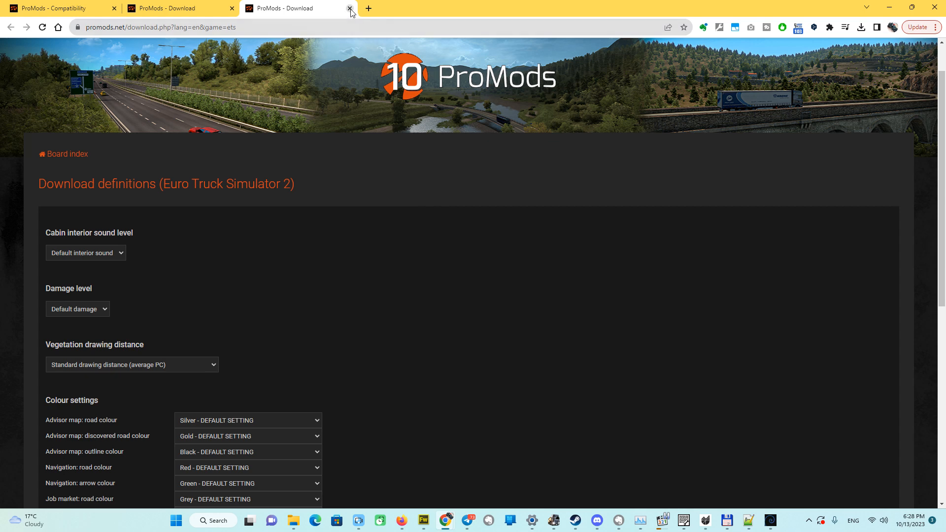
left_click(348, 7)
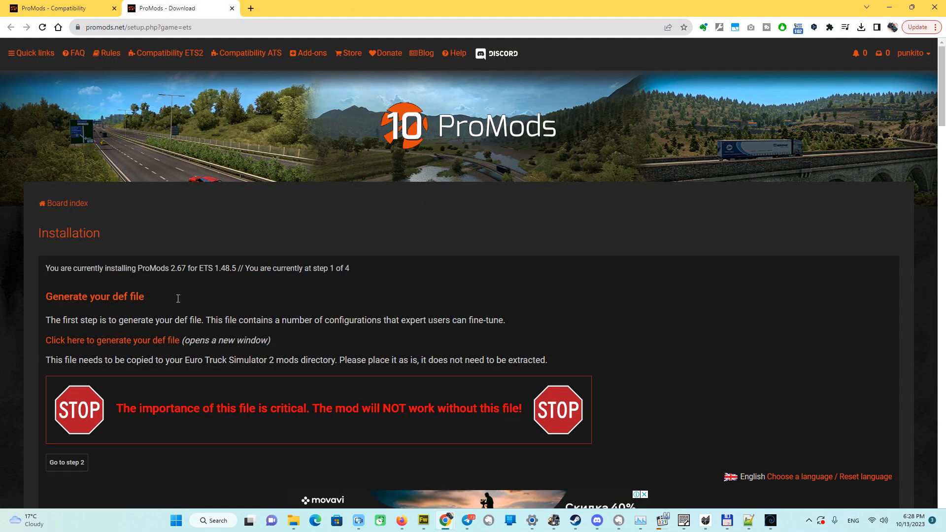
scroll("down", 3)
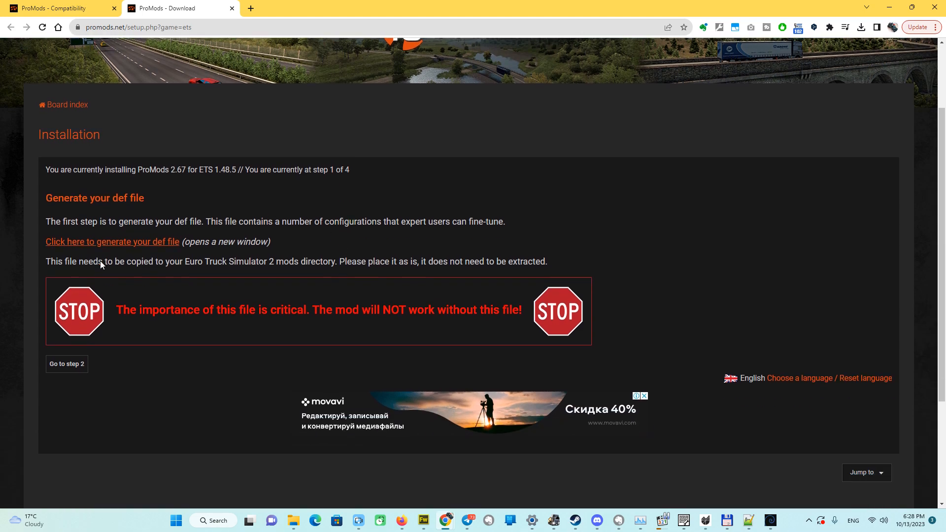
- Advance to step 2 and view the Premium and Standard download options
left_click(66, 363)
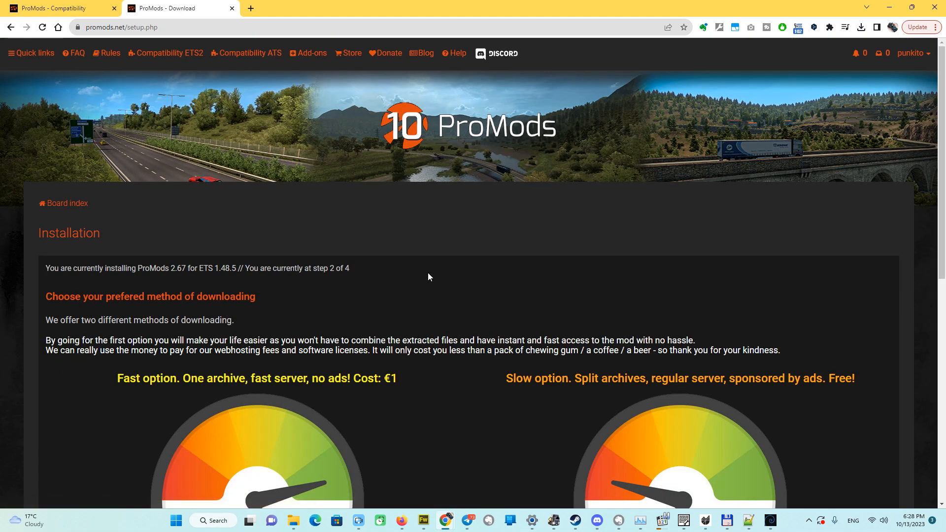
scroll("down", 3)
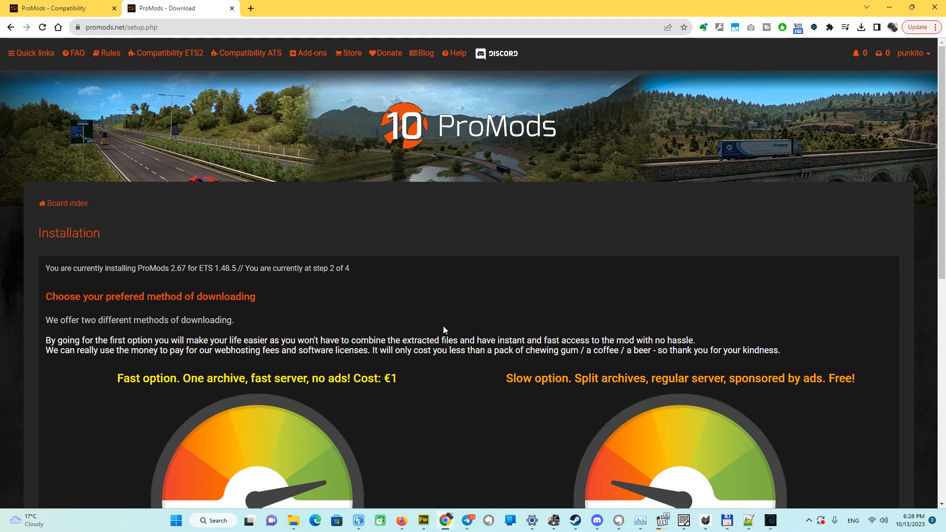
scroll("down", 3)
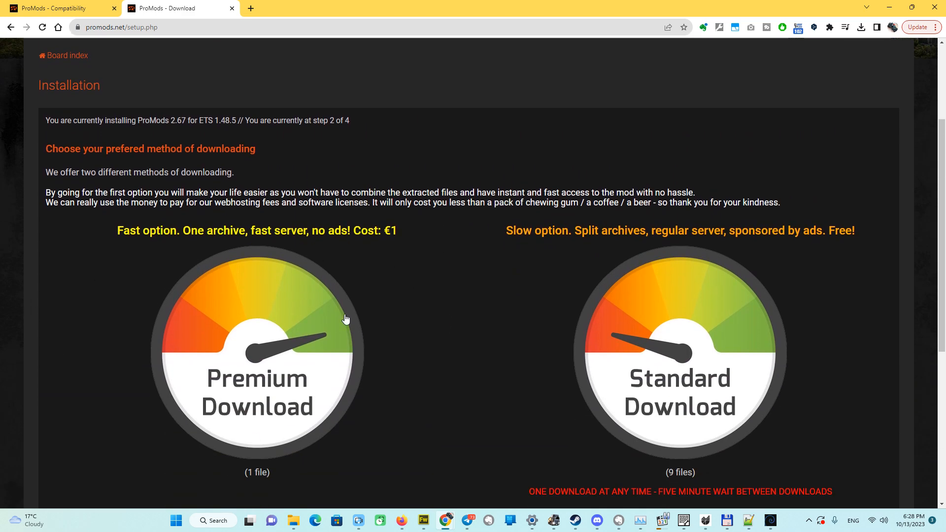
mouse_move(403, 370)
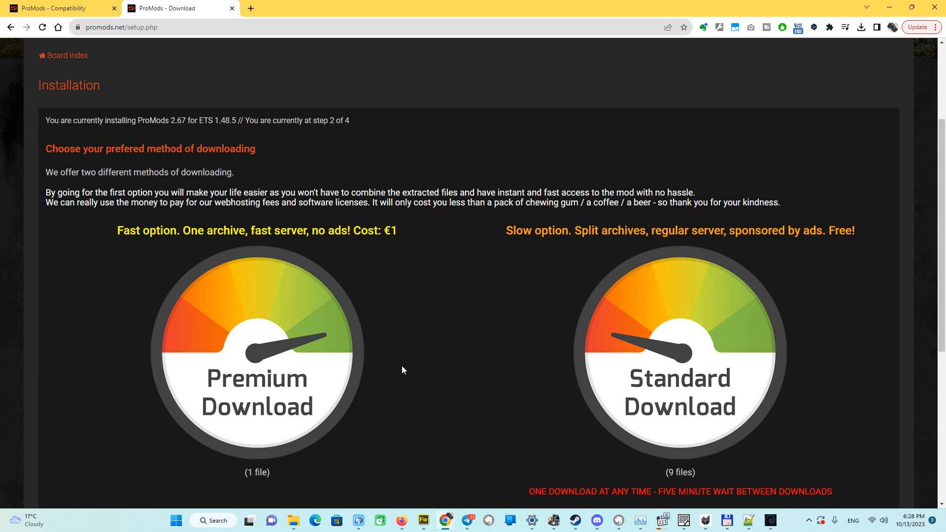
mouse_move(468, 328)
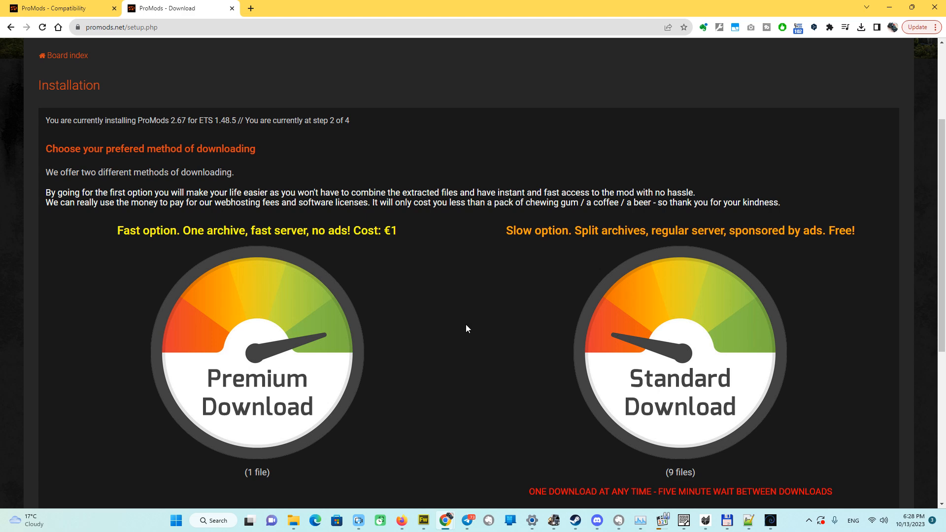
mouse_move(470, 321)
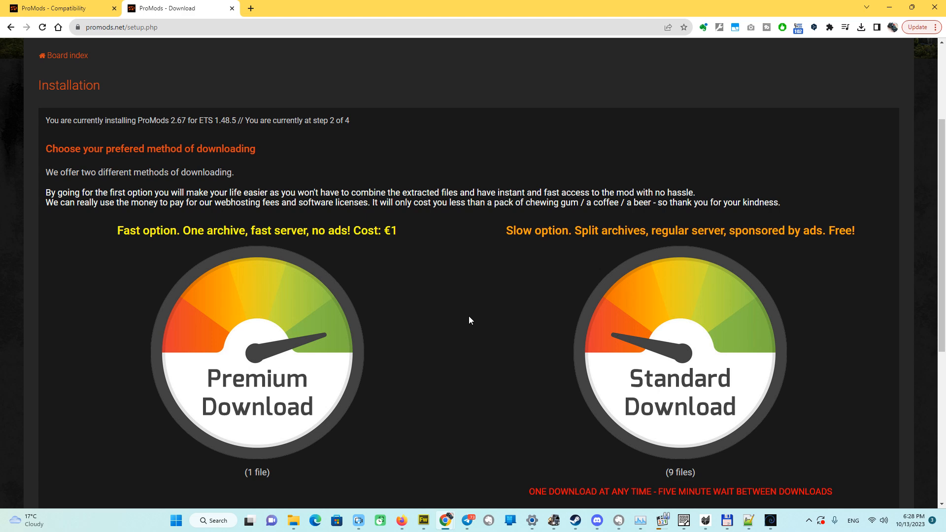
mouse_move(436, 279)
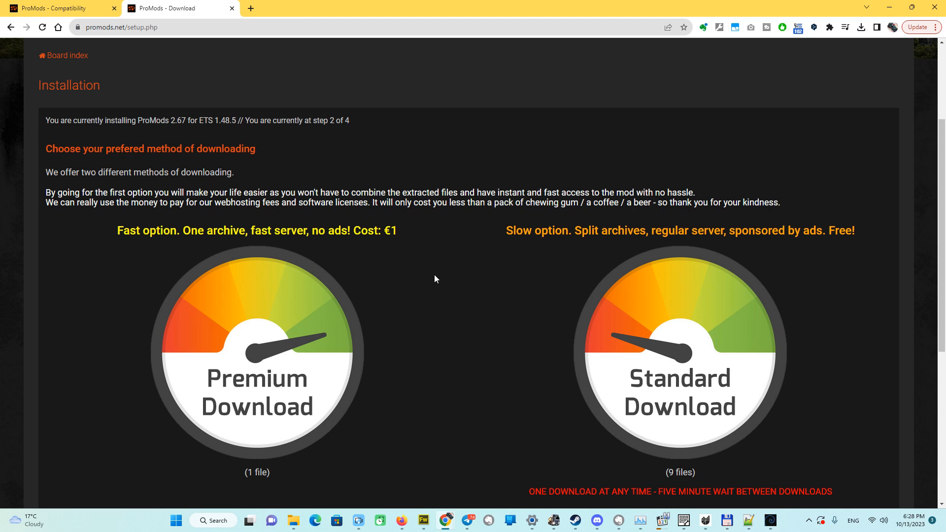
mouse_move(419, 303)
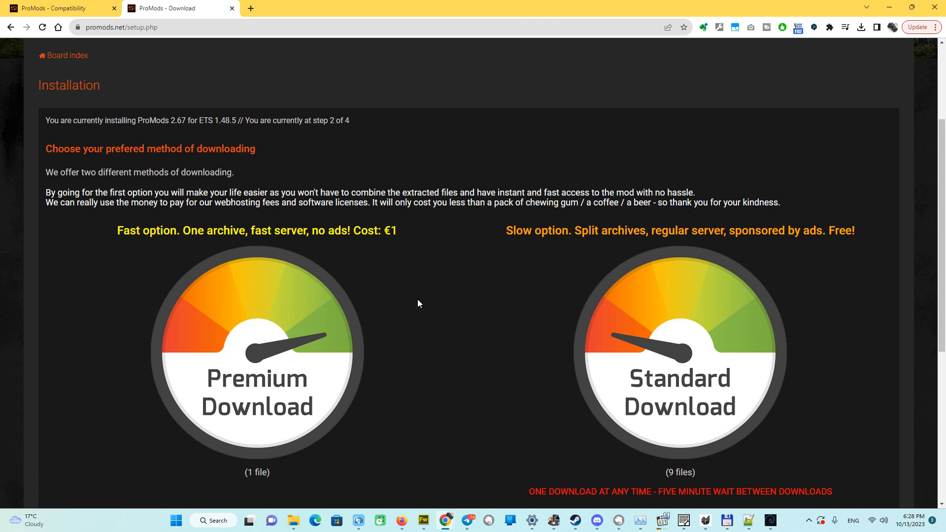
mouse_move(416, 292)
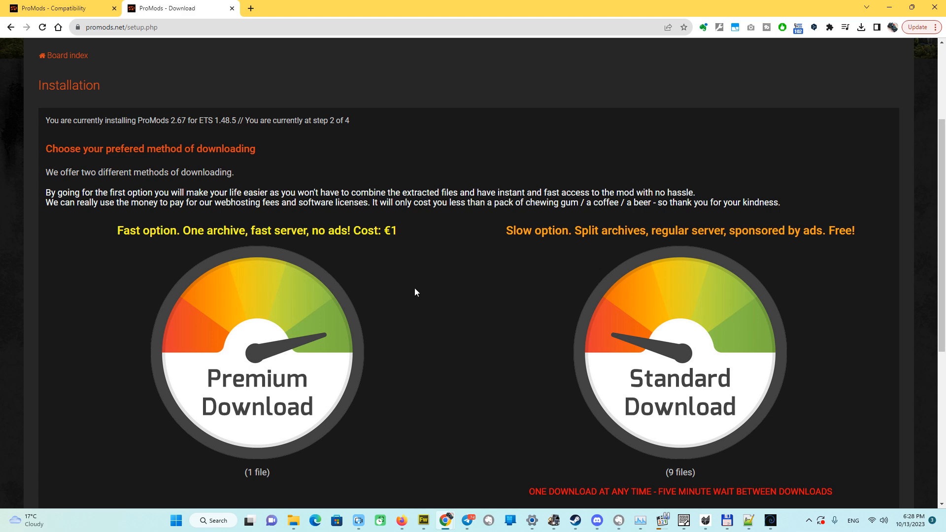
mouse_move(778, 51)
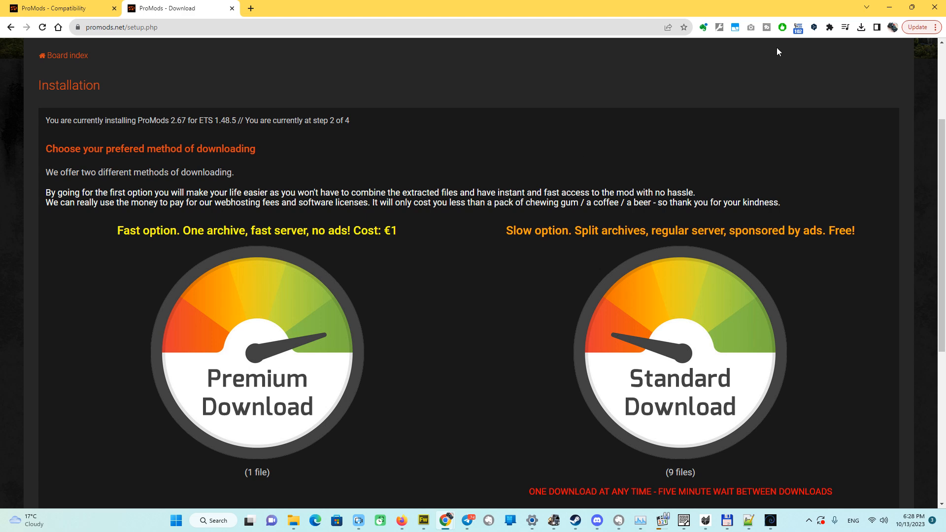
mouse_move(489, 279)
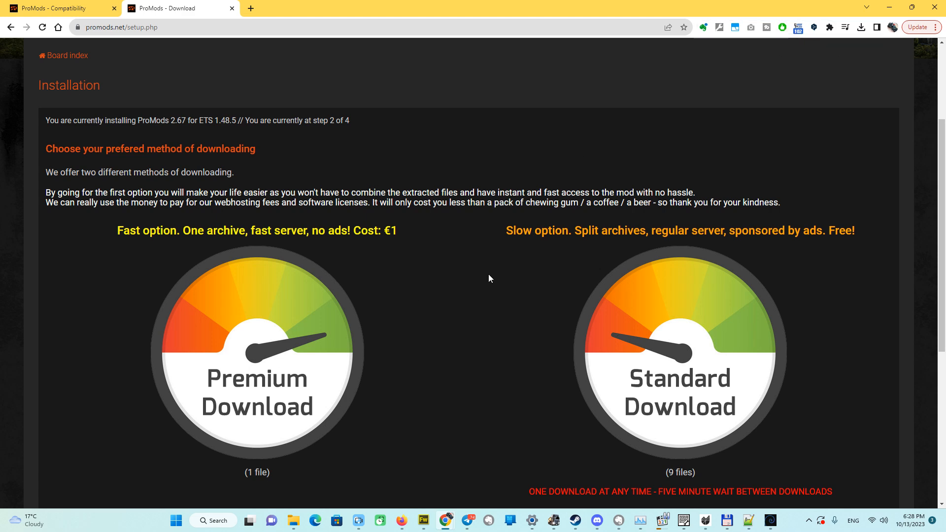
mouse_move(466, 278)
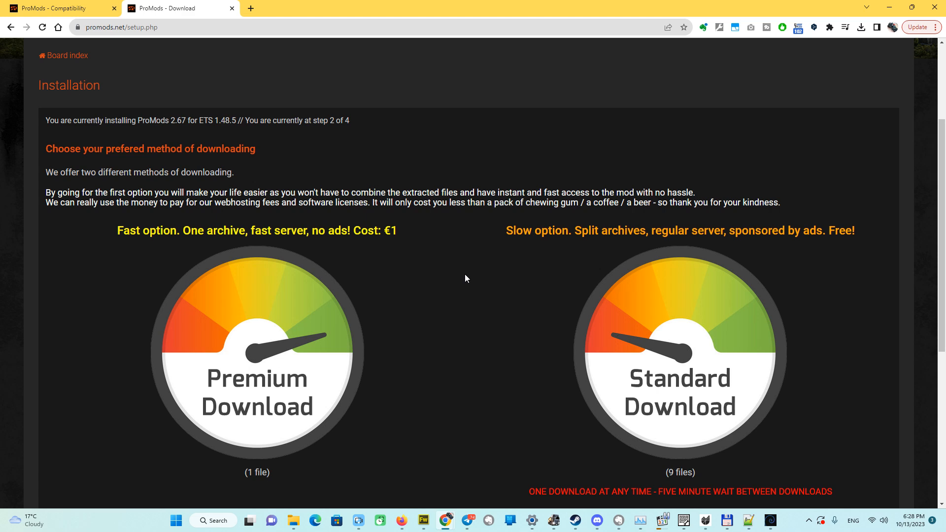
mouse_move(402, 218)
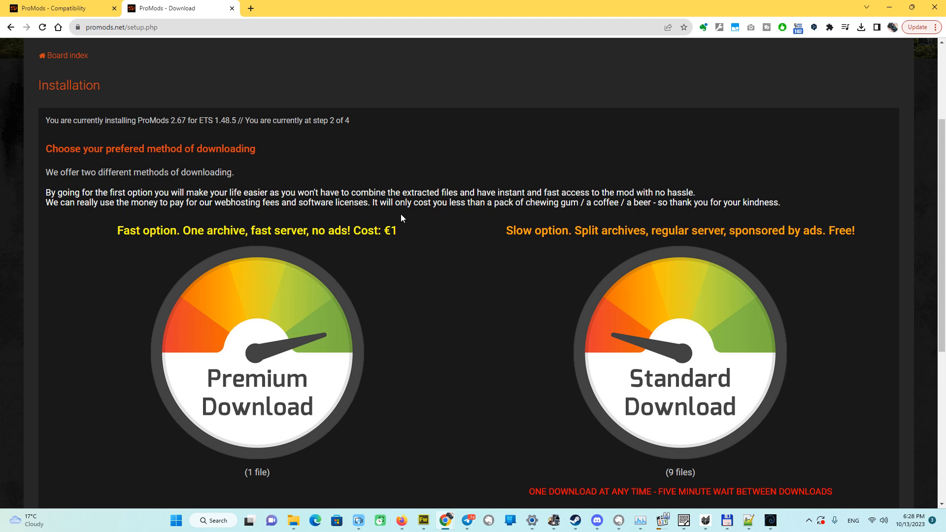
mouse_move(471, 263)
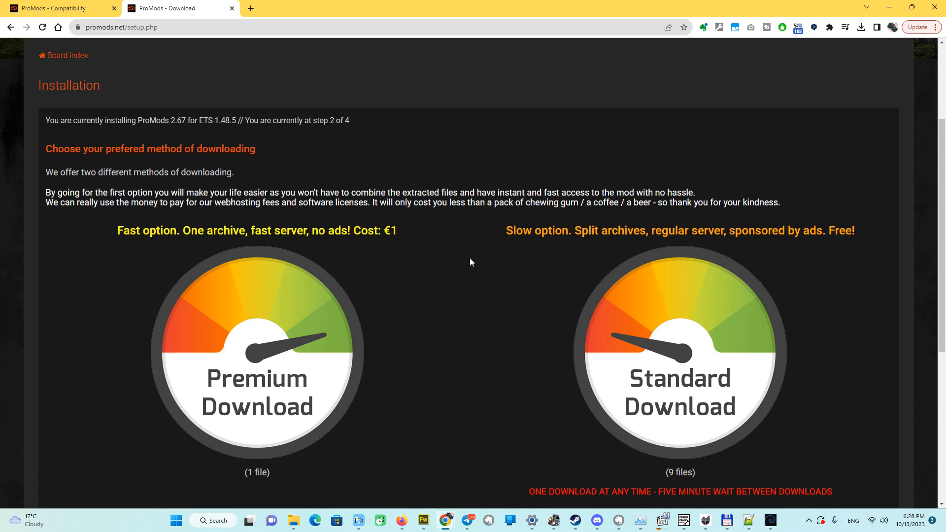
mouse_move(611, 343)
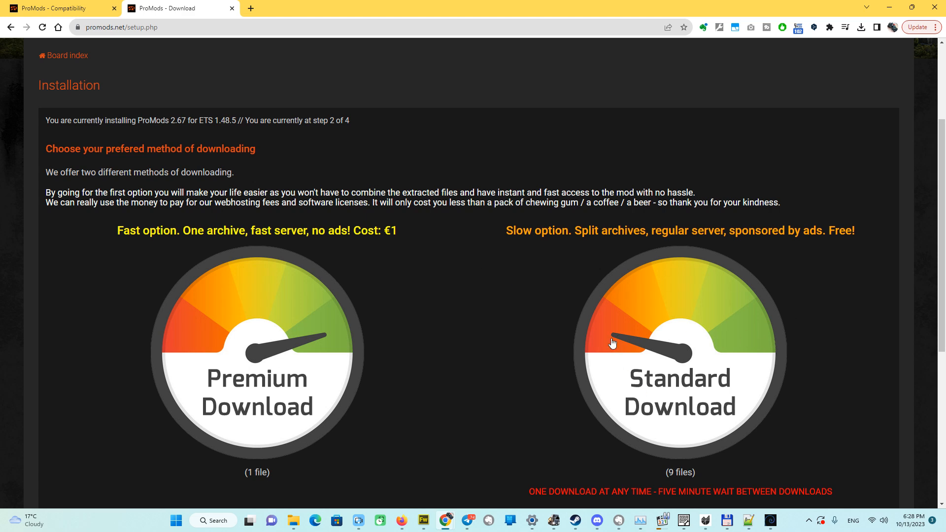
mouse_move(825, 320)
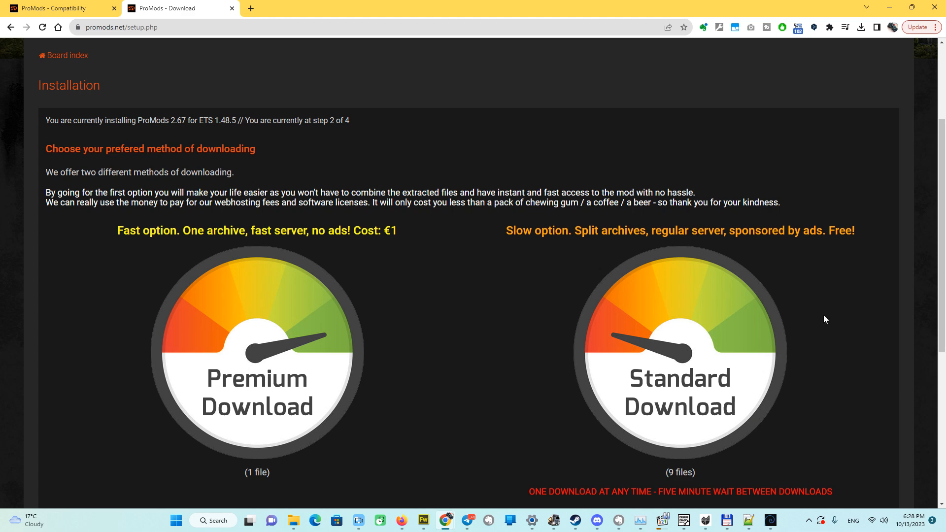
mouse_move(812, 303)
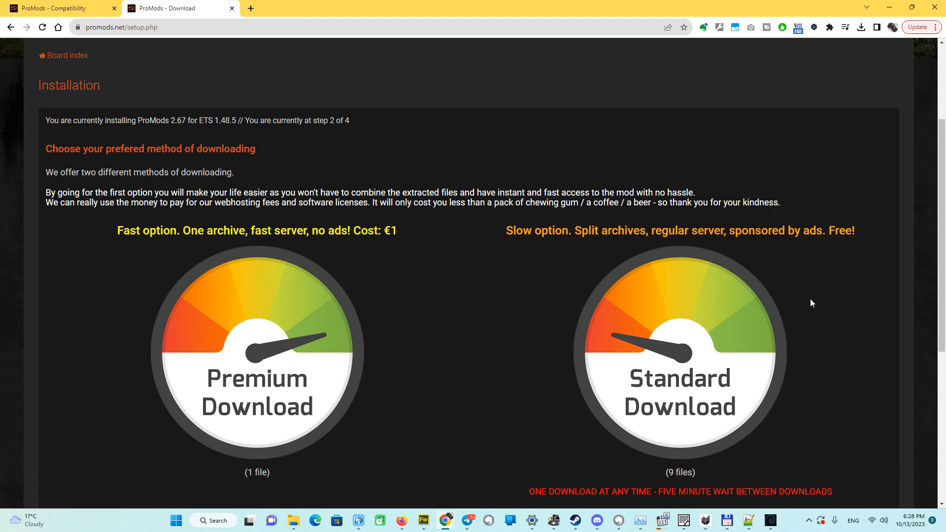
scroll("down", 3)
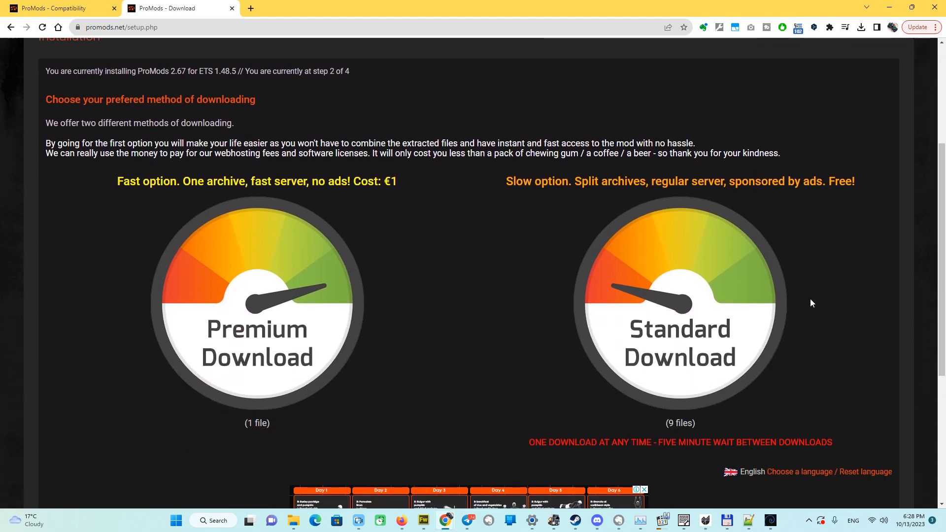
mouse_move(807, 315)
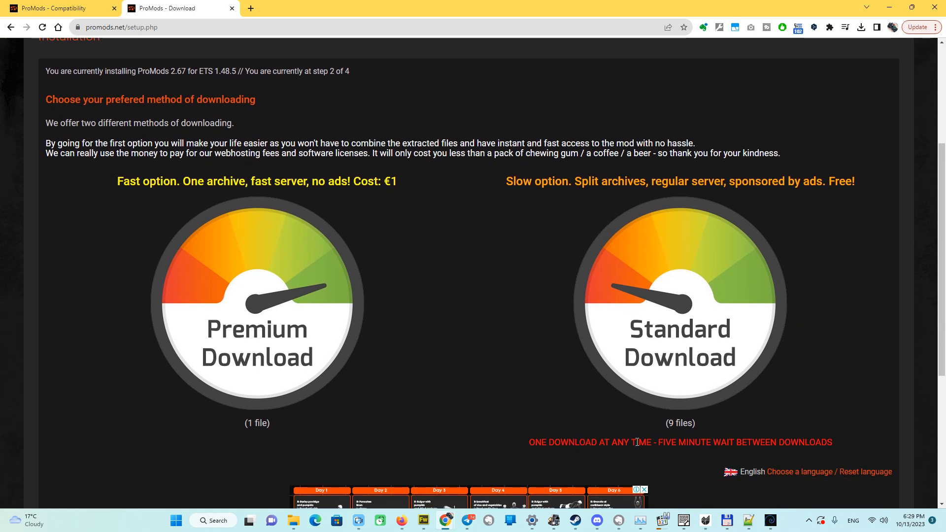
mouse_move(648, 444)
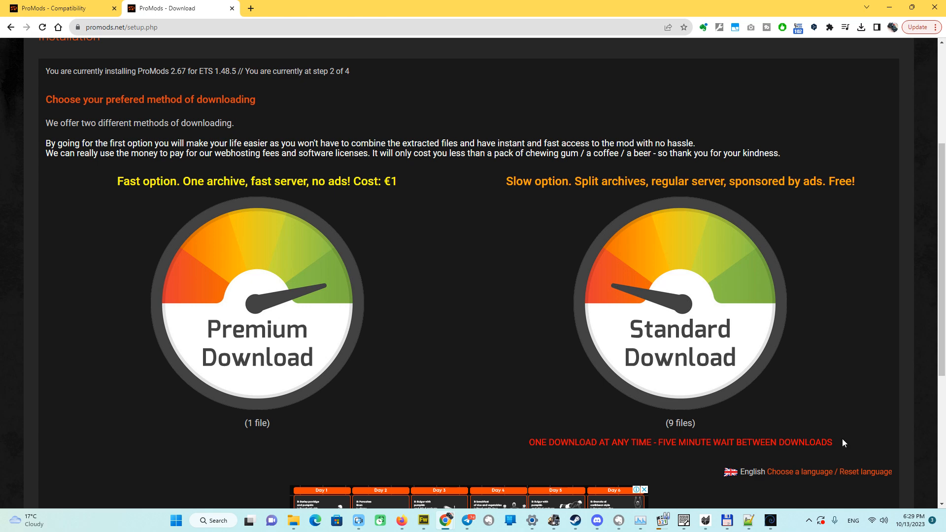
mouse_move(830, 377)
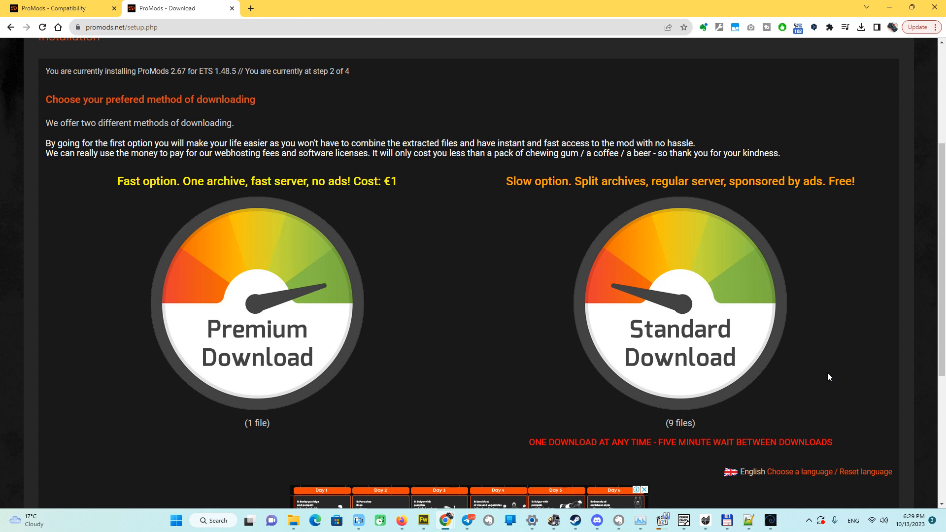
mouse_move(713, 427)
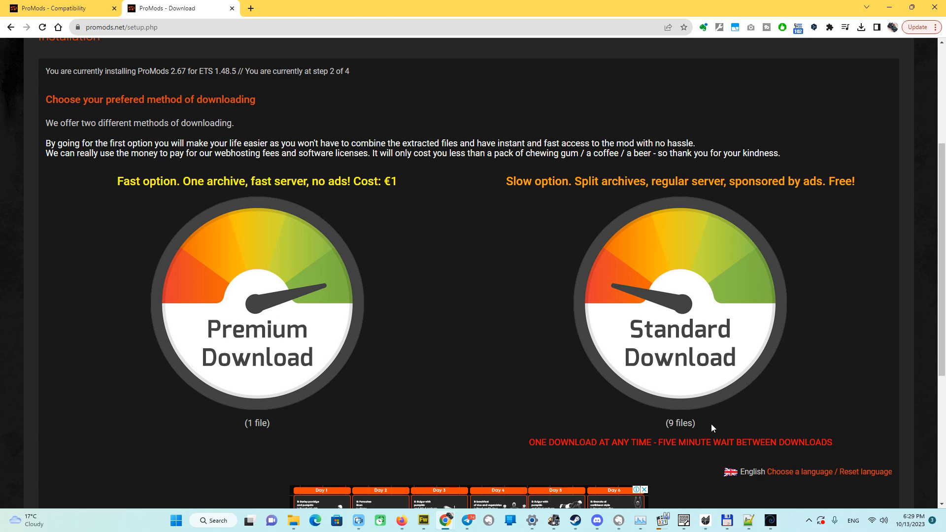
mouse_move(688, 434)
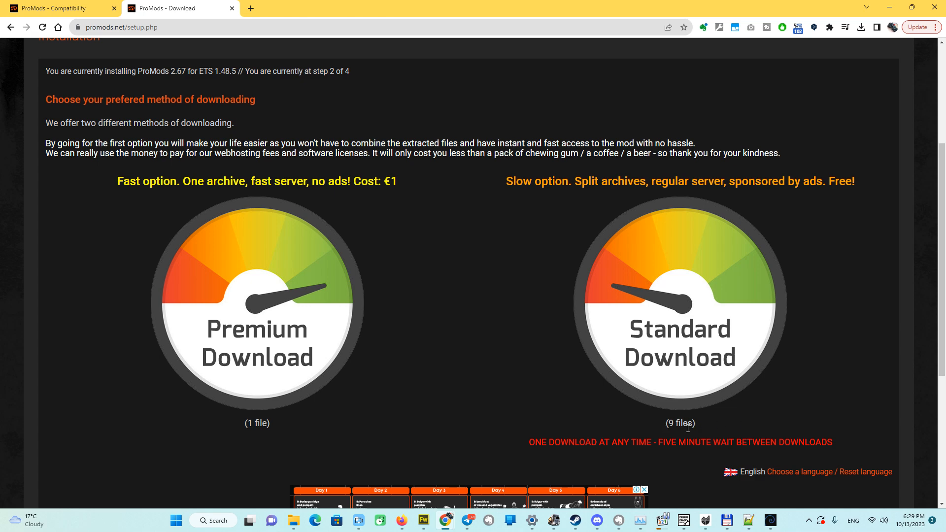
mouse_move(804, 391)
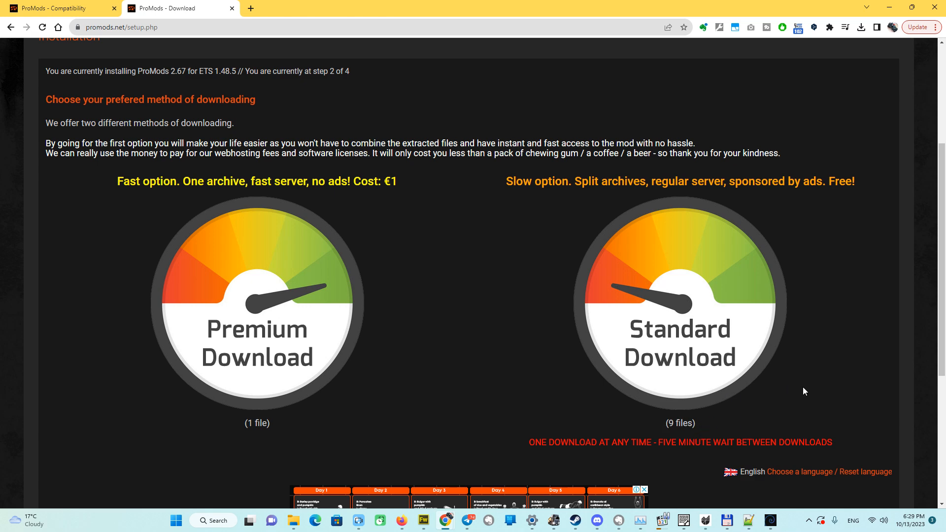
mouse_move(806, 374)
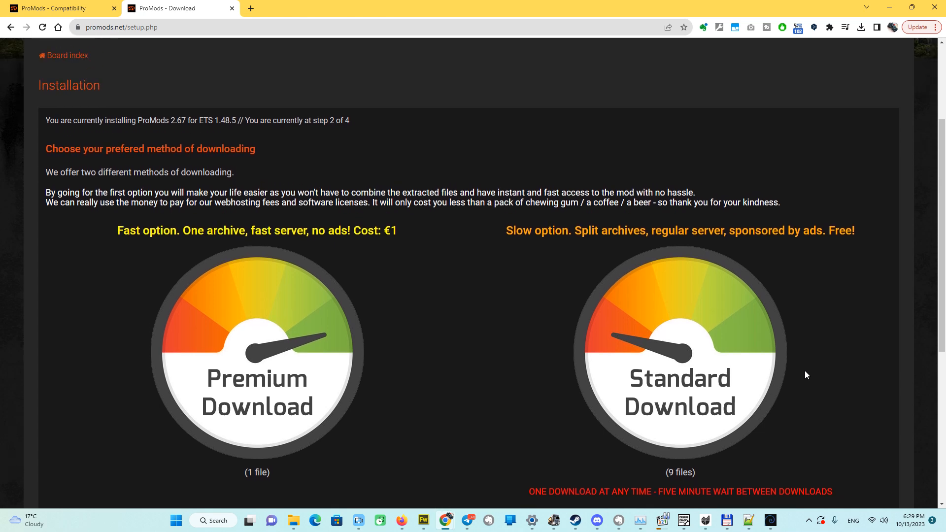
scroll("down", 3)
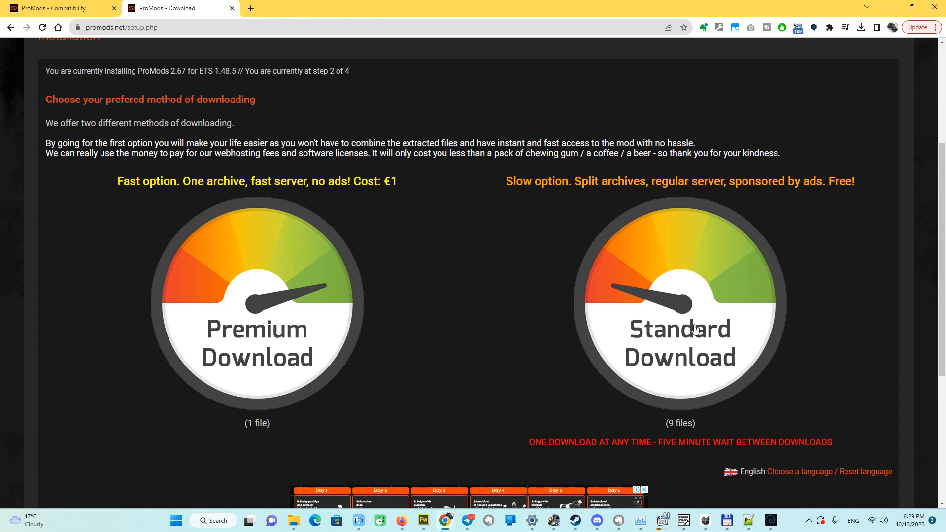
- Choose the free Standard download and view the nine 2.67 Multipack archive links
left_click(691, 329)
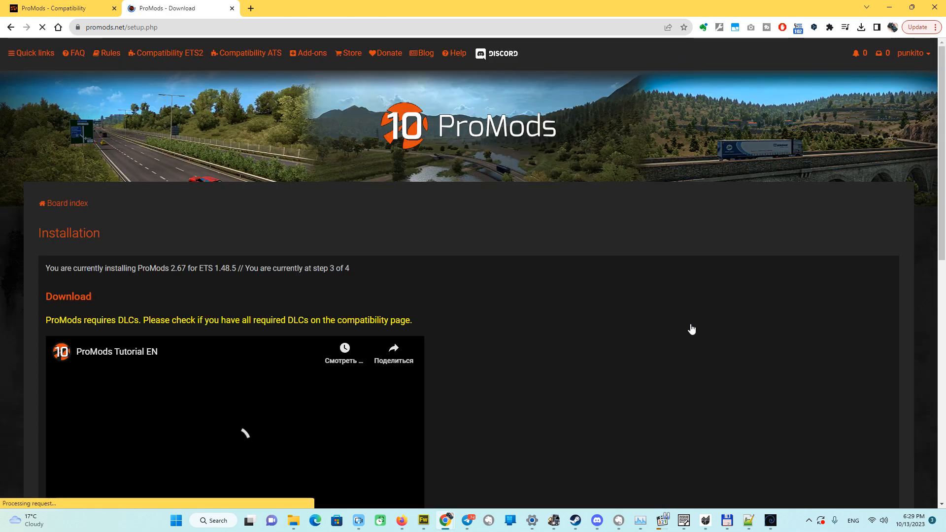
scroll("down", 3)
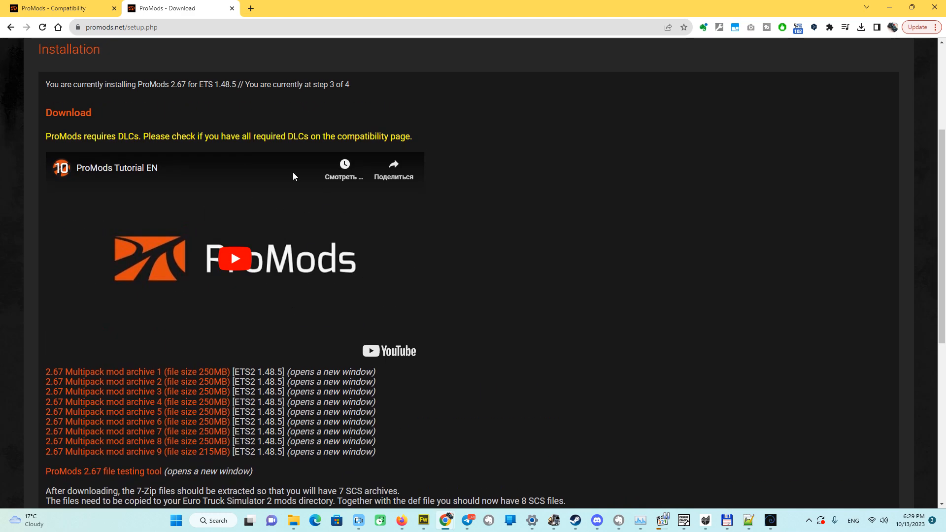
scroll("down", 3)
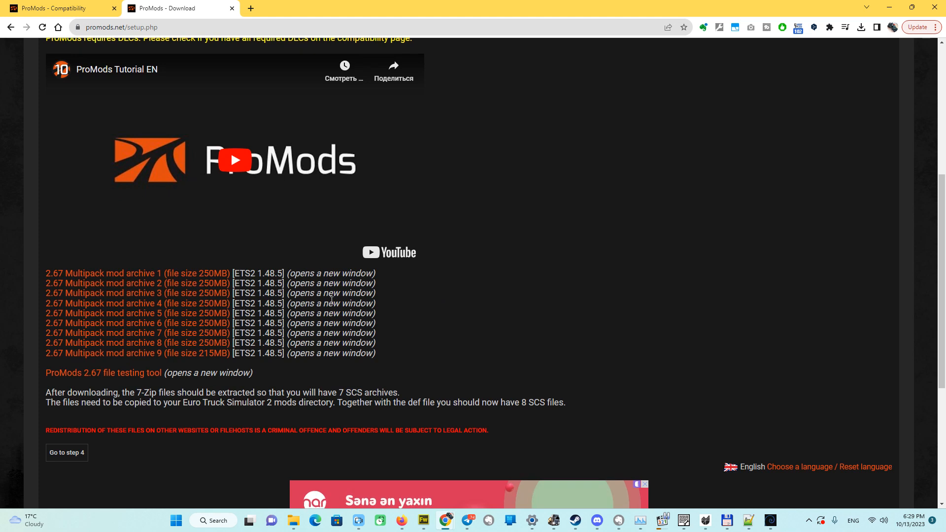
mouse_move(172, 359)
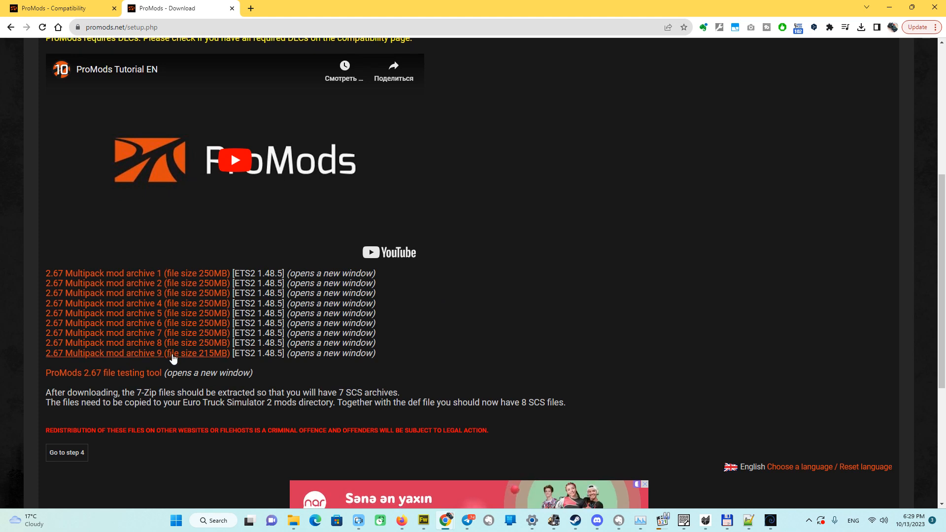
mouse_move(332, 313)
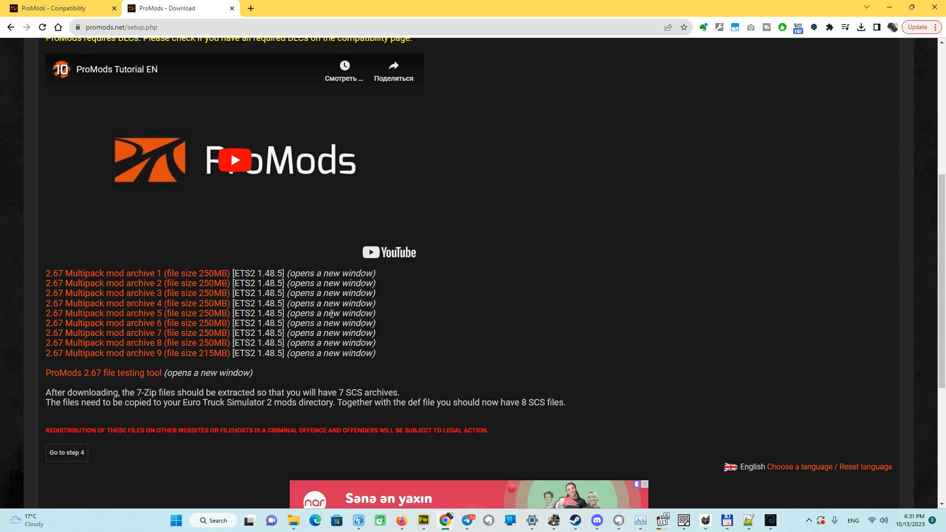
mouse_move(223, 239)
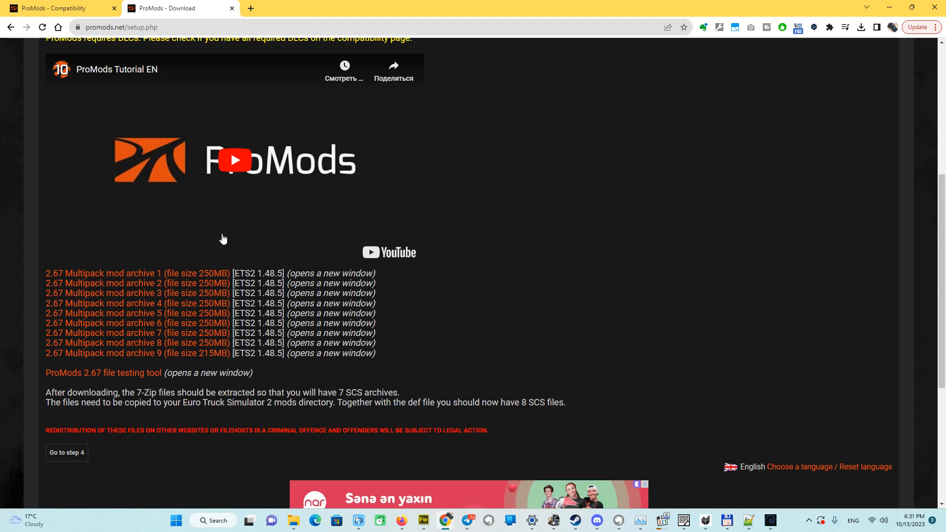
mouse_move(204, 276)
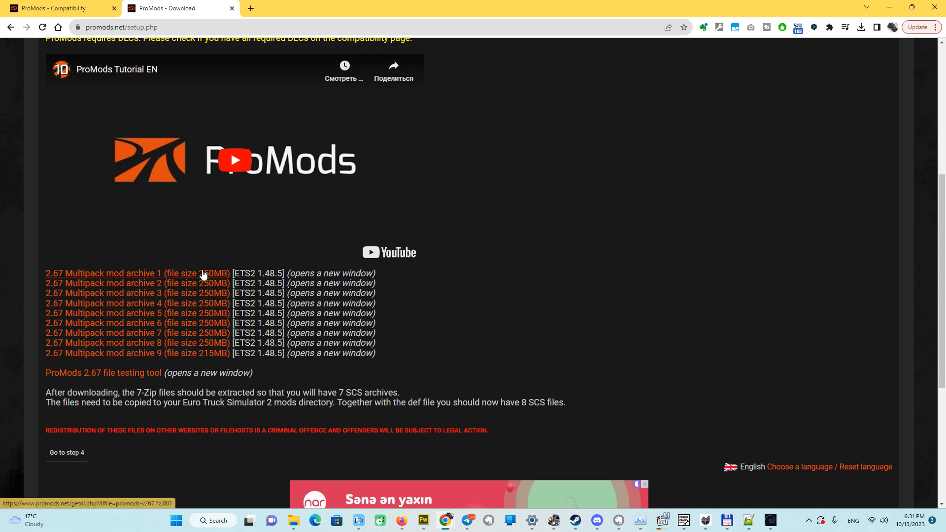
- Start downloading promods-v267.7z.001 and check its progress in Downloads
left_click(128, 273)
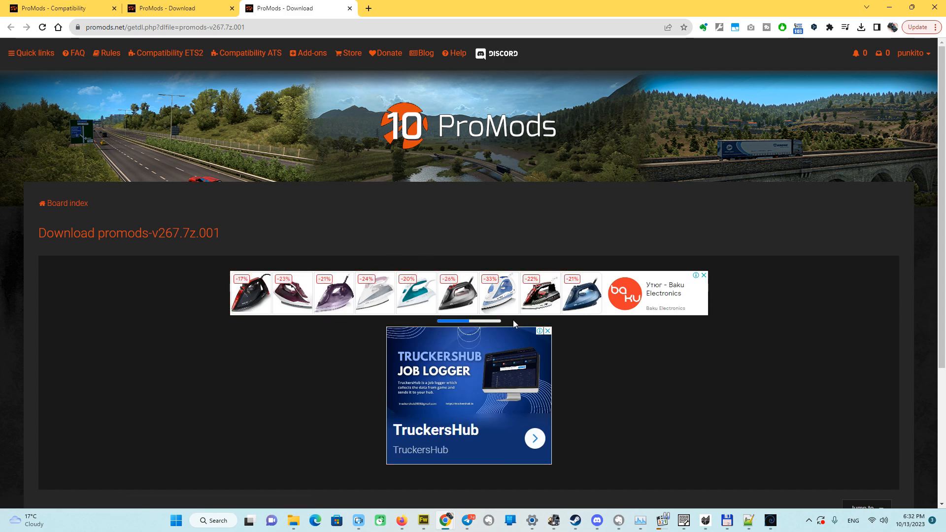
mouse_move(709, 285)
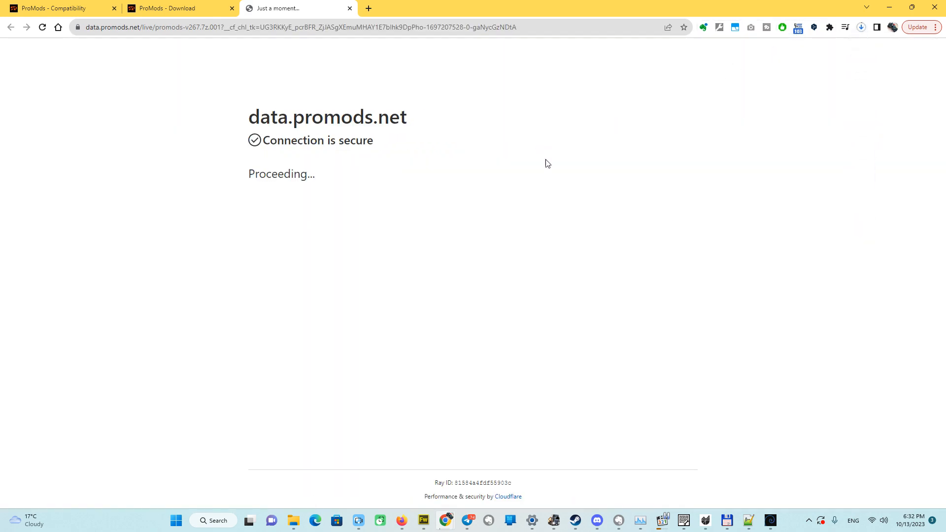
left_click(861, 27)
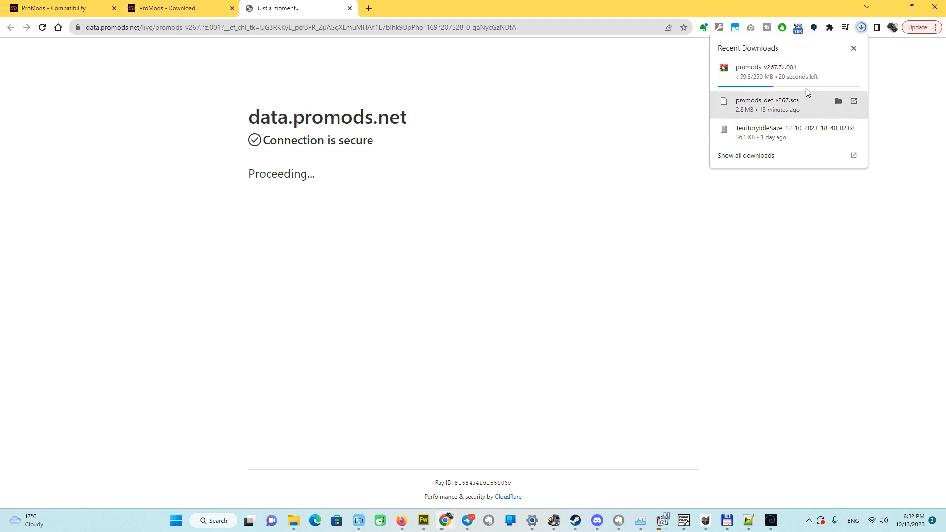
mouse_move(202, 13)
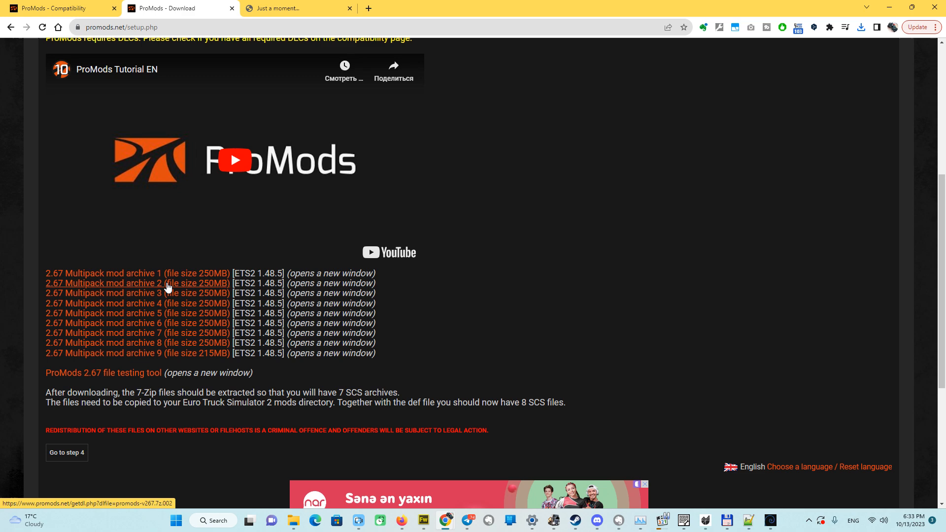
- Request multipack archive 2, get the five-minute wait notice, and return to setup
left_click(137, 283)
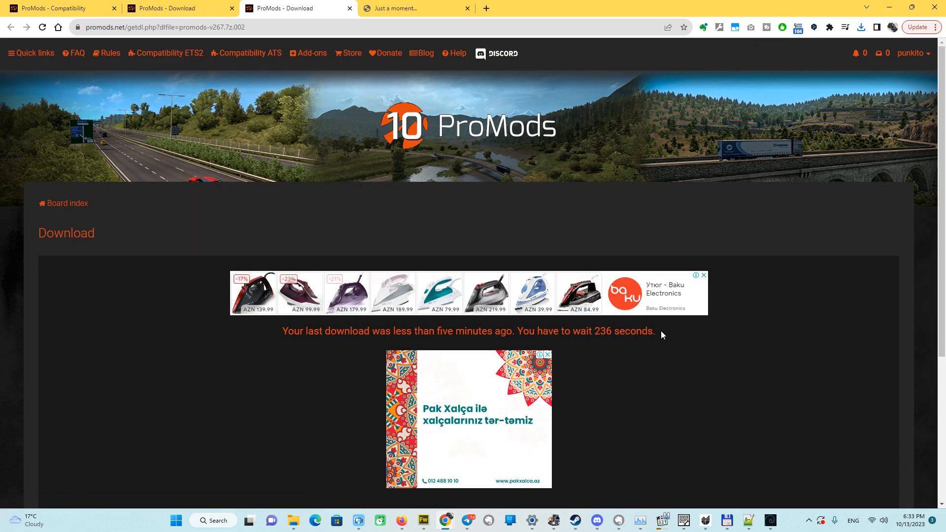
left_click(42, 27)
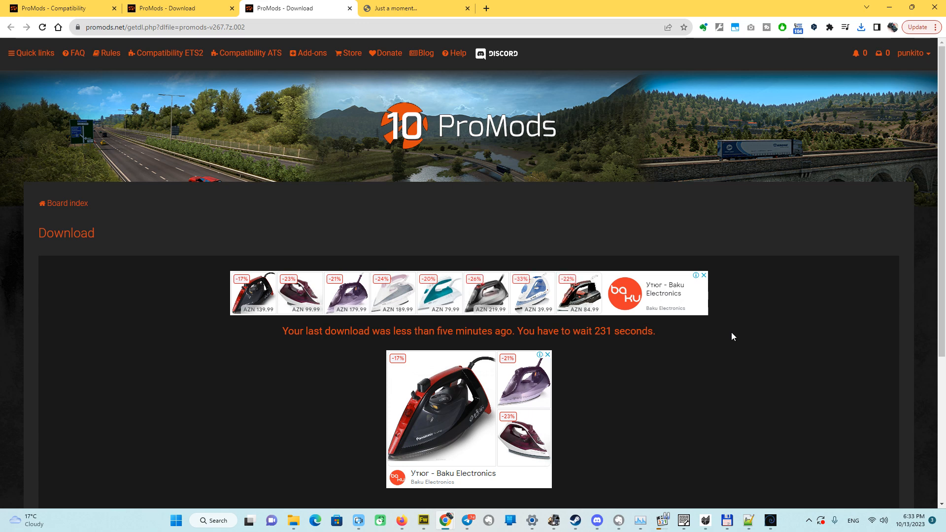
mouse_move(319, 135)
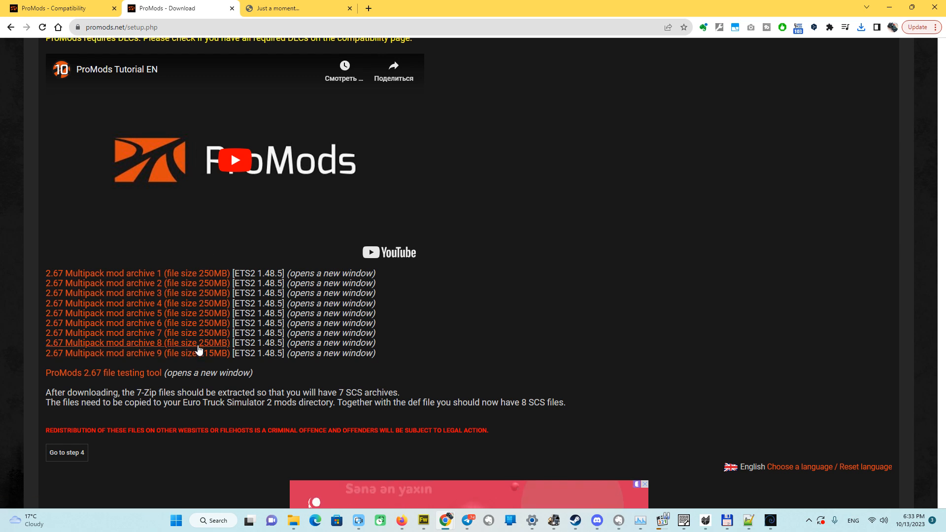
mouse_move(205, 242)
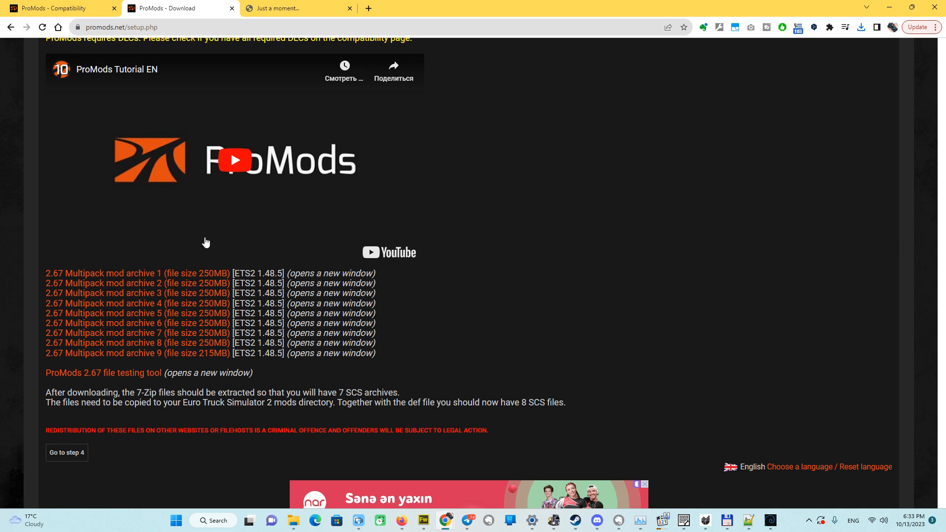
mouse_move(309, 265)
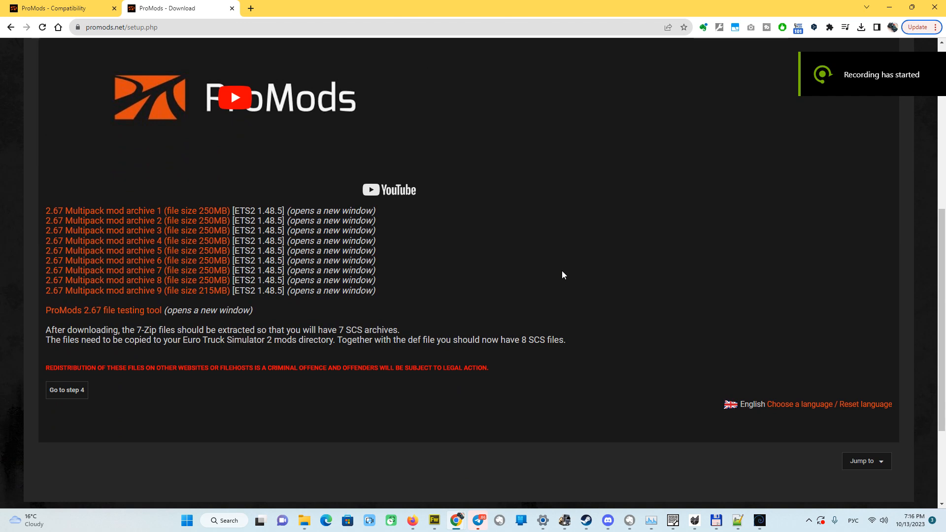
mouse_move(766, 156)
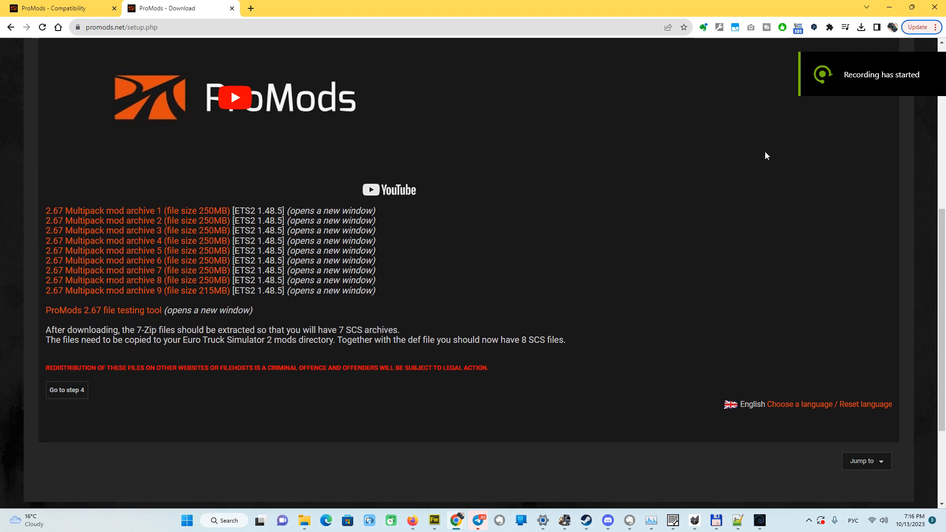
- Request the ProMods 2.67 file testing tool and return to the archive list
left_click(862, 27)
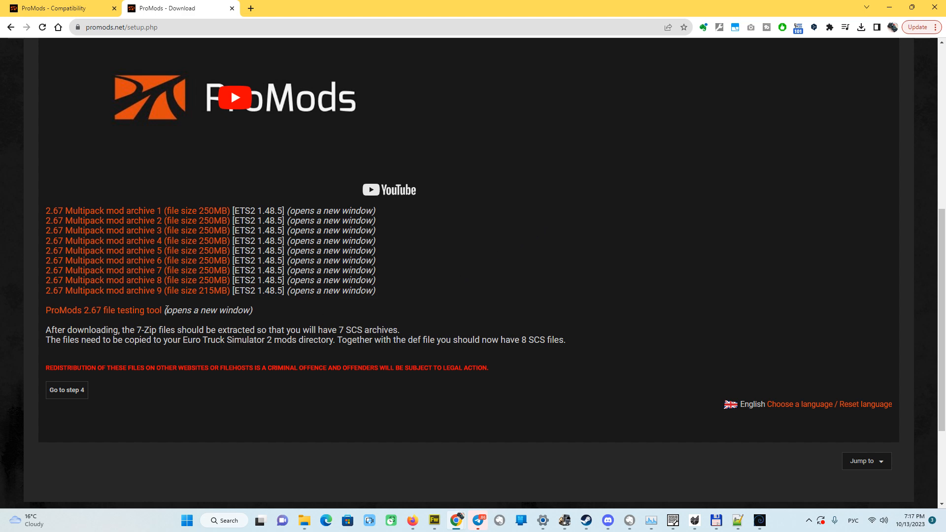
mouse_move(140, 313)
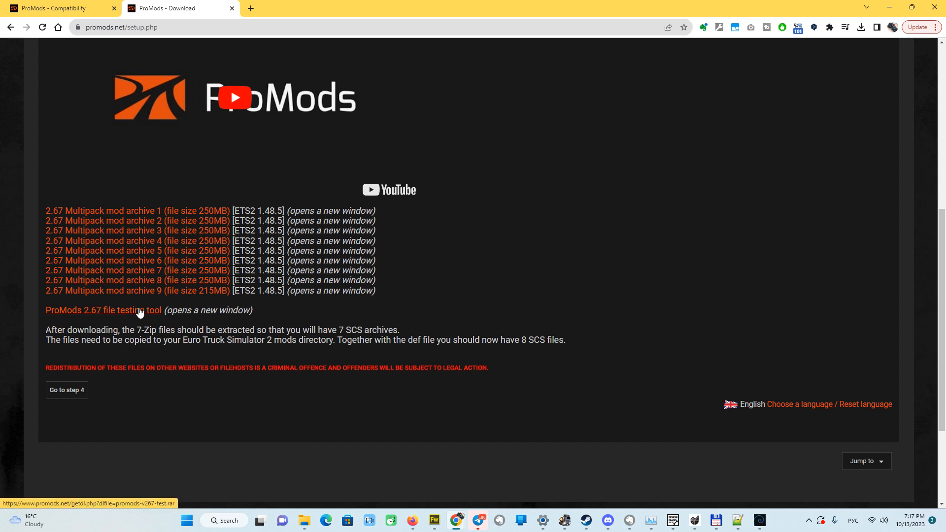
left_click(103, 310)
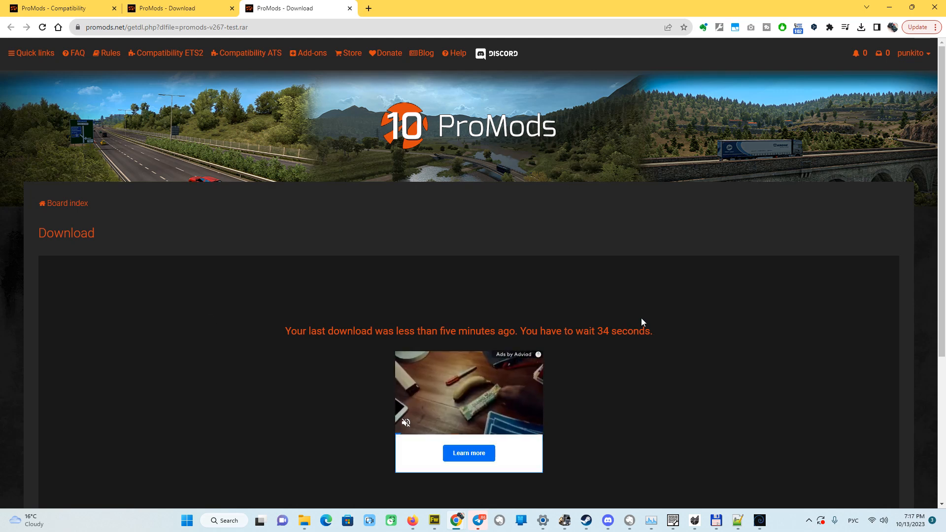
left_click(176, 9)
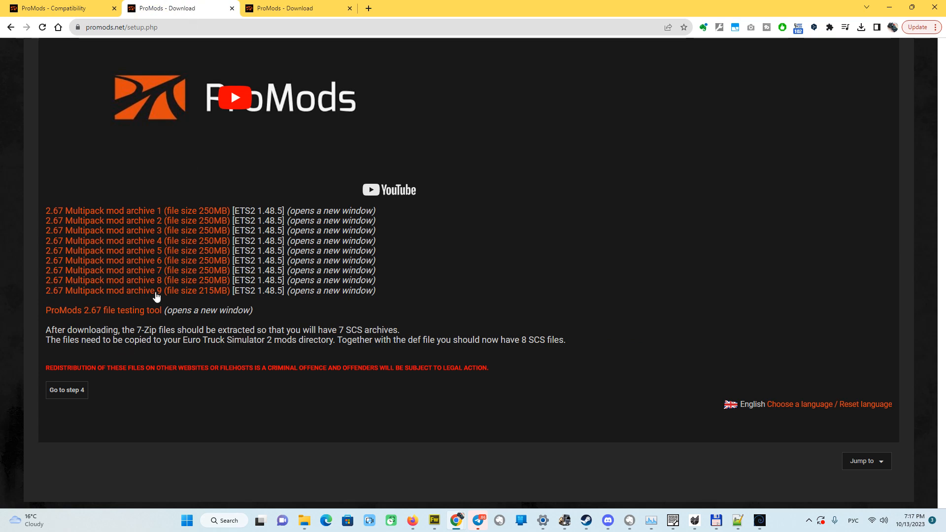
mouse_move(367, 124)
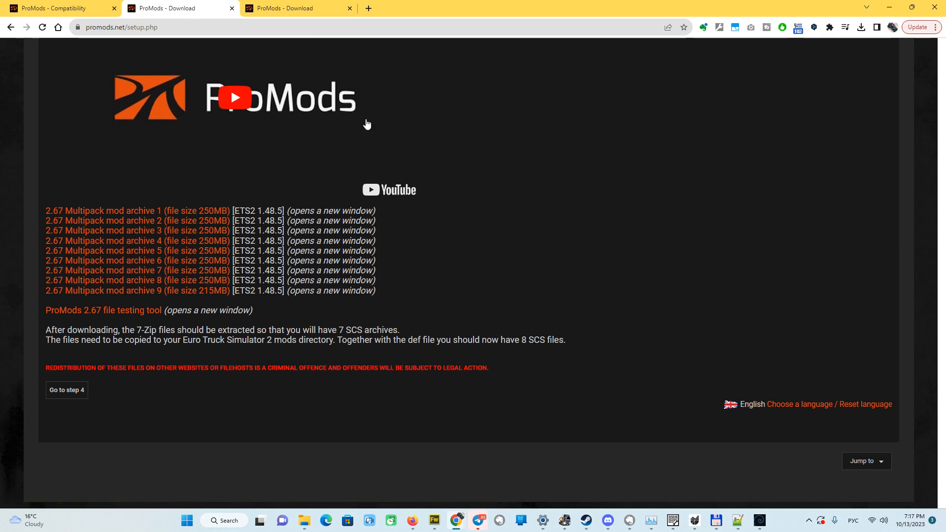
mouse_move(277, 8)
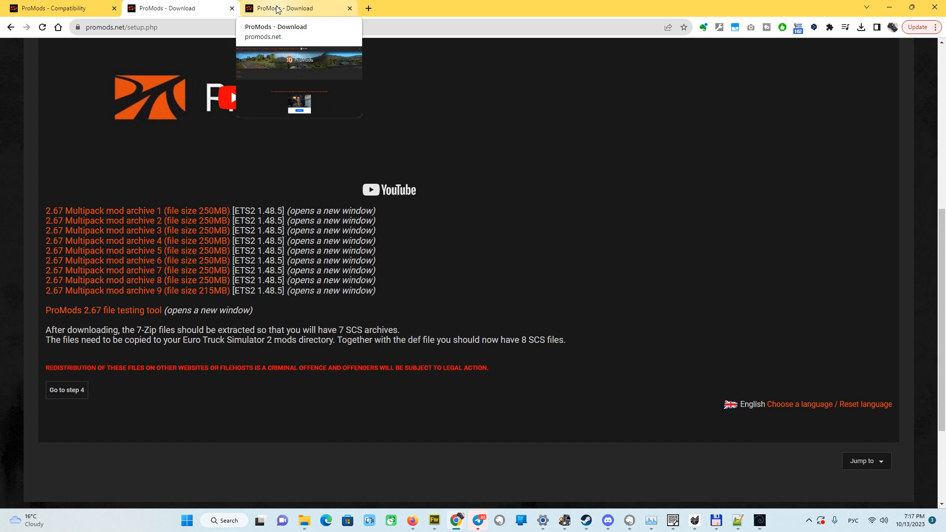
mouse_move(504, 163)
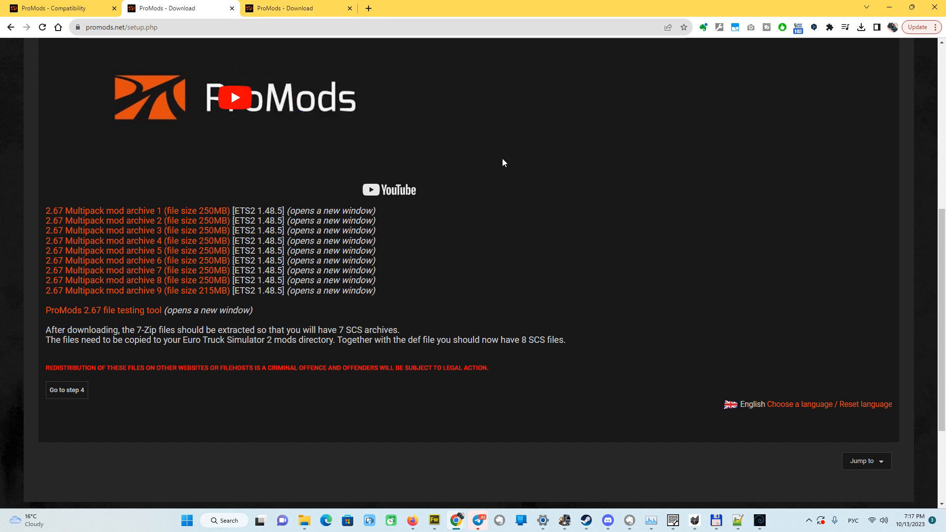
mouse_move(507, 171)
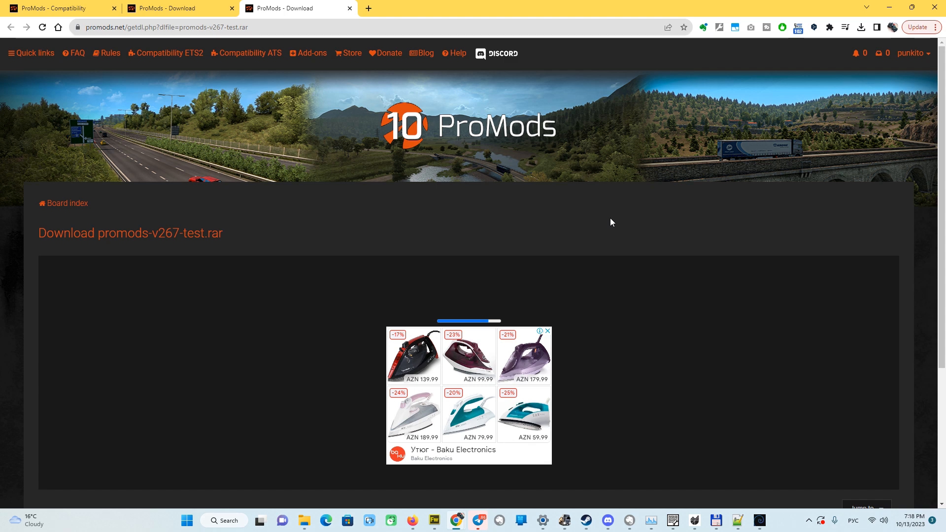
mouse_move(803, 122)
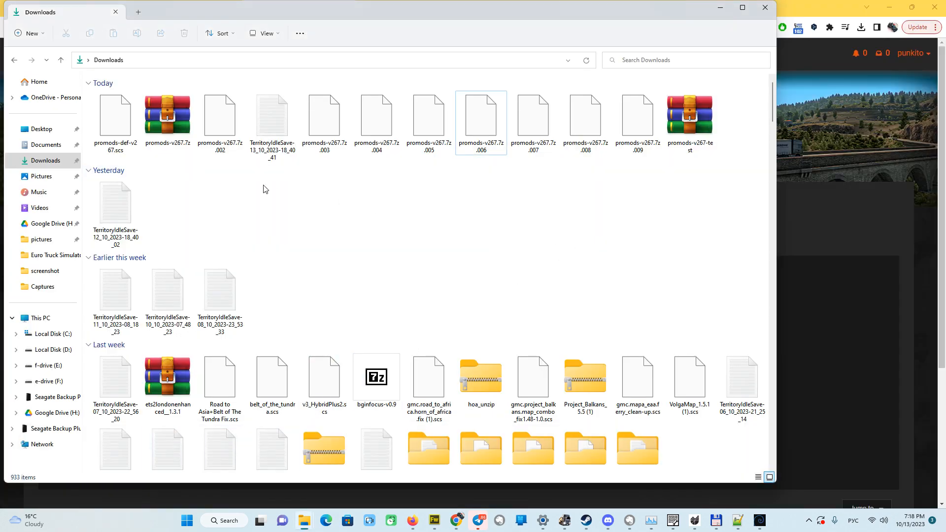
mouse_move(575, 193)
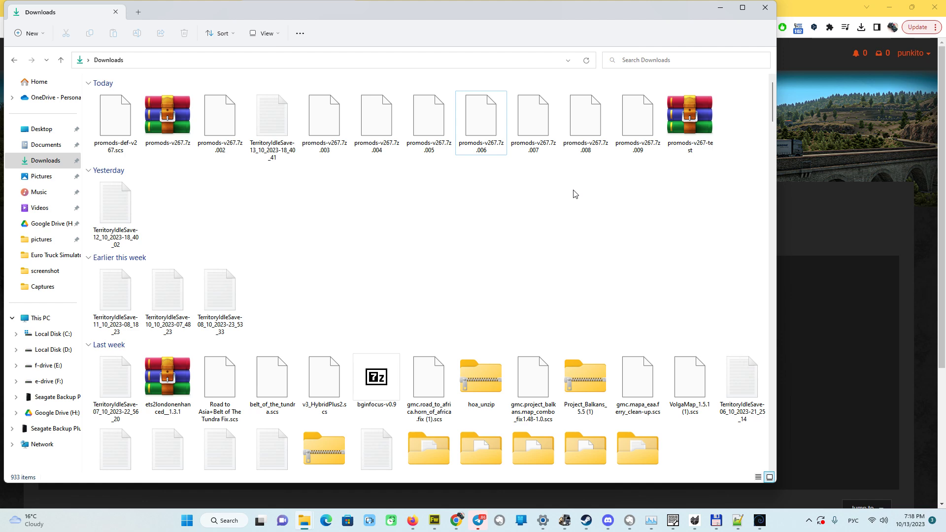
- Extract promods-v267-test.rar's four files into a new promods-v267-test folder, then close WinRAR
left_click(689, 118)
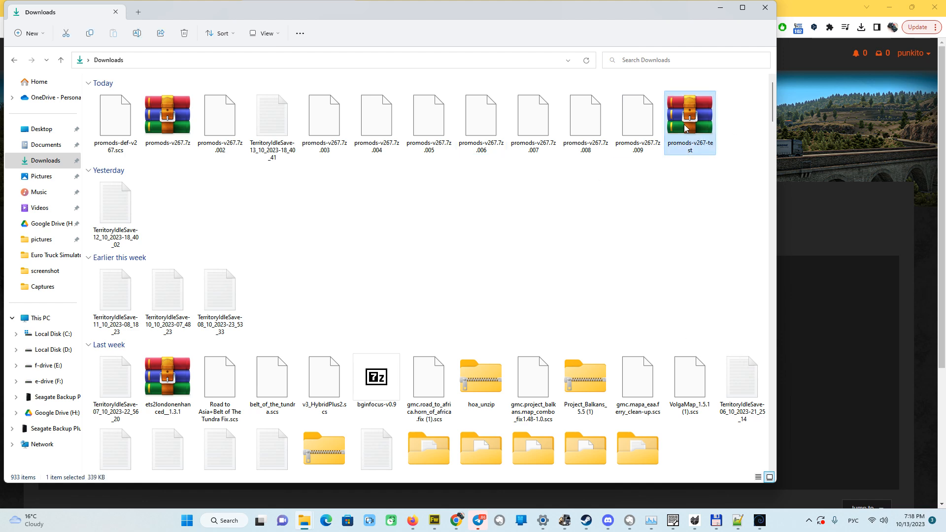
double_click(689, 116)
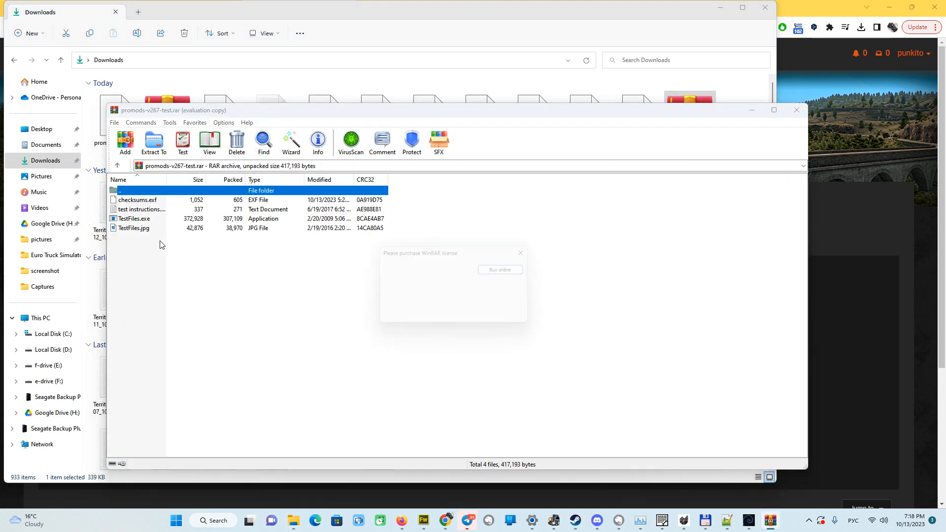
left_click(520, 253)
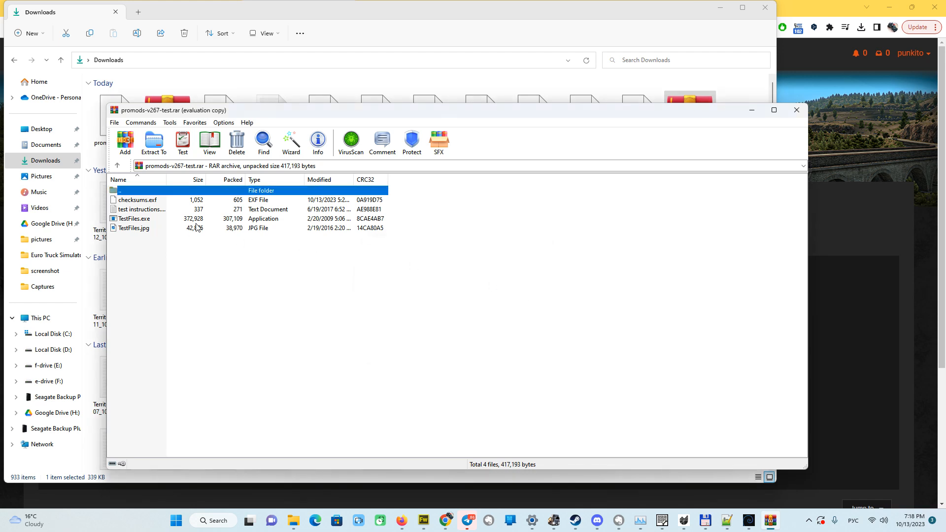
mouse_move(143, 207)
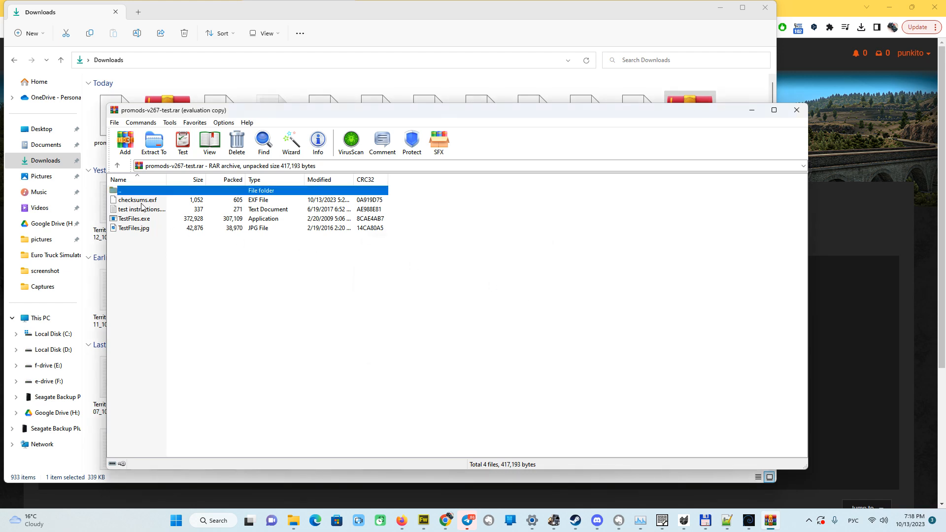
left_click_drag(175, 110, 322, 123)
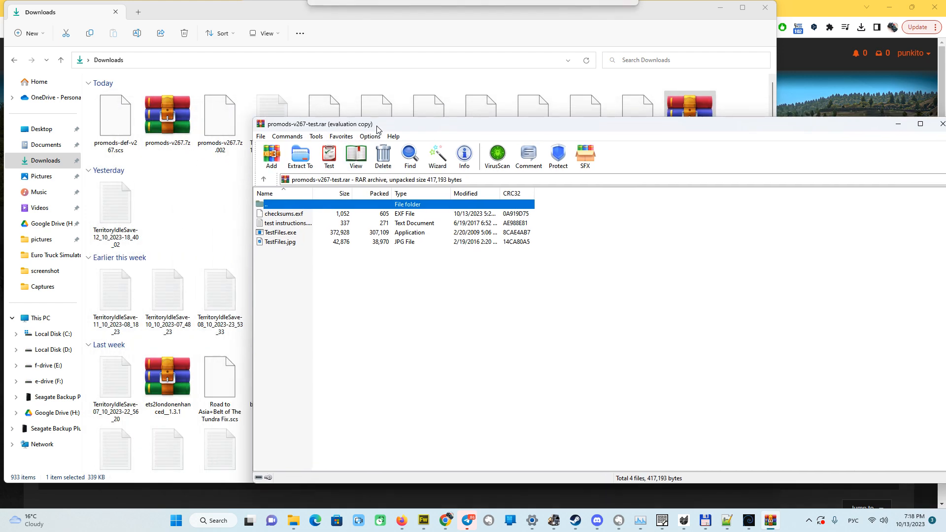
left_click(299, 155)
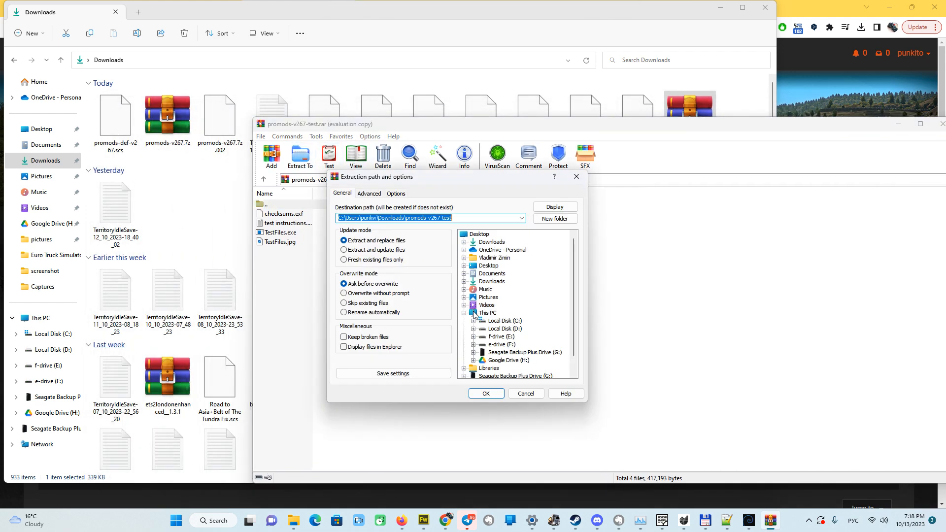
left_click(486, 393)
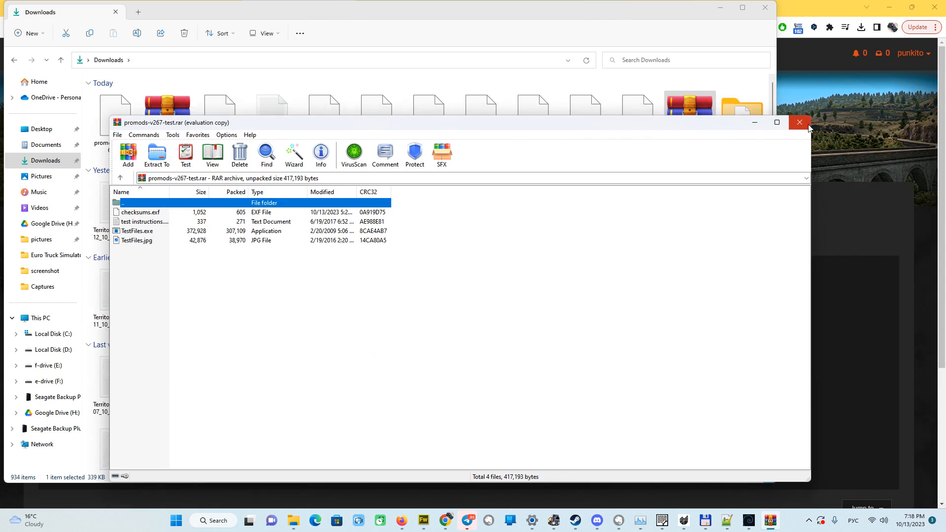
left_click(799, 122)
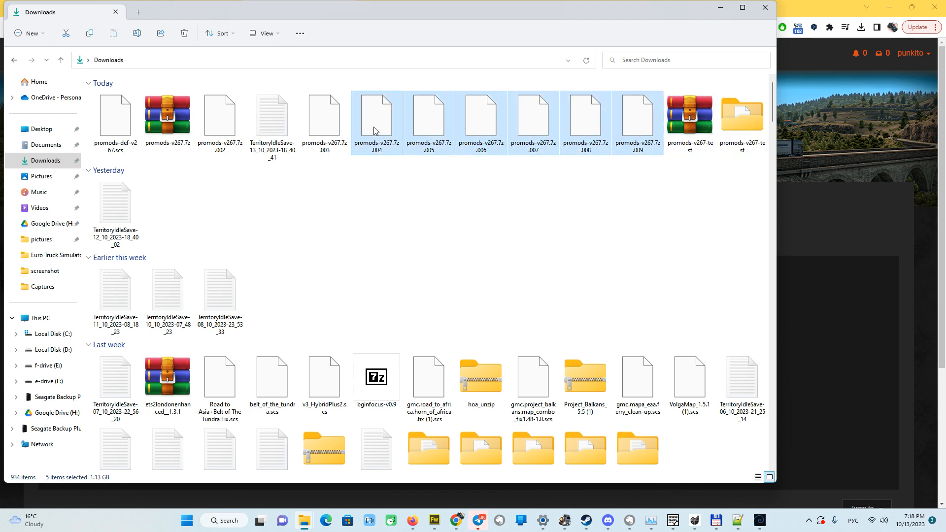
- Copy the nine promods-v267.7z parts into promods-v267-test and launch TestFiles.exe
left_click(167, 115)
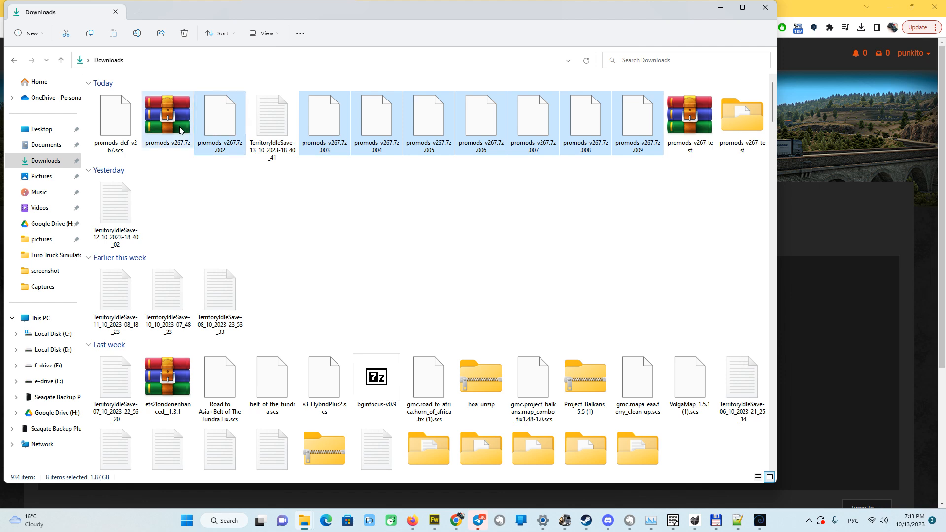
left_click(167, 116)
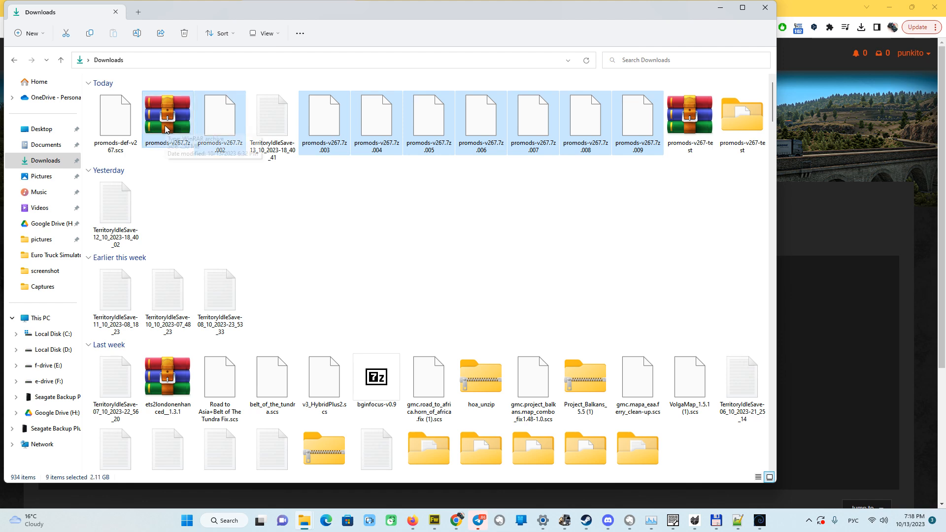
right_click(167, 117)
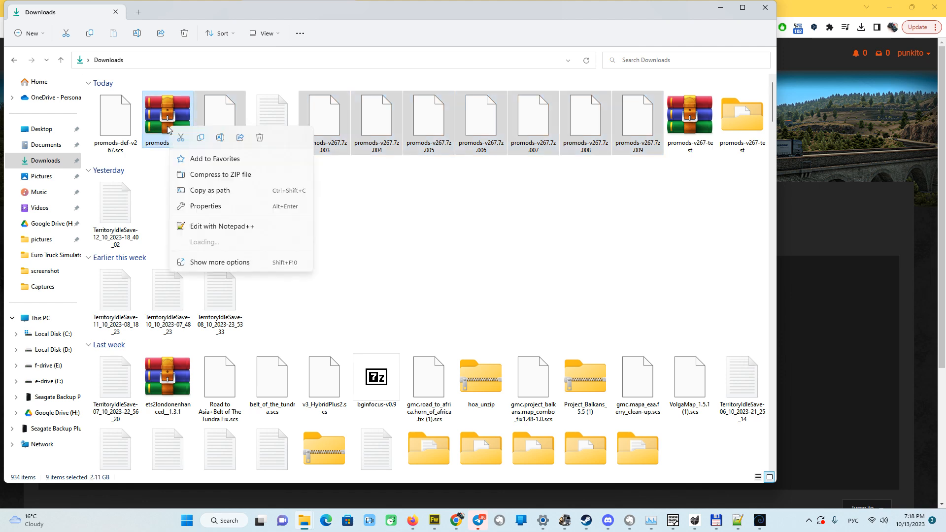
left_click(742, 118)
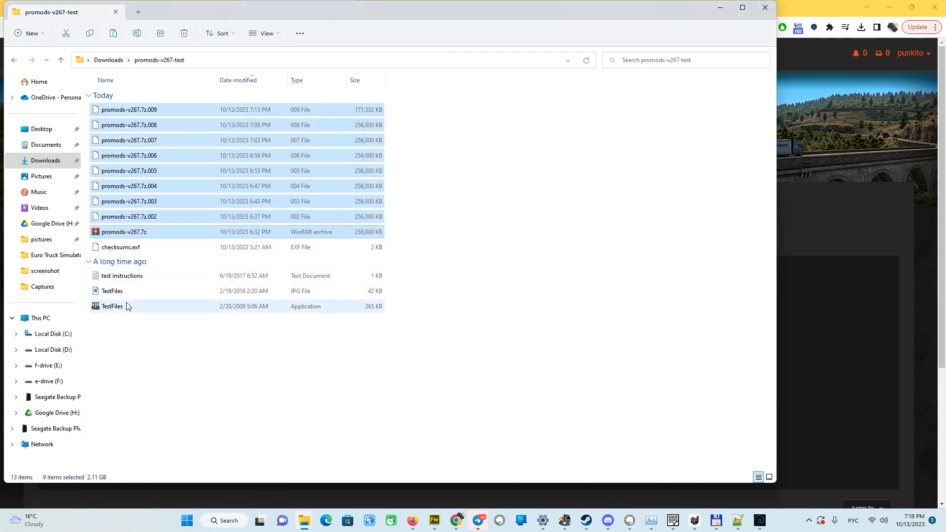
left_click(112, 306)
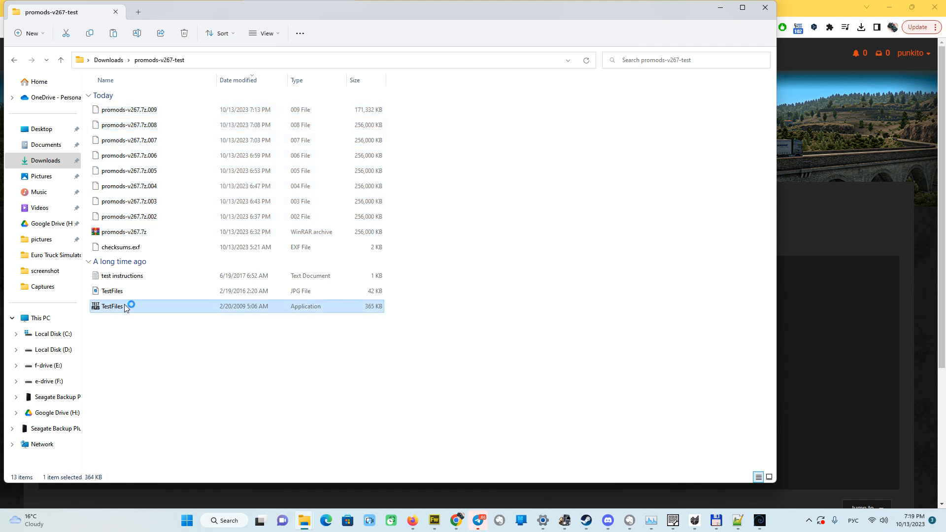
double_click(112, 306)
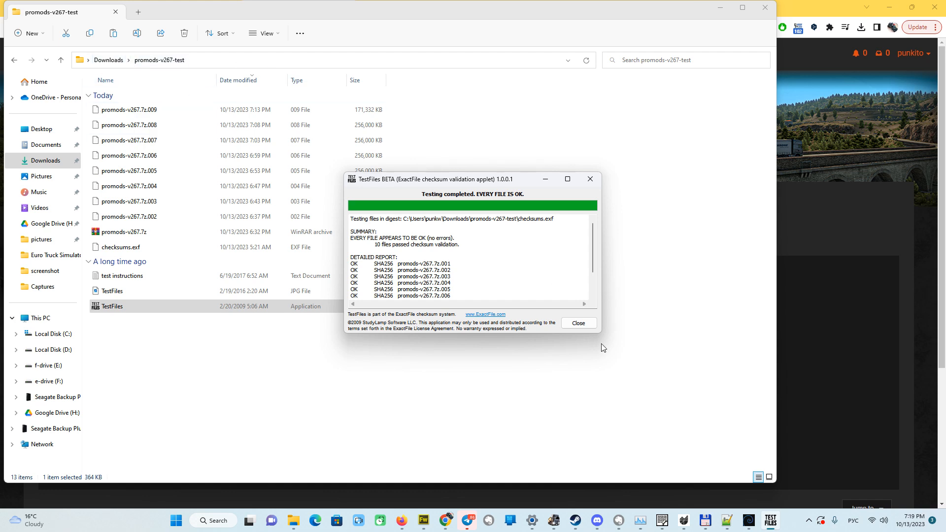
- Close the TestFiles report confirming EVERY FILE IS OK for all 10 files
left_click(578, 323)
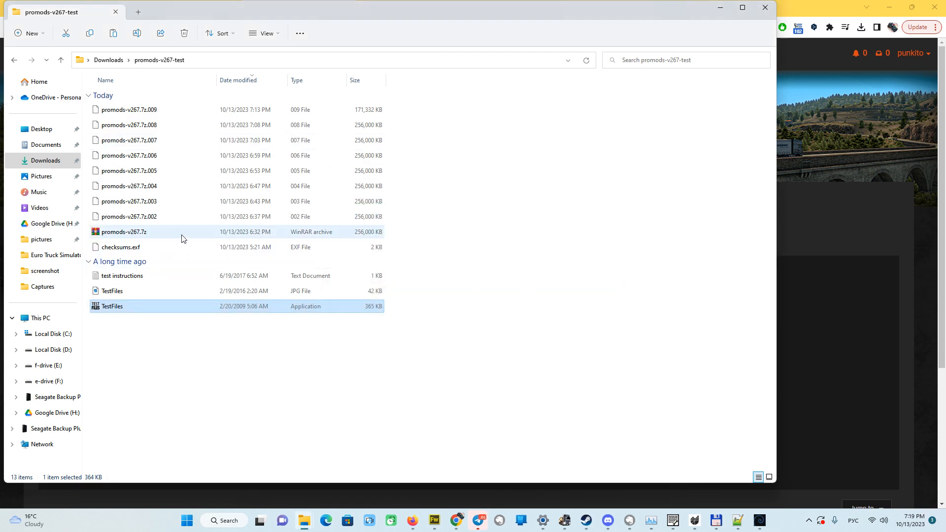
mouse_move(187, 231)
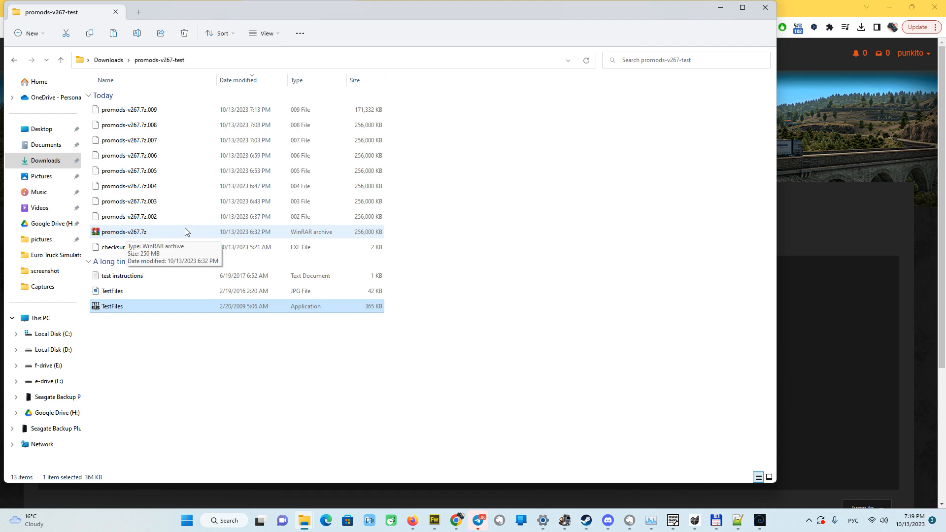
mouse_move(134, 237)
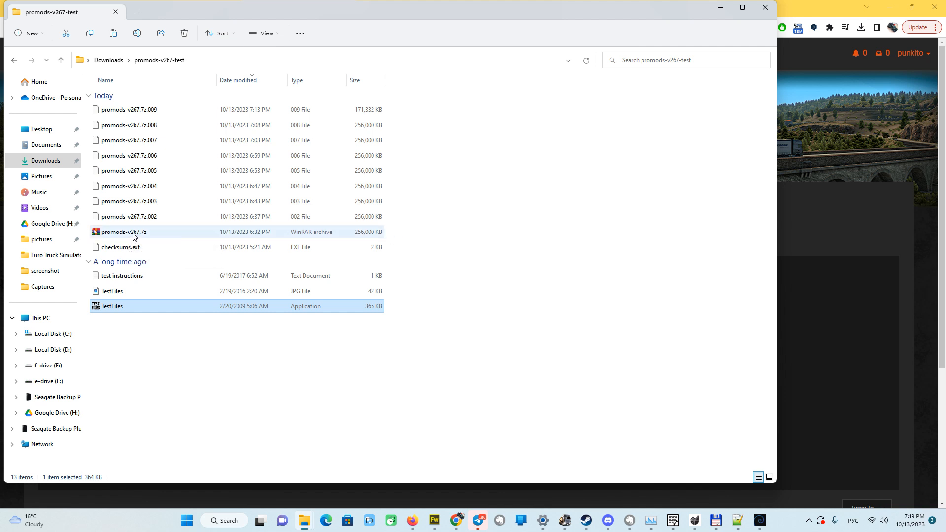
- Extract promods-v267.7z via WinRAR Extract files into the suggested promods-v267.7z folder
right_click(125, 232)
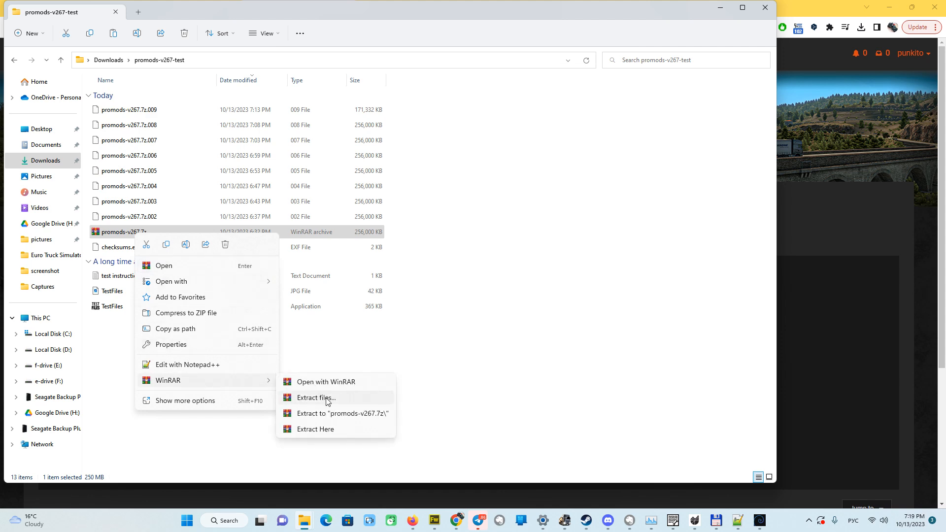
left_click(315, 398)
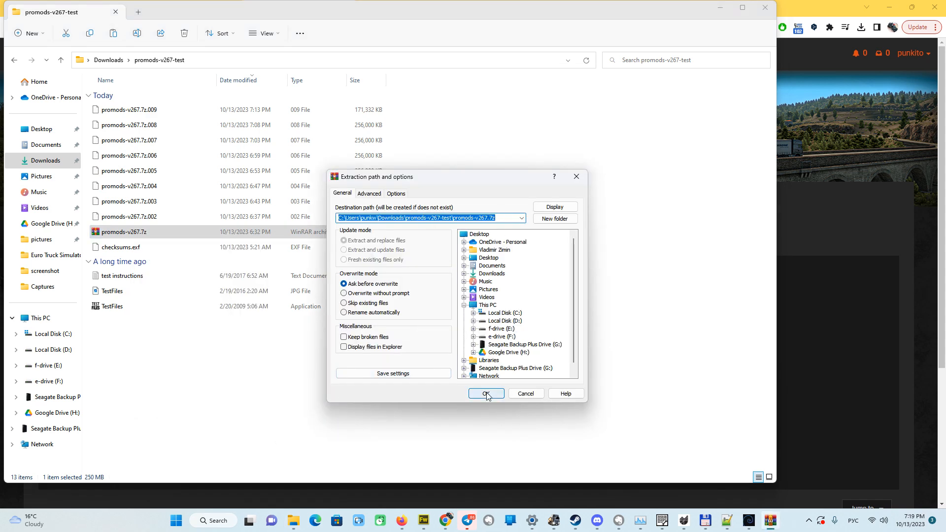
left_click(486, 394)
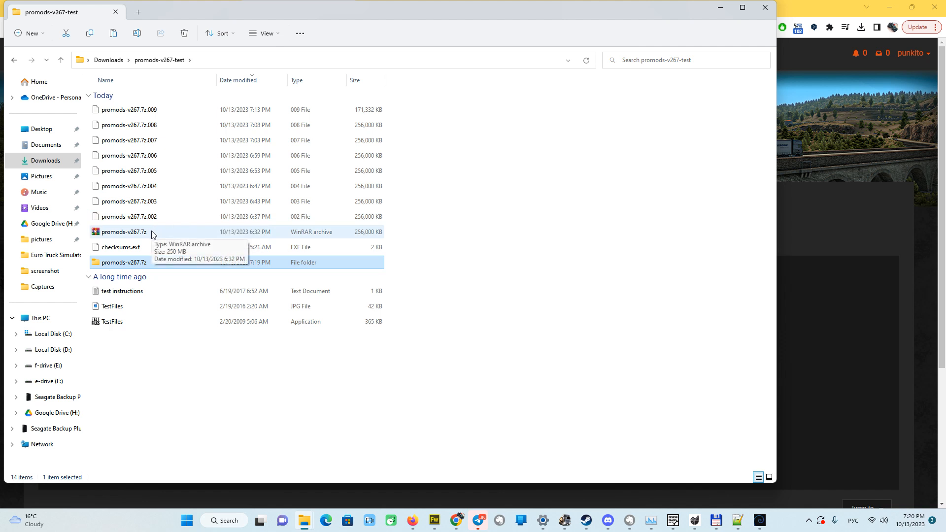
mouse_move(139, 236)
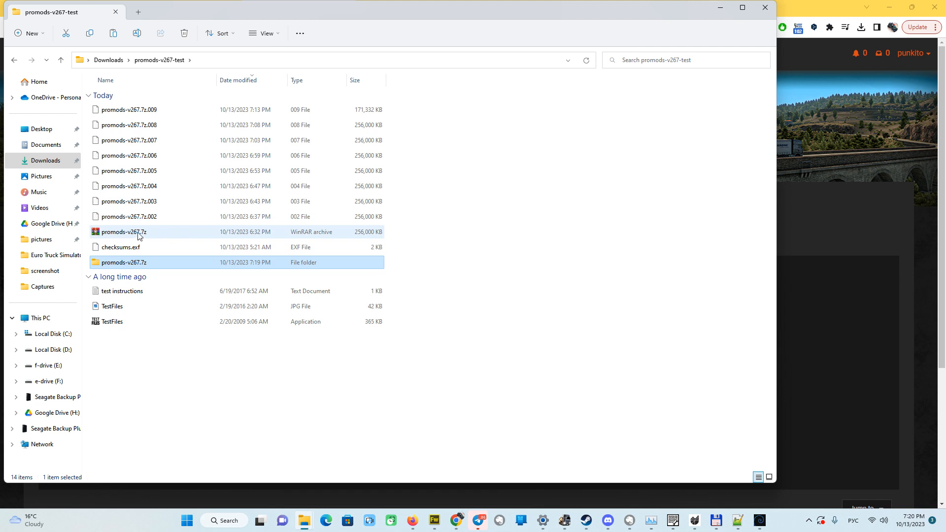
- Paste promods-def-v267.scs from Downloads into the extracted promods-v267.7z folder
double_click(124, 262)
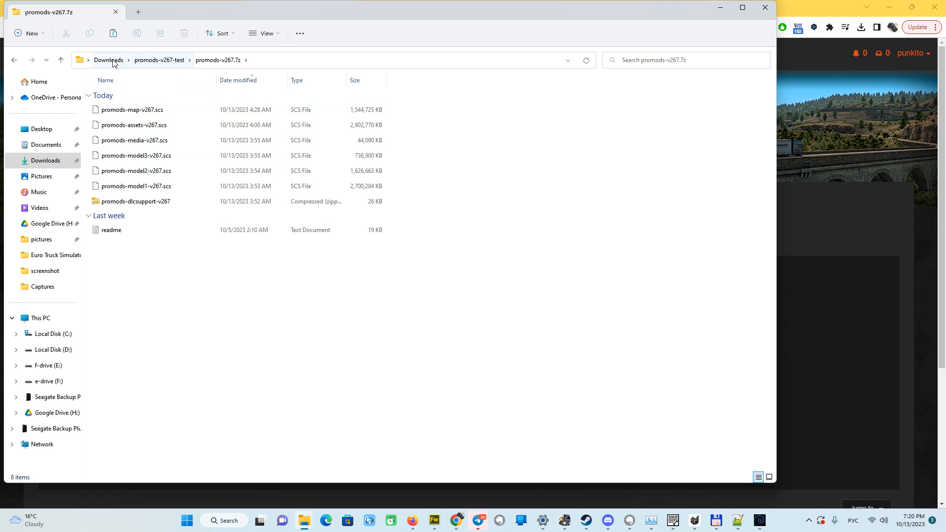
left_click(108, 60)
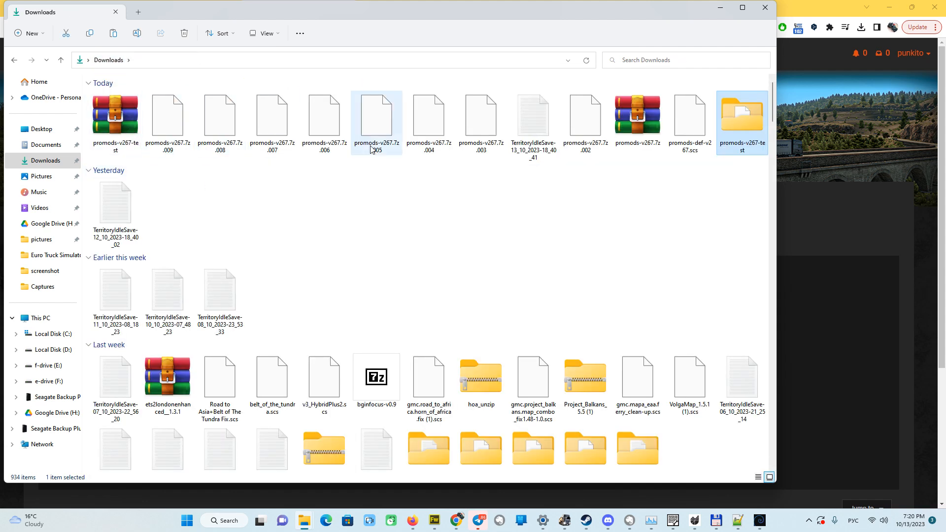
left_click(167, 118)
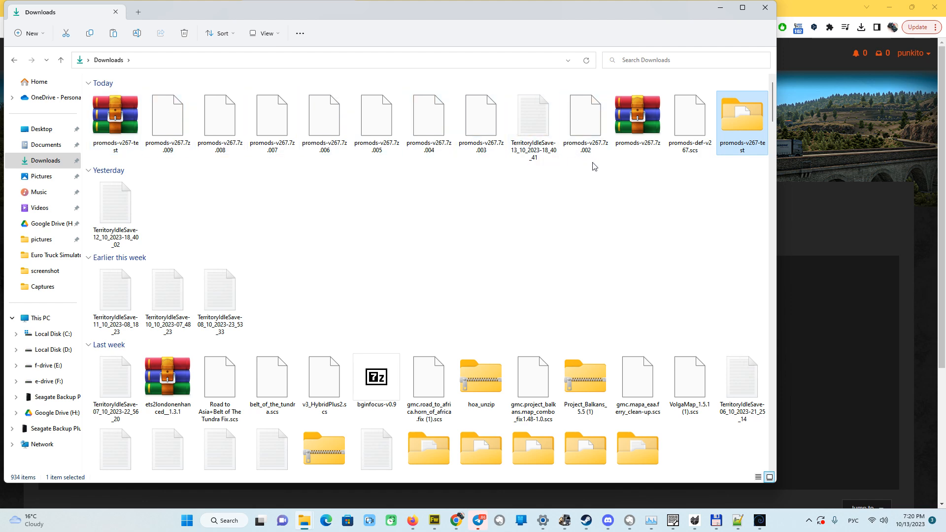
left_click(689, 118)
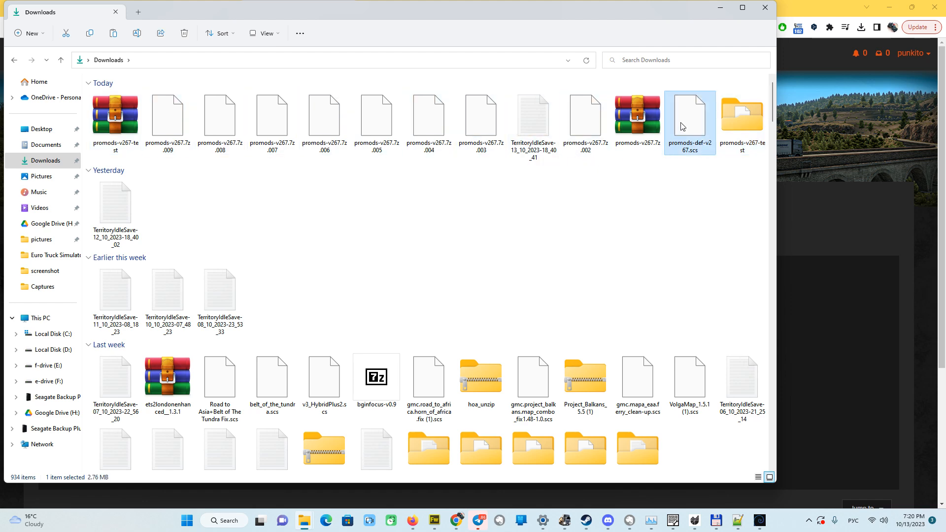
mouse_move(705, 143)
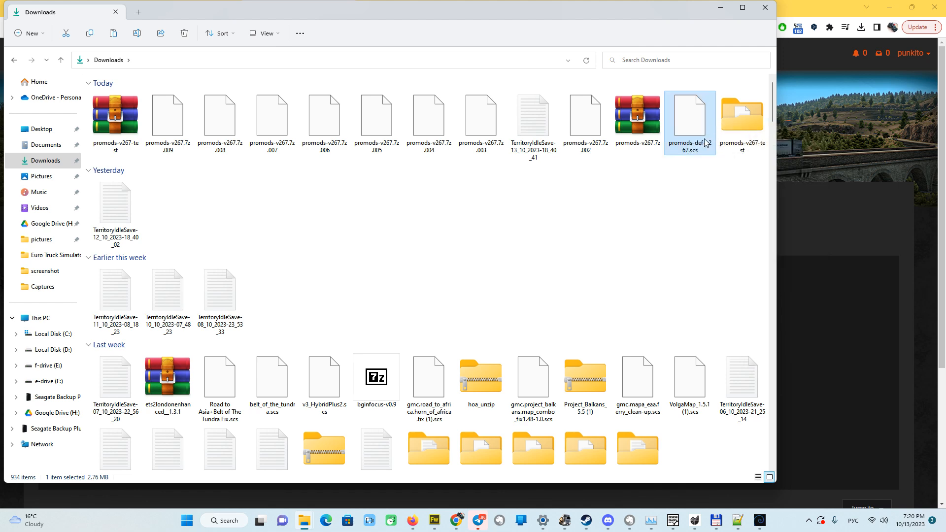
mouse_move(719, 153)
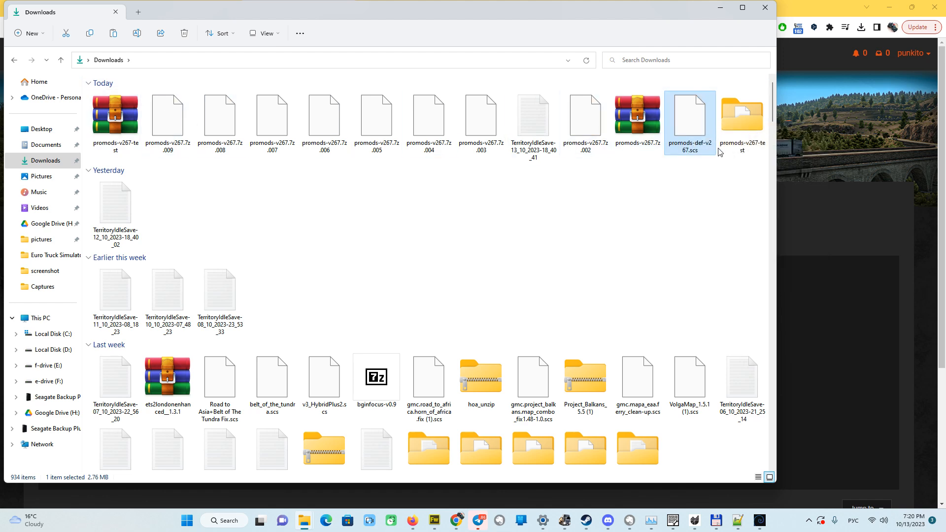
double_click(741, 115)
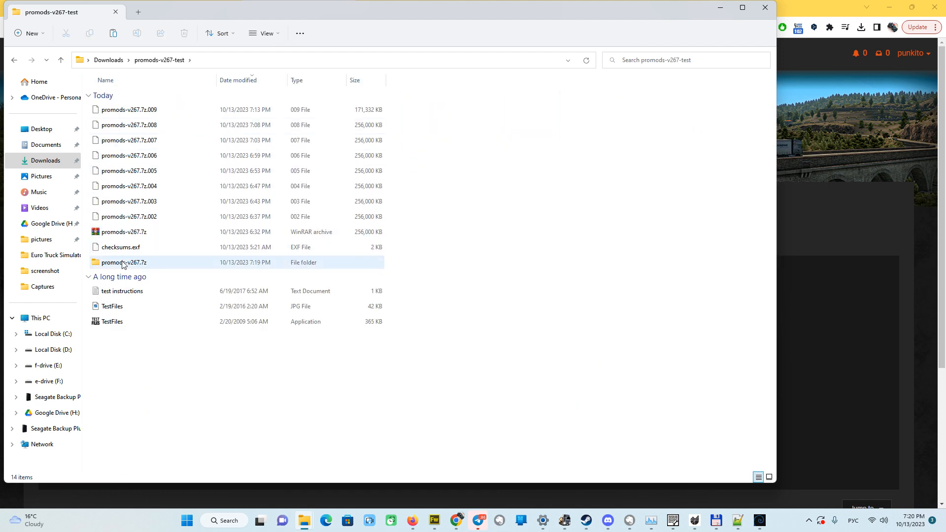
double_click(123, 262)
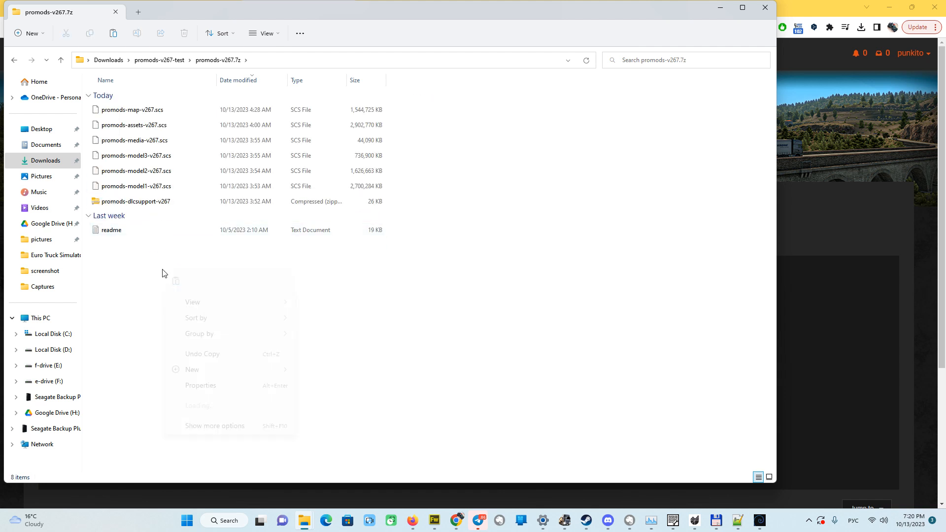
left_click(186, 315)
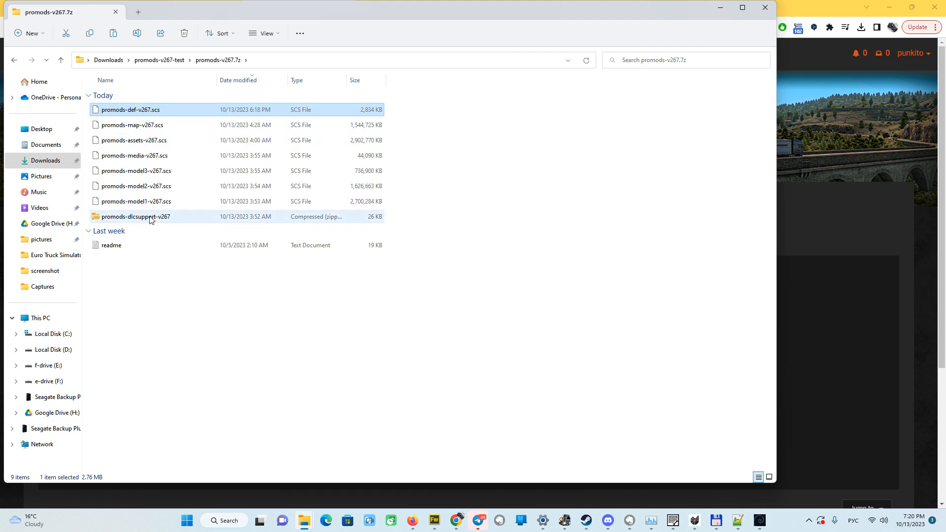
- Copy all eight ProMods 2.67 files in the promods-v267.7z folder
left_click(135, 216)
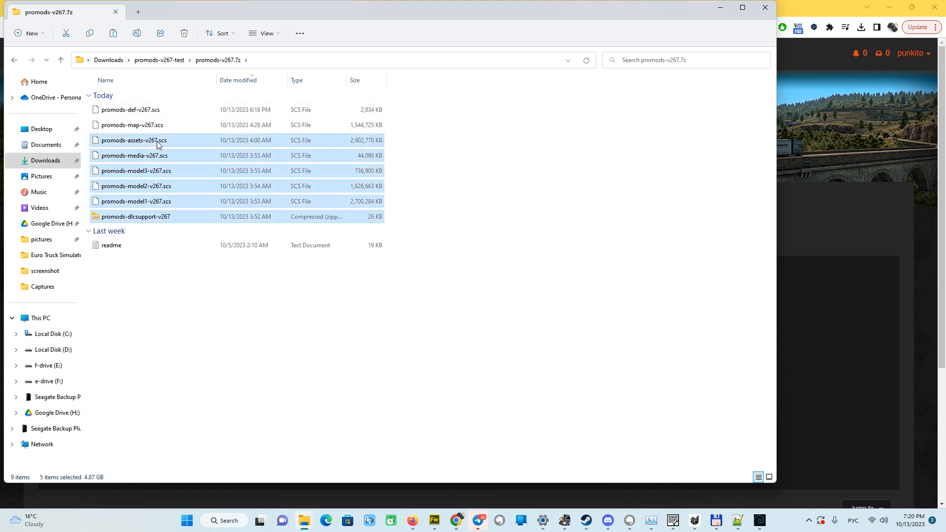
right_click(164, 150)
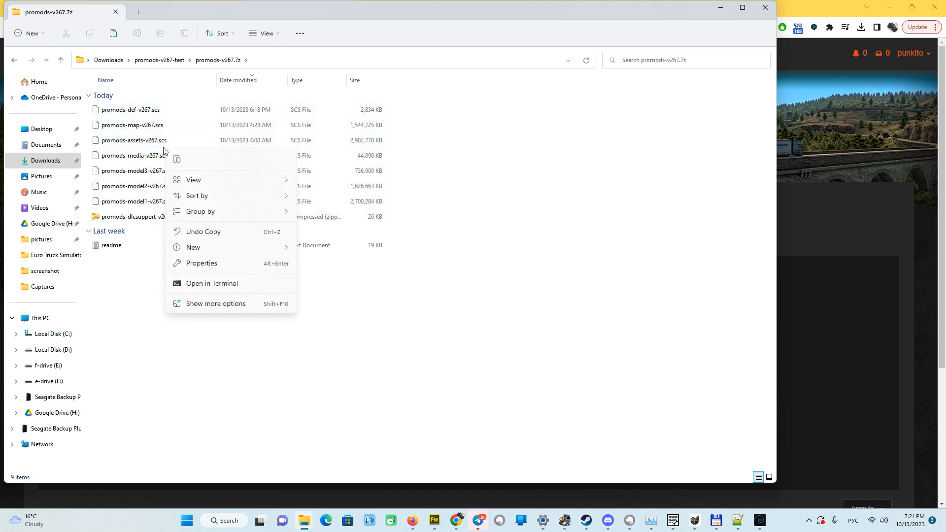
left_click(127, 109)
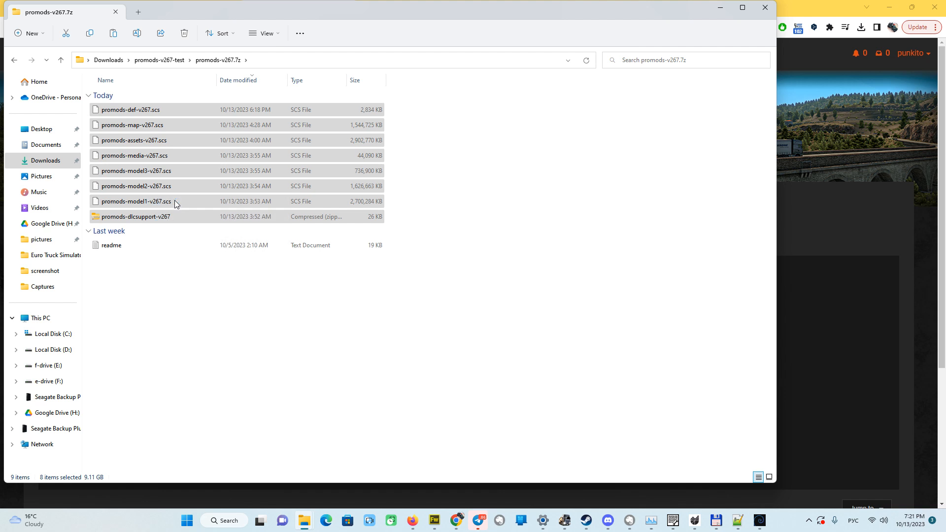
mouse_move(305, 521)
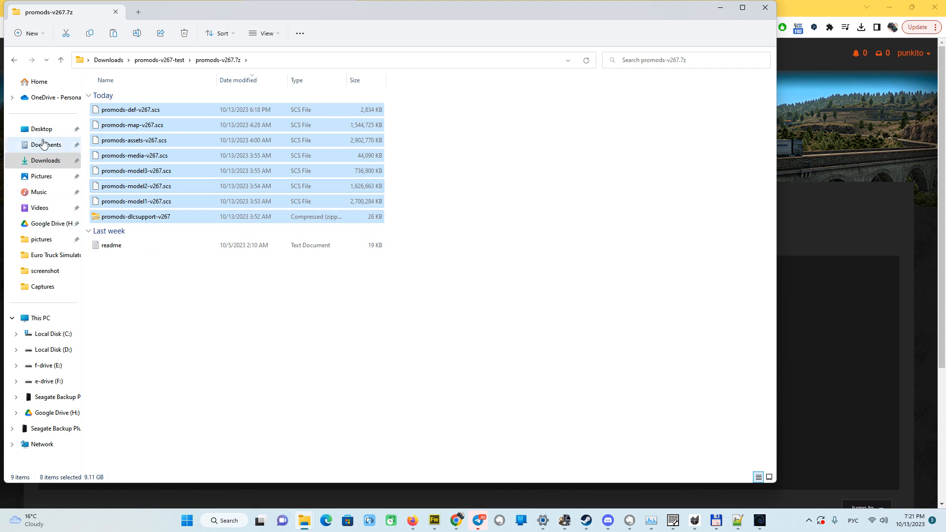
- Paste the ProMods files into Documents > Euro Truck Simulator 2 > mod, now 509 items
left_click(46, 144)
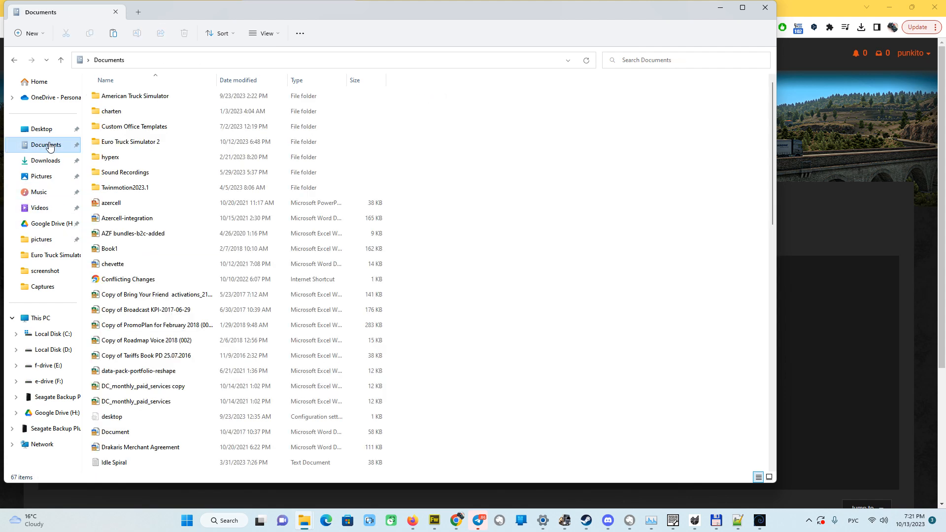
double_click(129, 141)
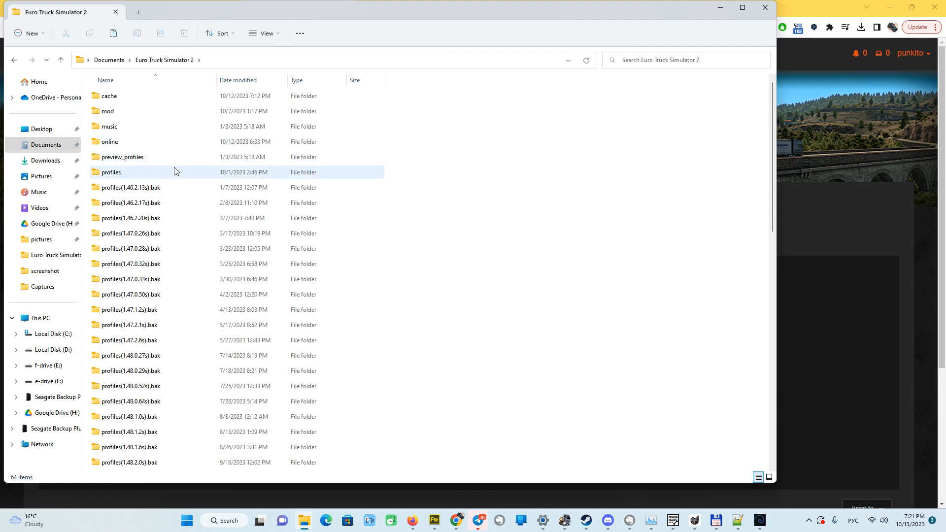
double_click(108, 111)
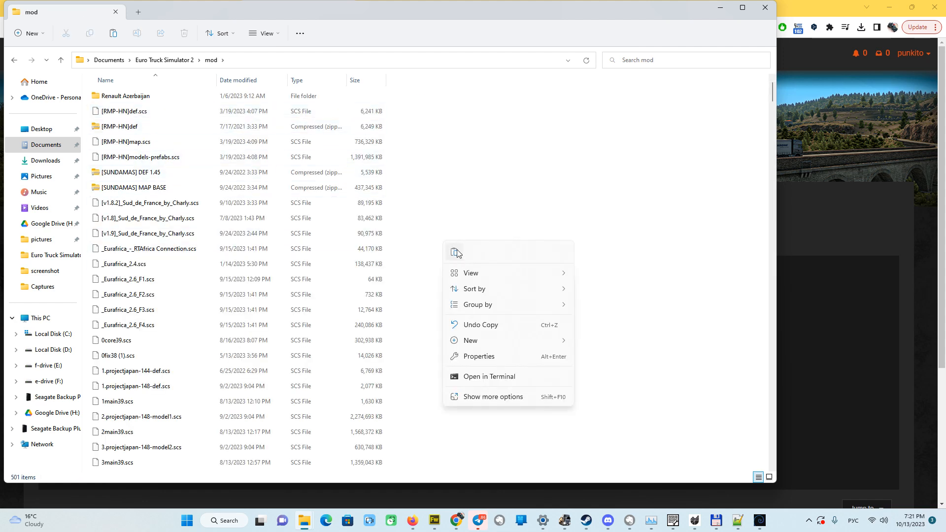
left_click(454, 253)
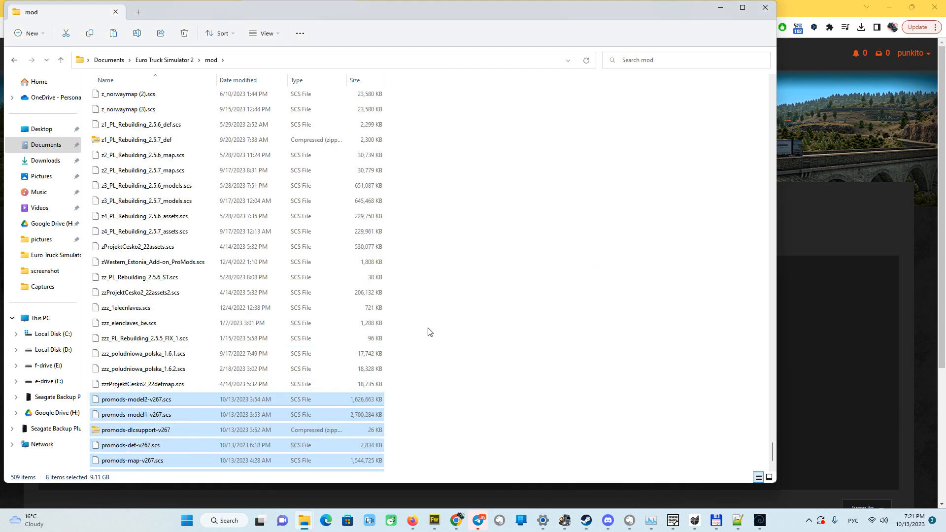
scroll("down", 3)
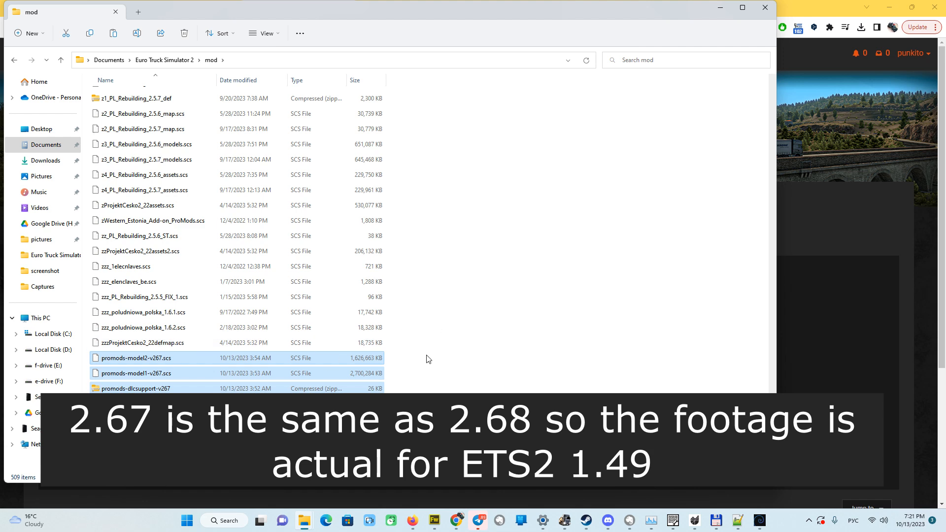
mouse_move(790, 303)
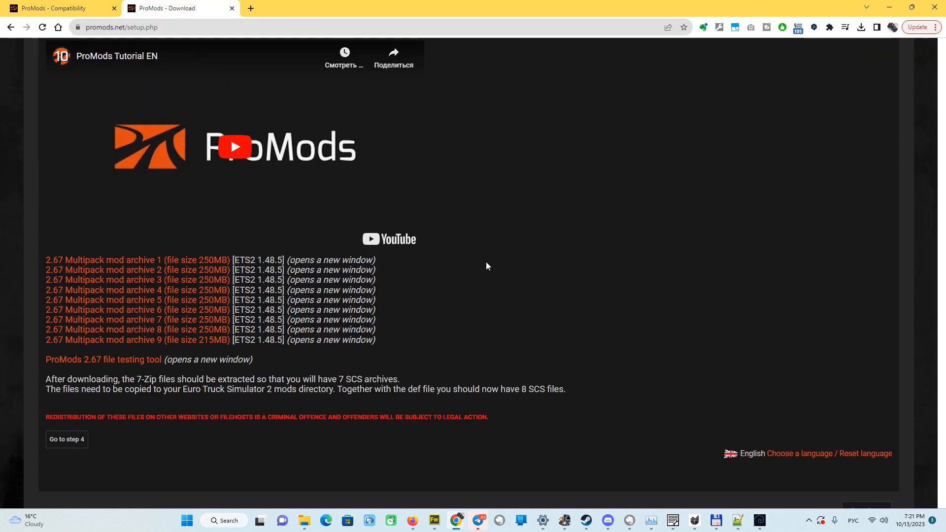
- Start the Middle-East Add-On v2.67 install and choose Standard Download to reach step 3
scroll("up", 3)
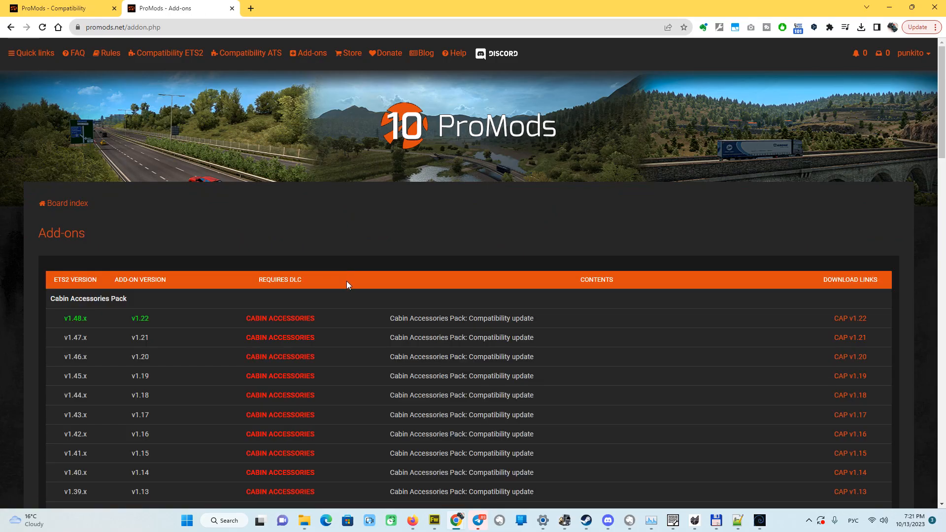
scroll("down", 3)
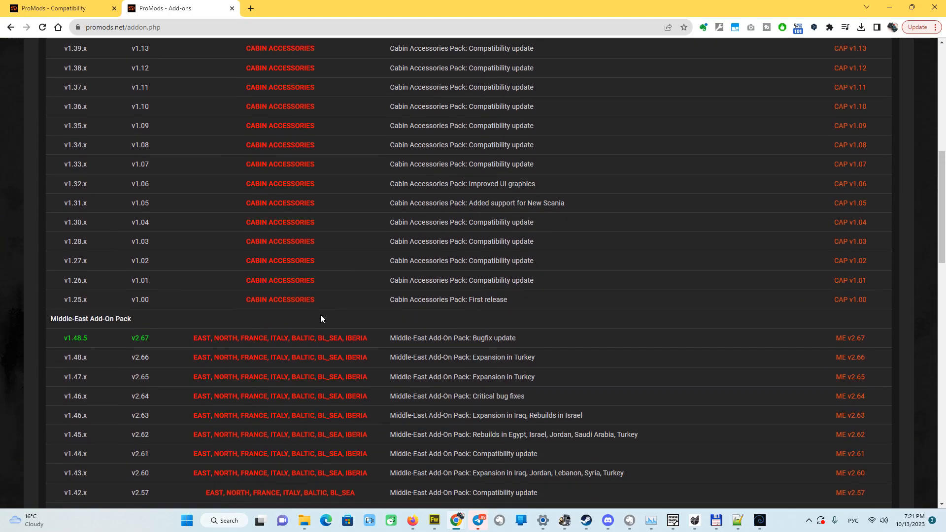
mouse_move(133, 344)
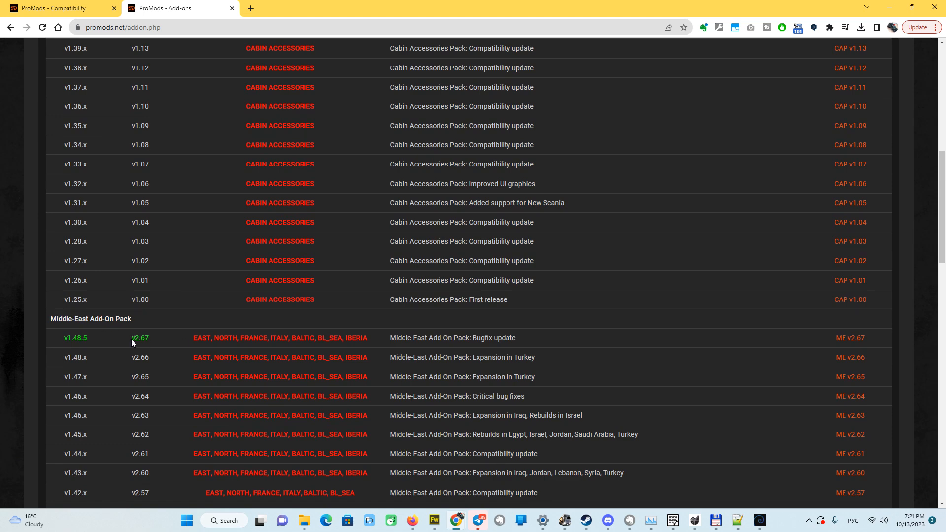
mouse_move(850, 337)
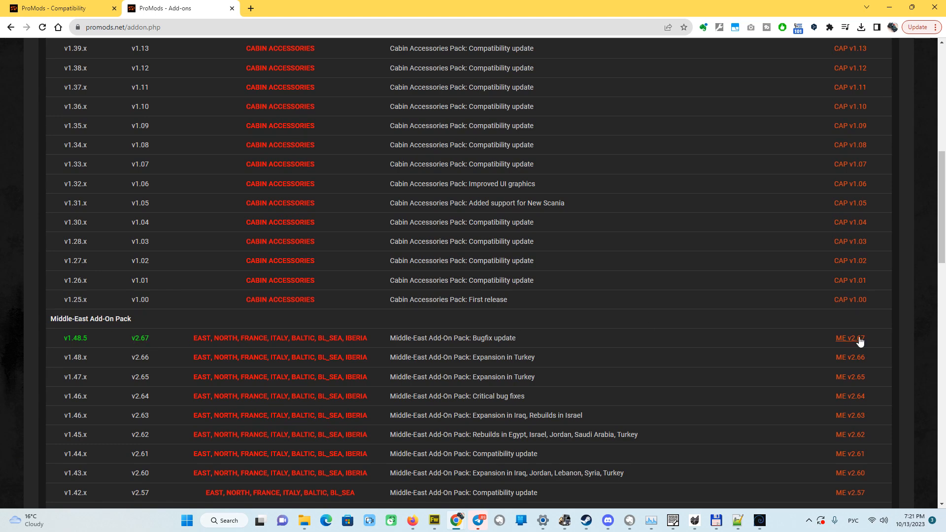
left_click(849, 338)
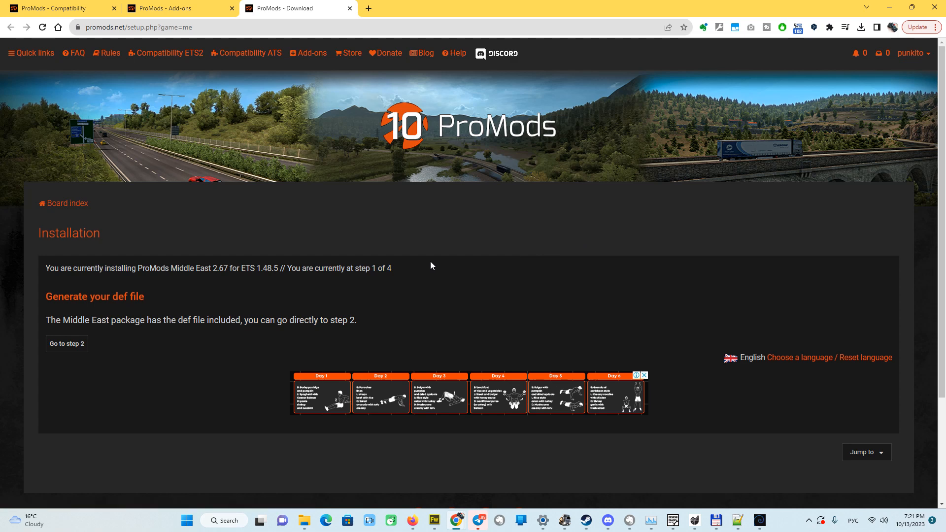
mouse_move(102, 308)
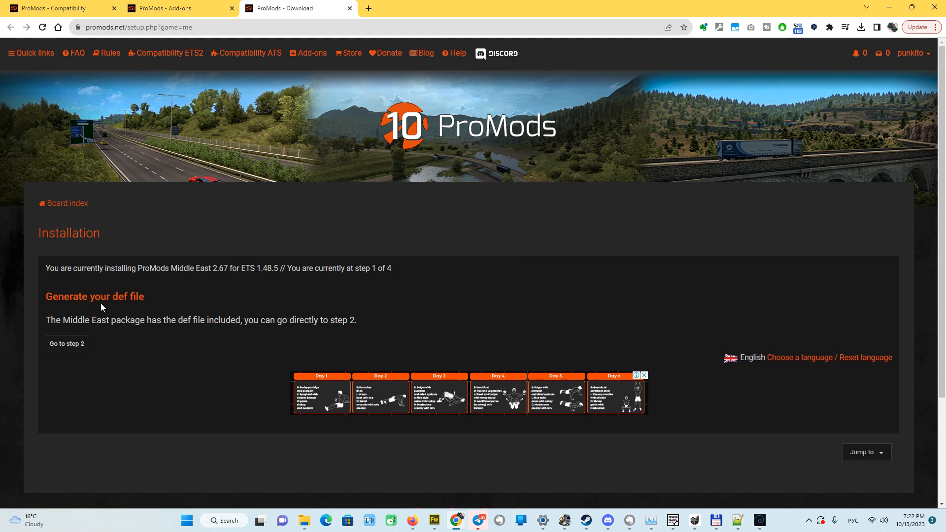
mouse_move(216, 318)
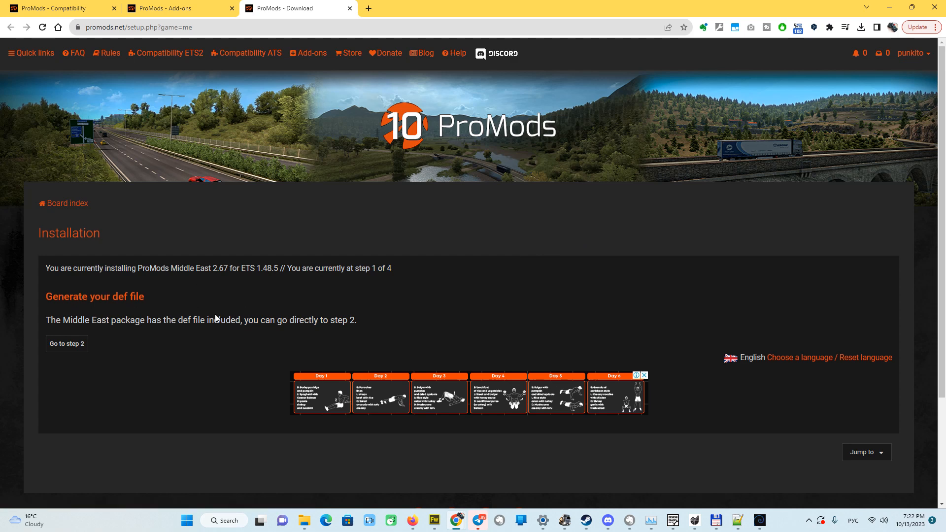
left_click(66, 344)
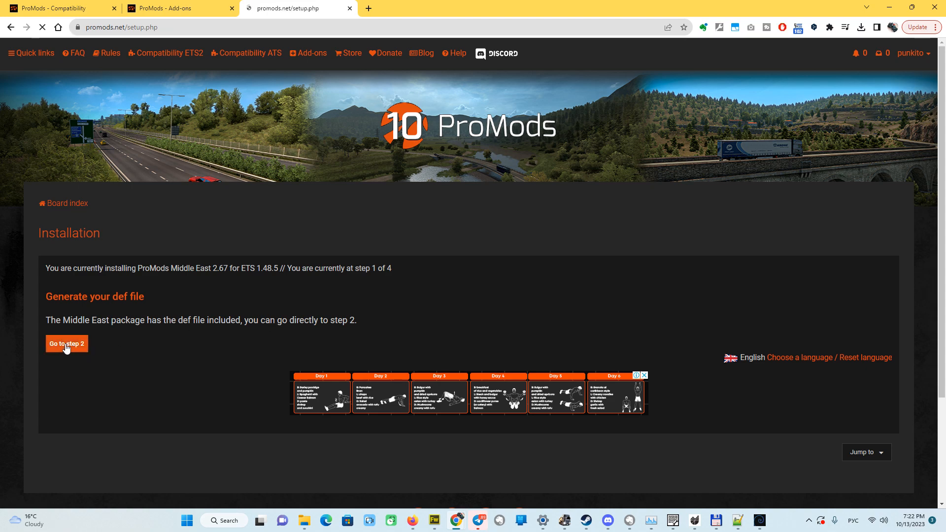
left_click(67, 344)
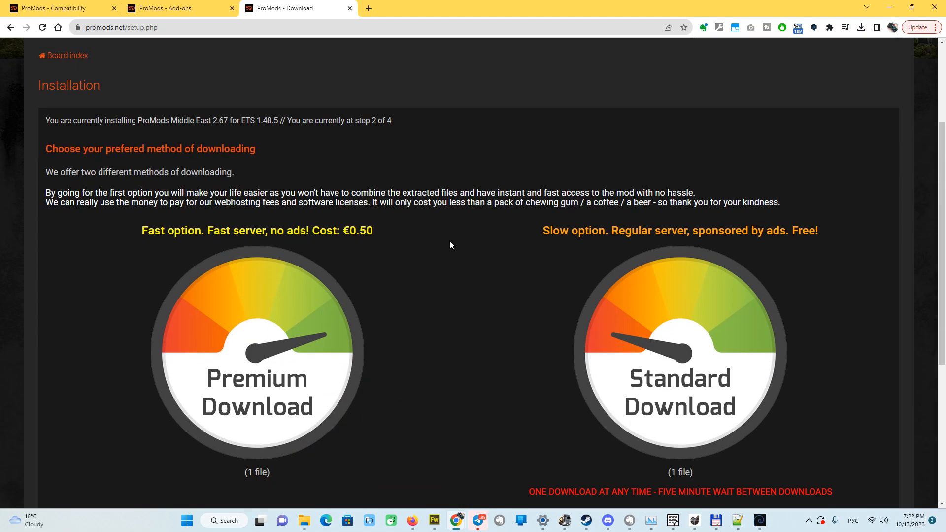
mouse_move(401, 256)
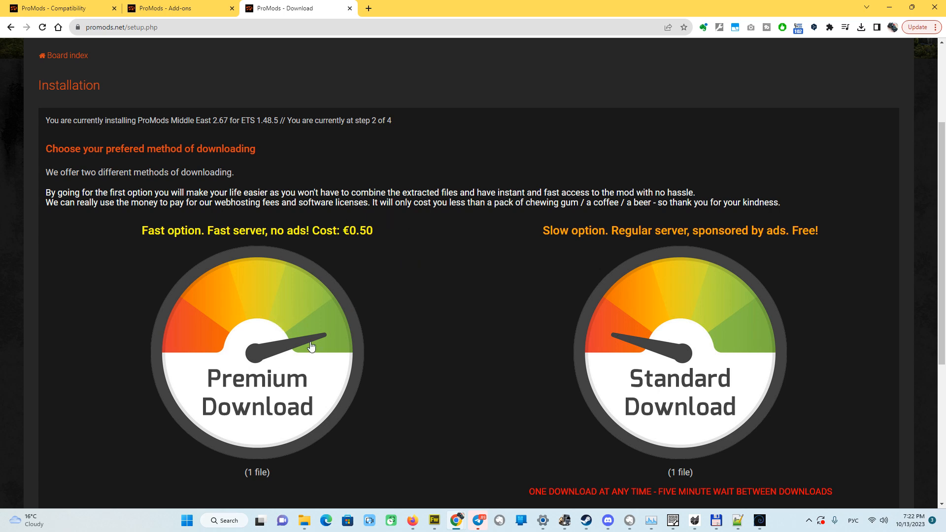
scroll("down", 3)
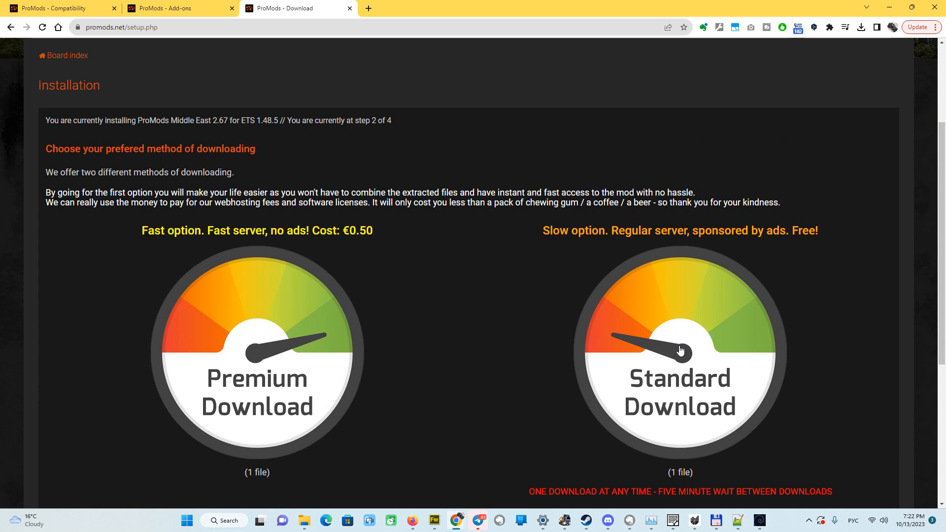
left_click(680, 351)
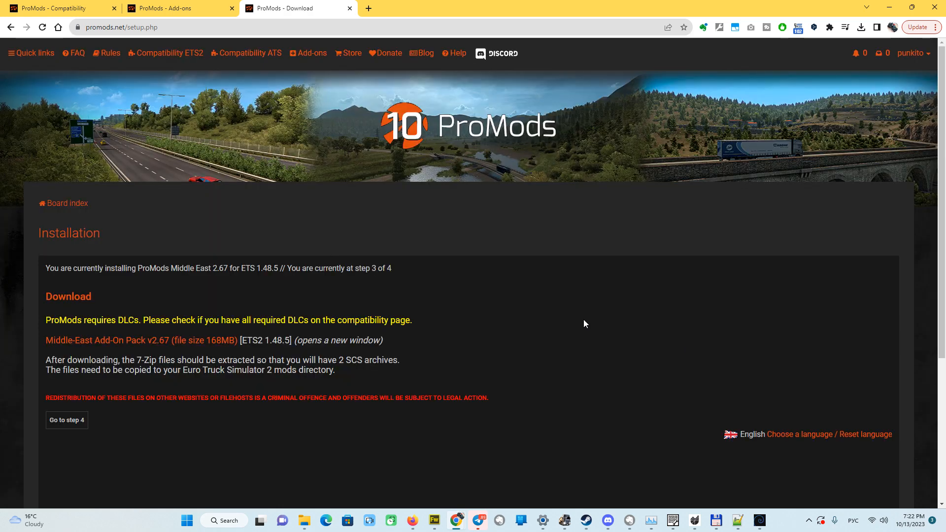
- Request the Middle-East Add-On Pack v2.67 download, opening a 37-second wait page
left_click(142, 340)
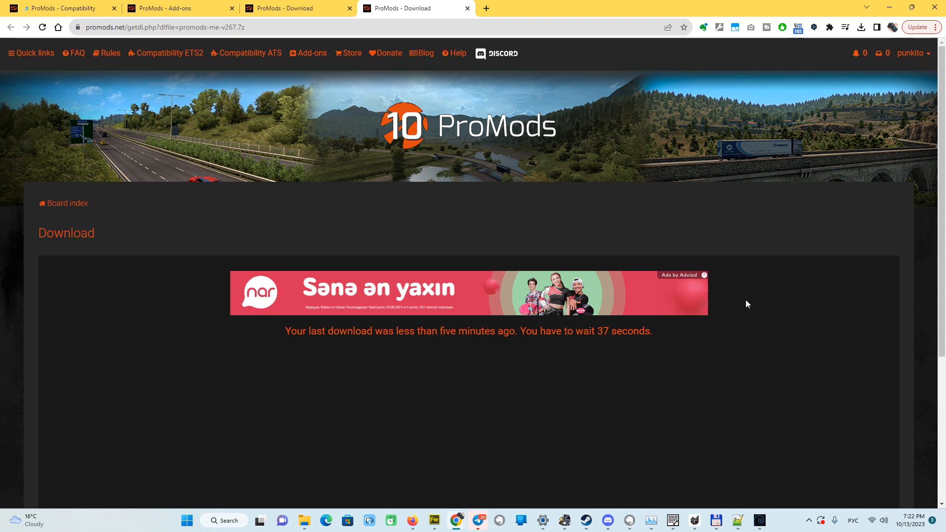
mouse_move(707, 341)
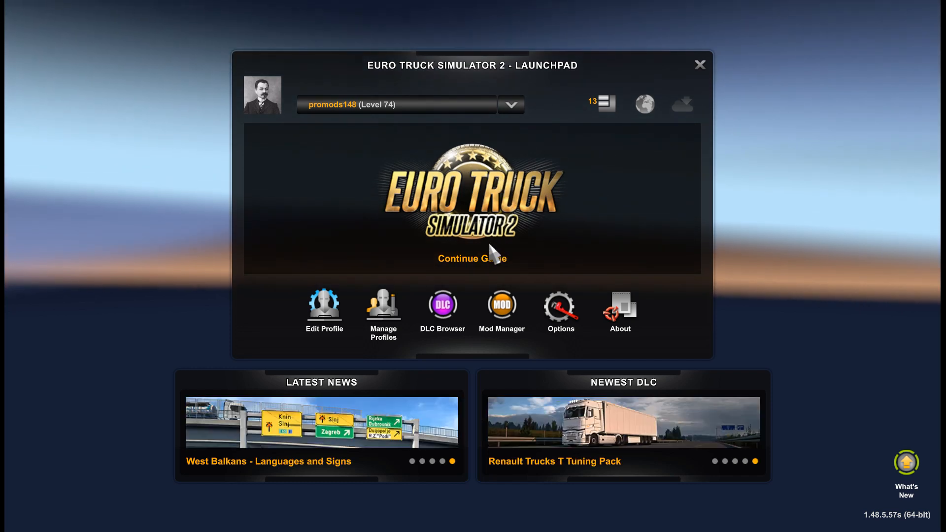
mouse_move(343, 127)
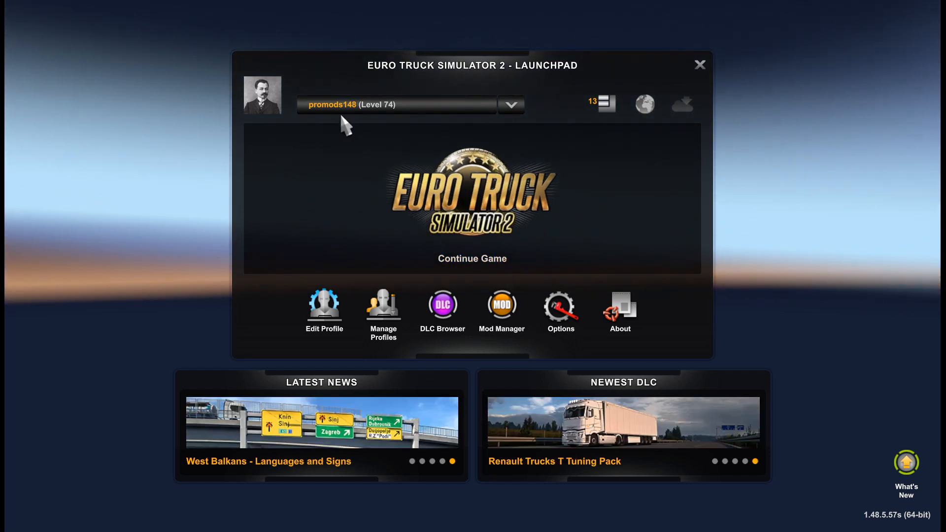
mouse_move(607, 103)
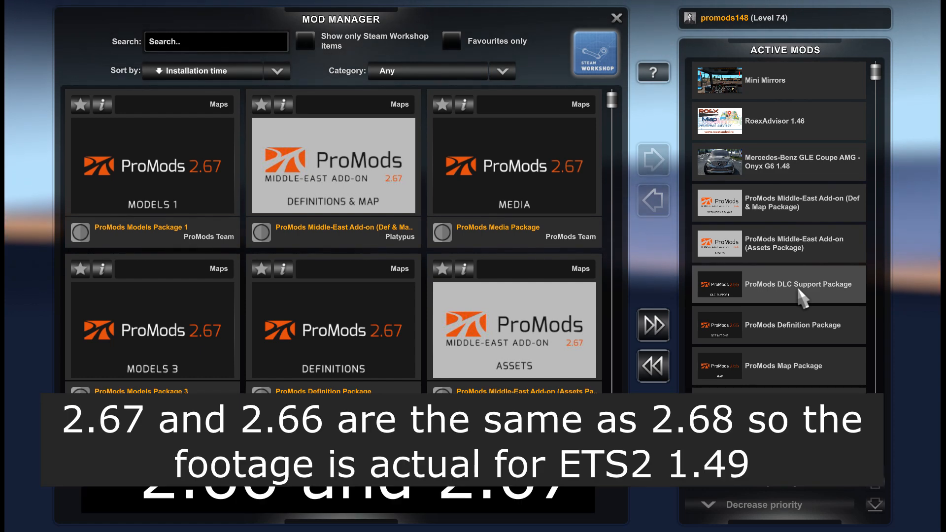
- Scroll through the Active Mods list to check the ProMods mod order
scroll("down", 3)
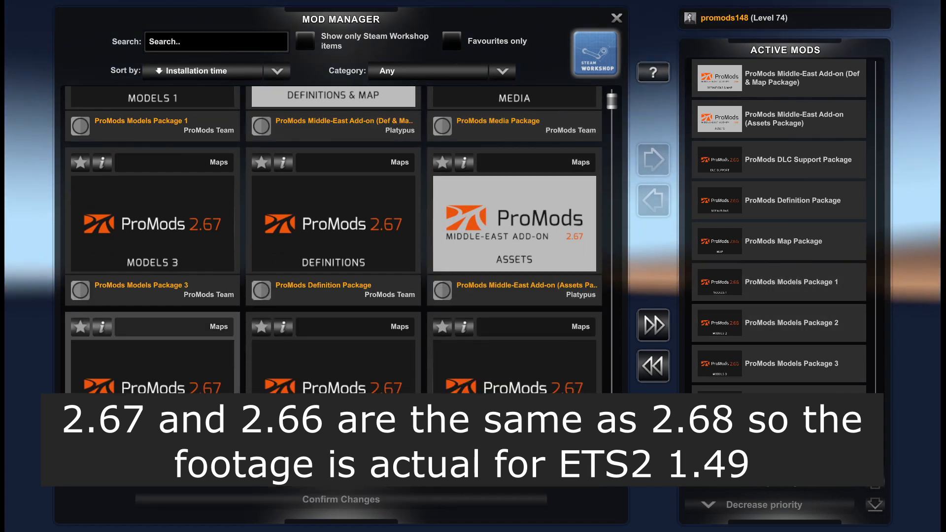
scroll("down", 3)
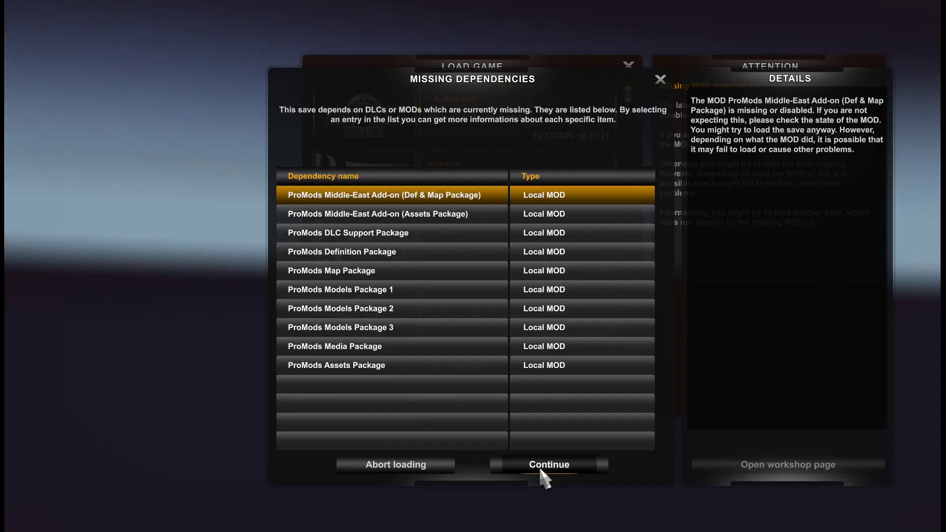
- Continue past missing dependencies, open the world map, and pan to show Iberia
left_click(549, 464)
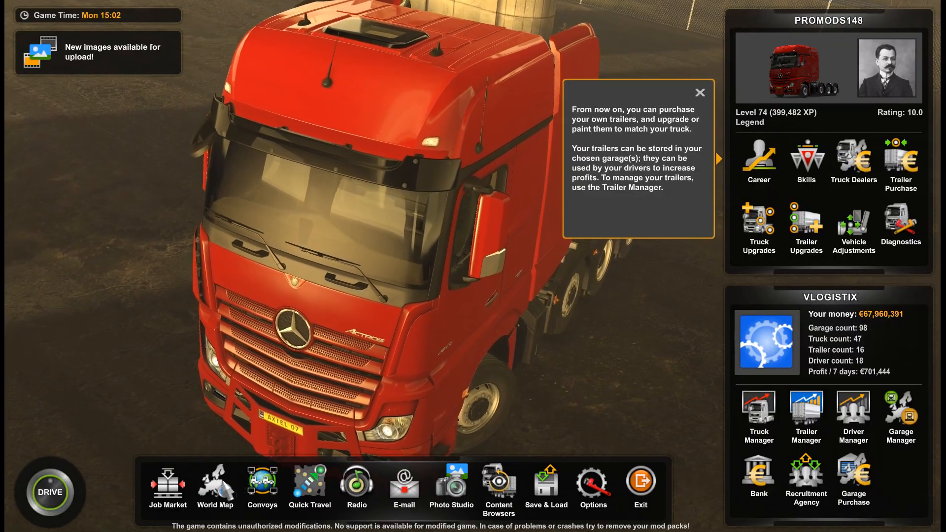
left_click(217, 484)
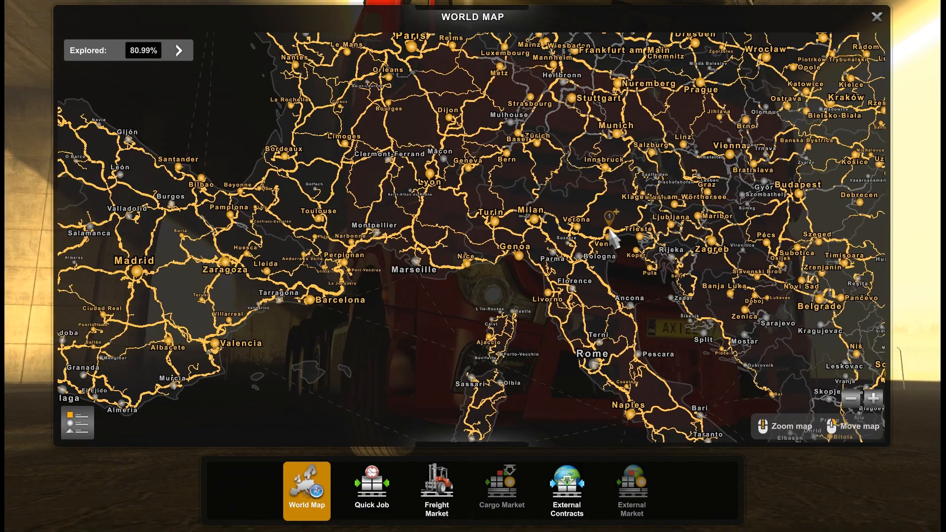
left_click_drag(615, 242, 494, 301)
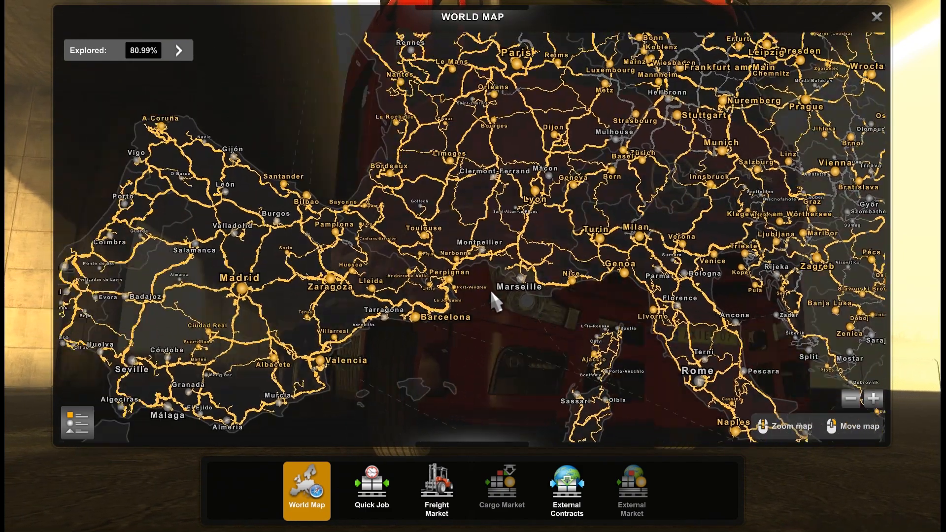